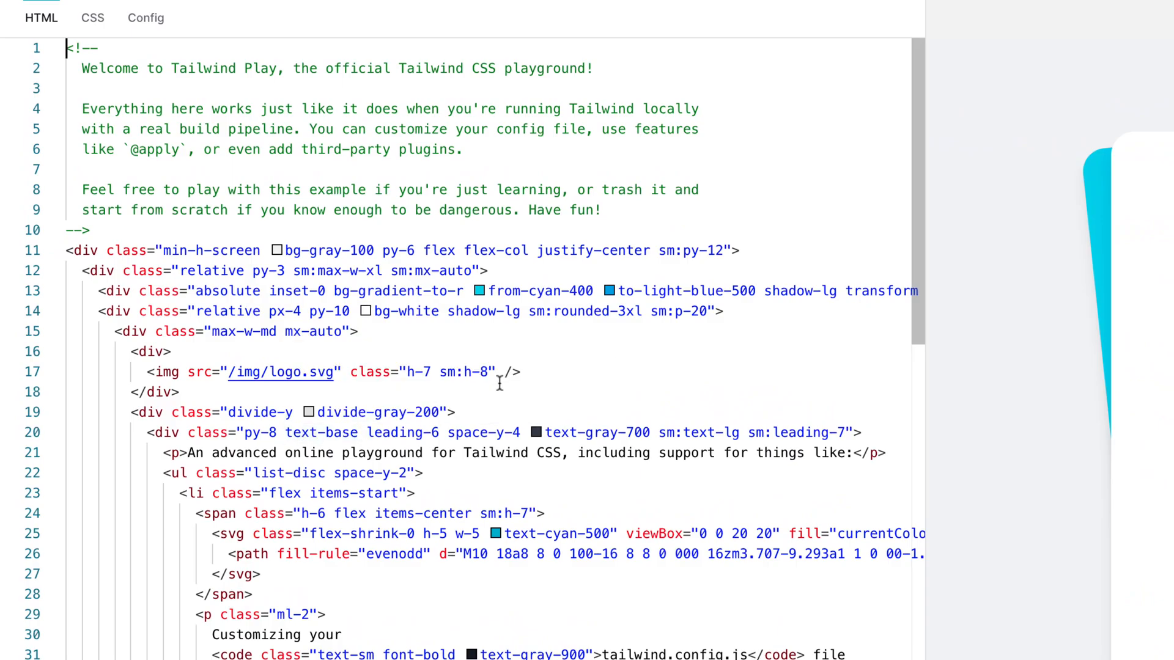
pyautogui.moveTo(1007, 376)
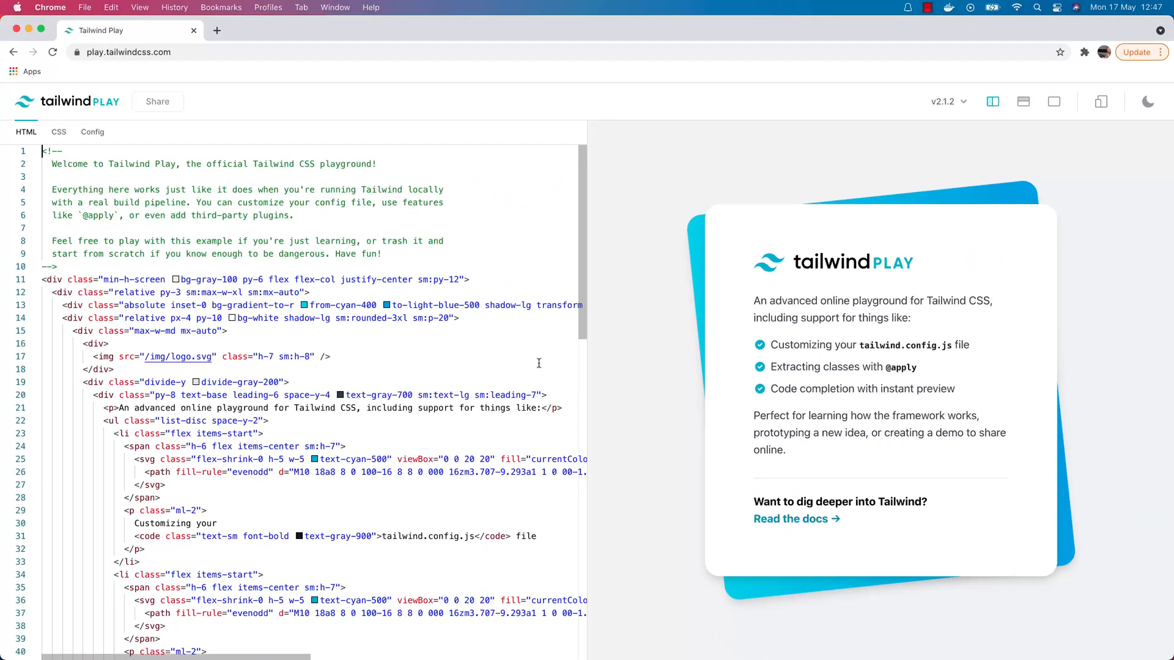
pyautogui.moveTo(371, 368)
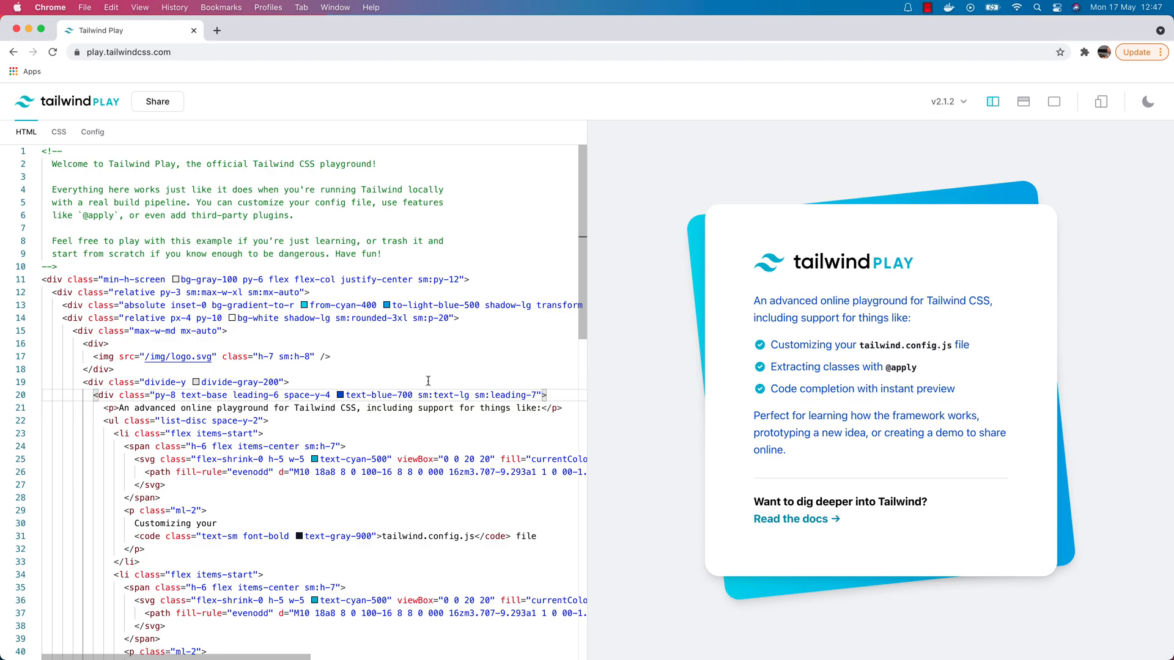
pyautogui.moveTo(445, 395)
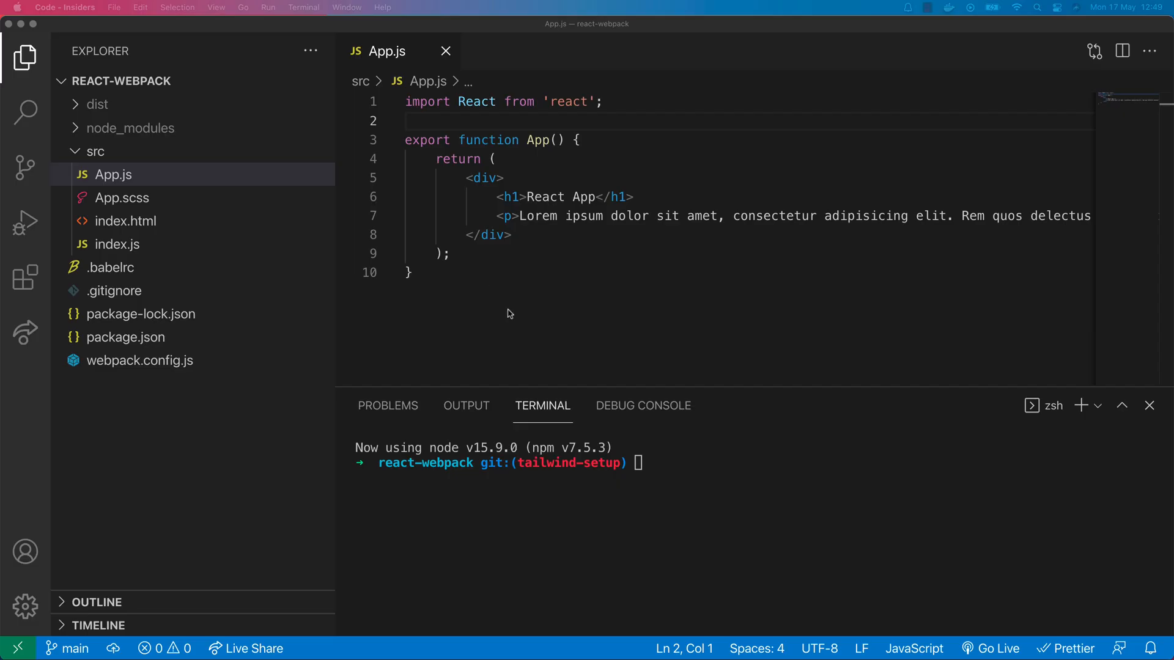
pyautogui.moveTo(254, 307)
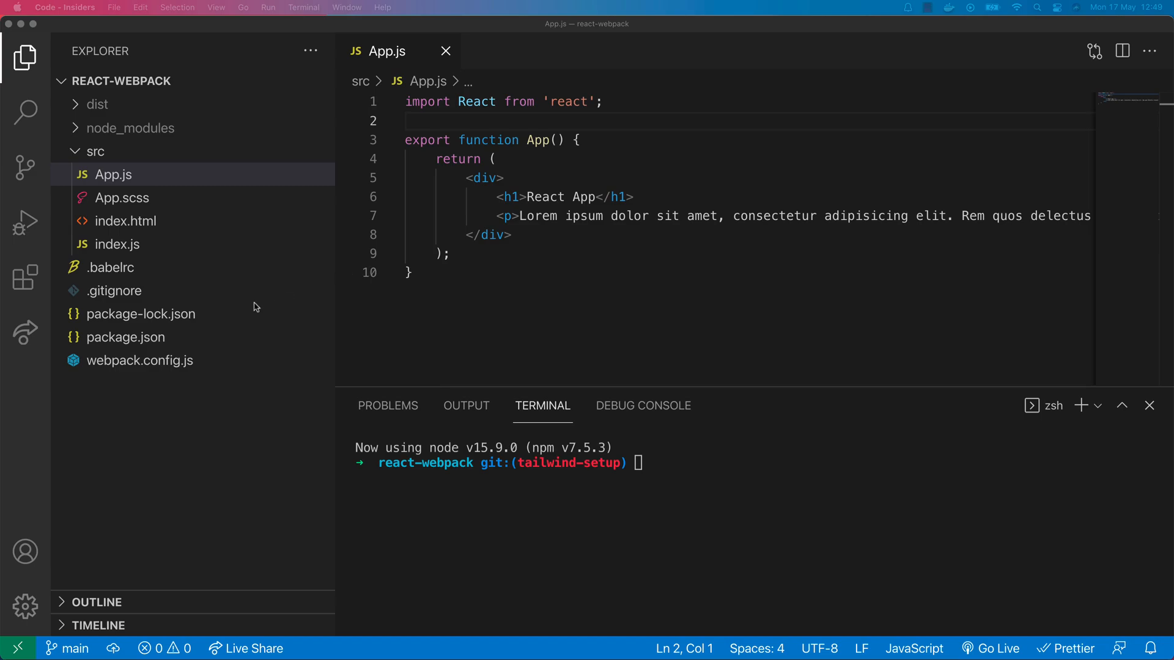
# - Review webpack.config.js from line 1 and start the dev server with npm
pyautogui.click(139, 360)
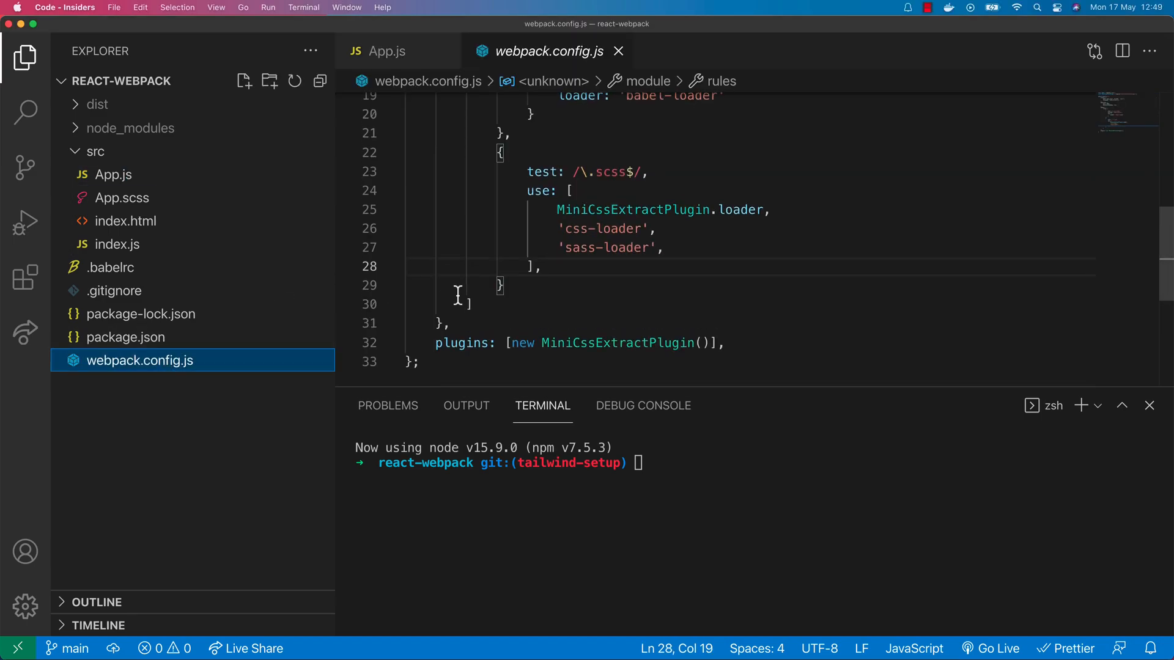
pyautogui.scroll(3)
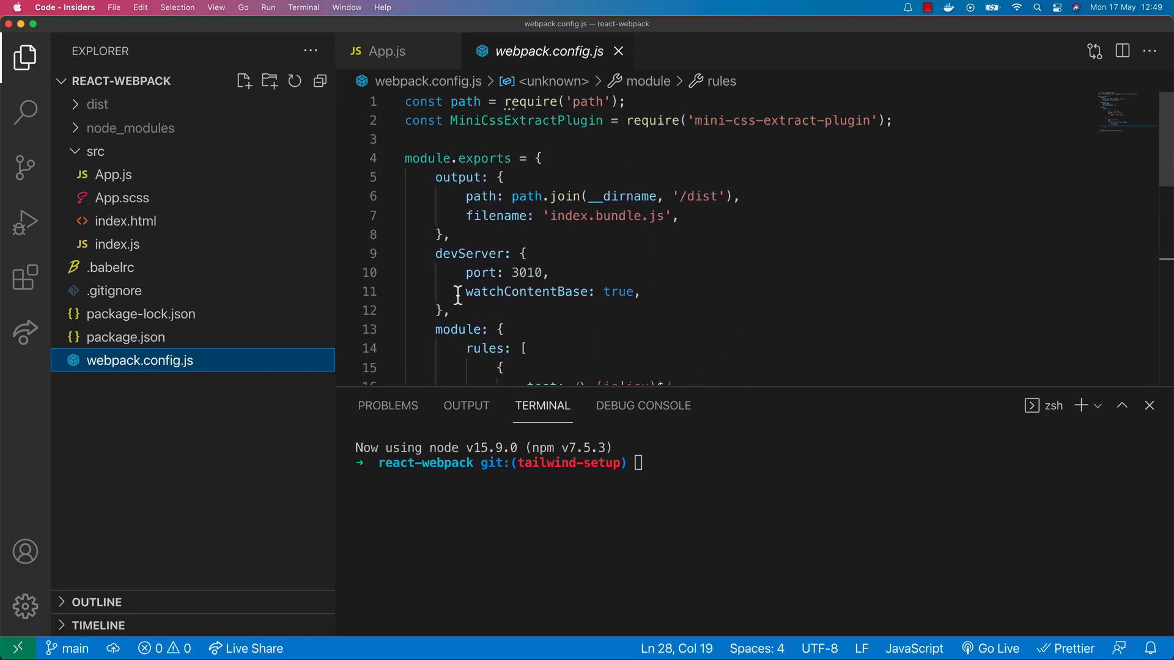
pyautogui.write('npm')
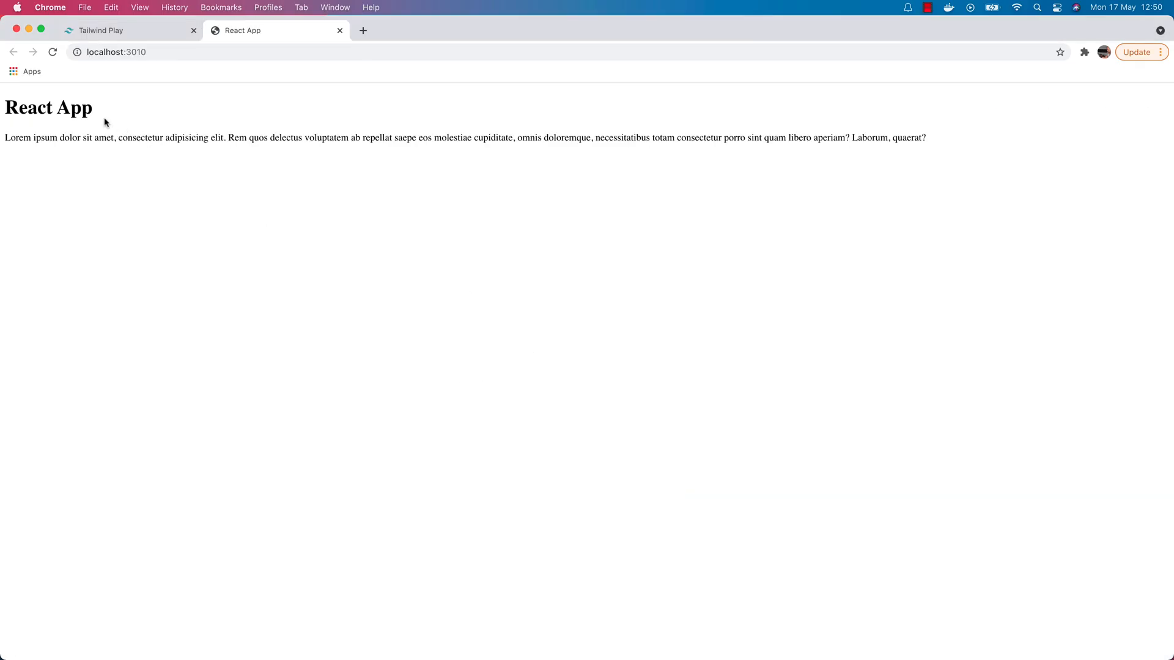
pyautogui.moveTo(241, 205)
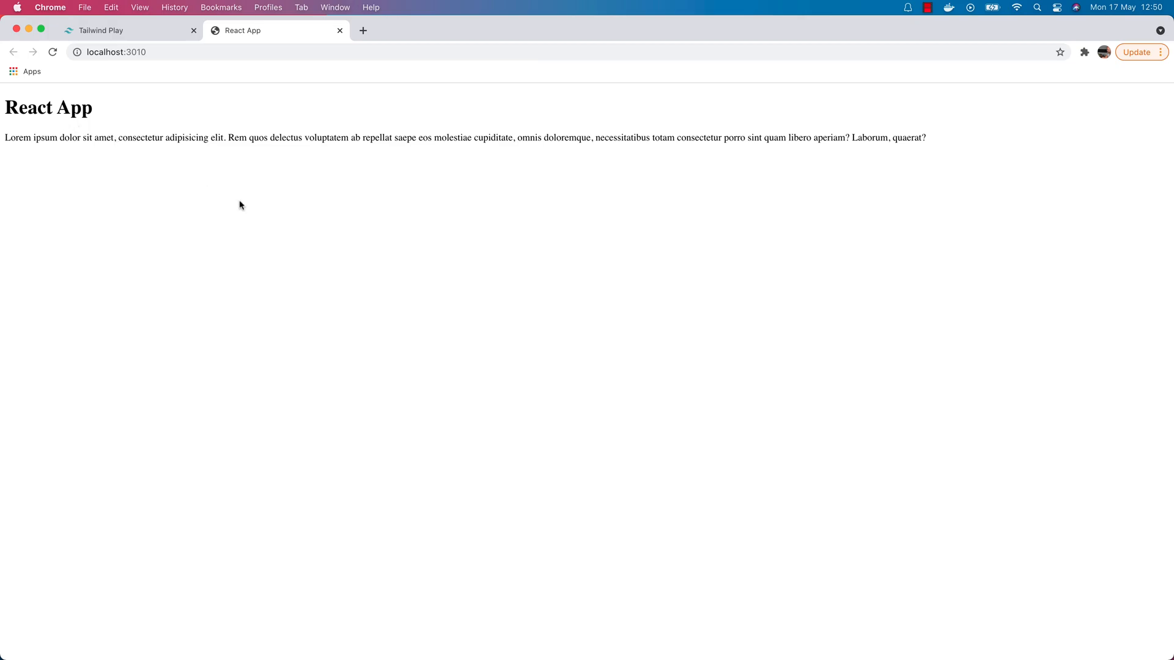
pyautogui.moveTo(451, 183)
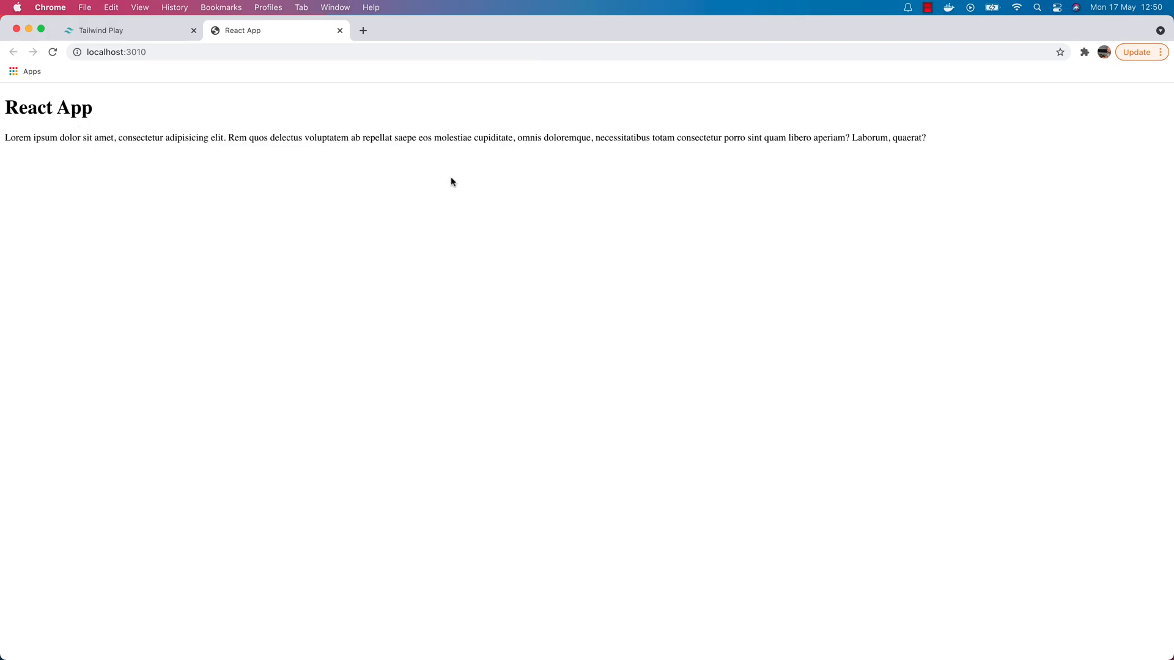
pyautogui.moveTo(272, 208)
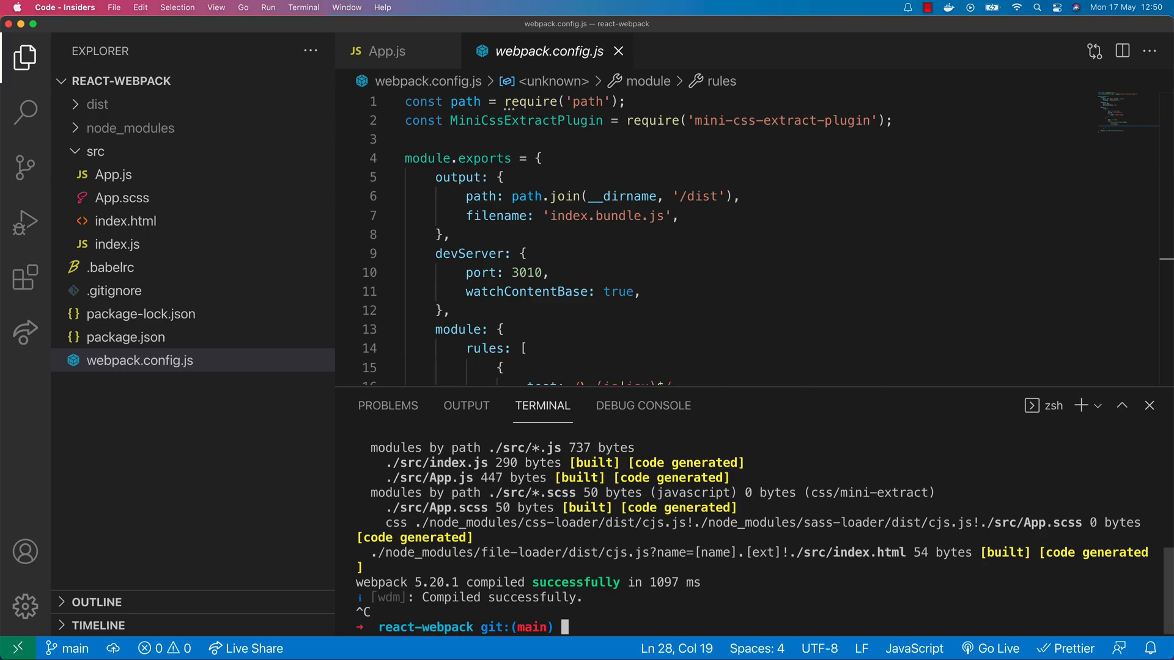
# - Install tailwindcss@latest, autoprefixer@latest, postcss@latest and postcss-loader with npm install -D
pyautogui.write('npm inst')
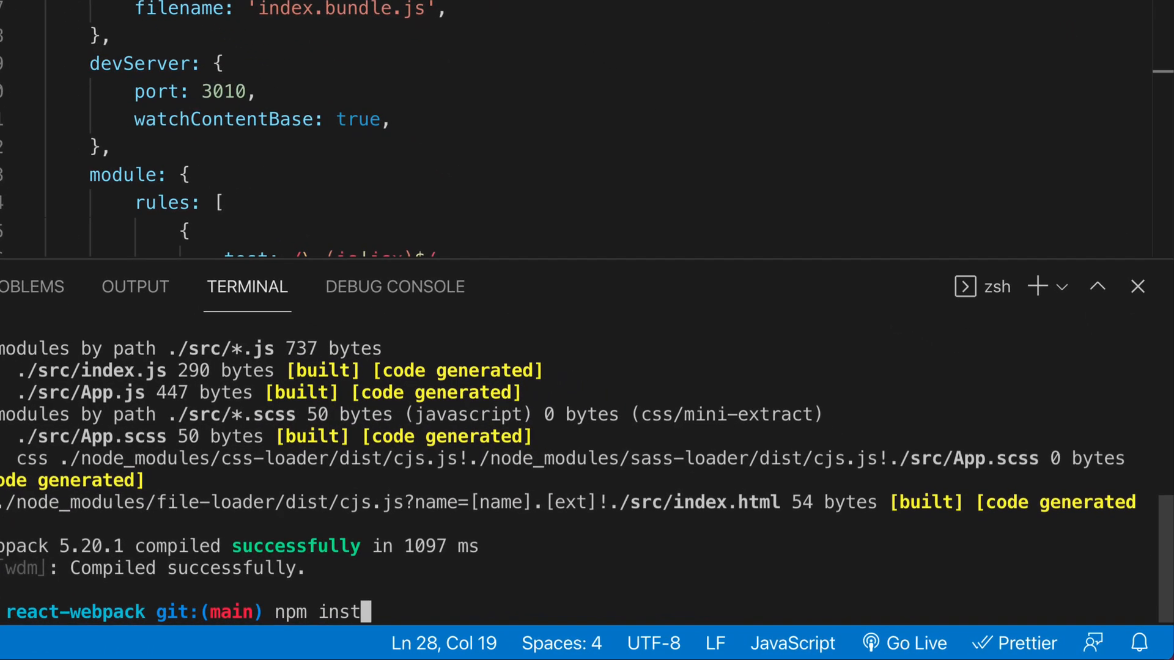
pyautogui.write('all -D t')
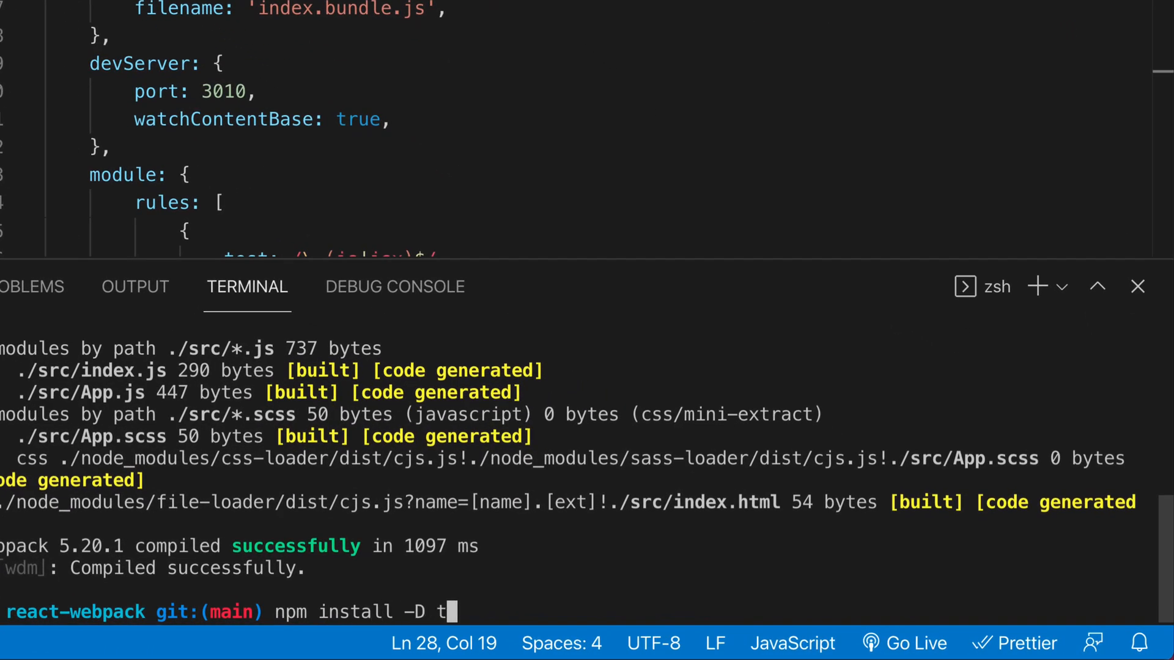
pyautogui.write('ailwindcss')
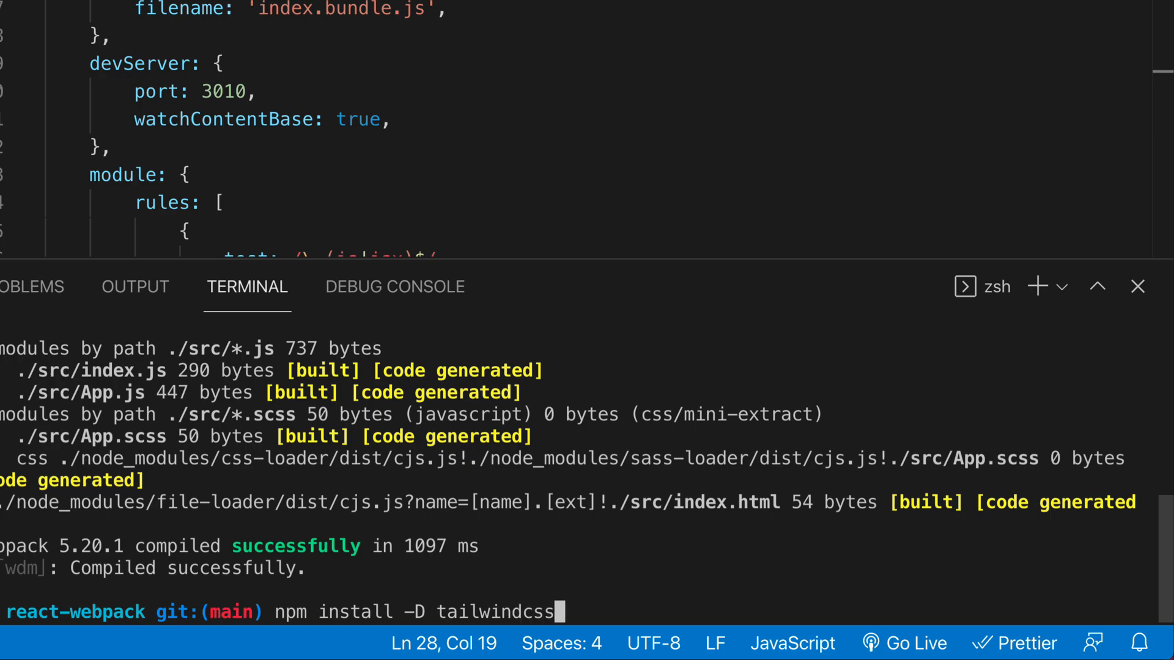
pyautogui.write('@latest aut')
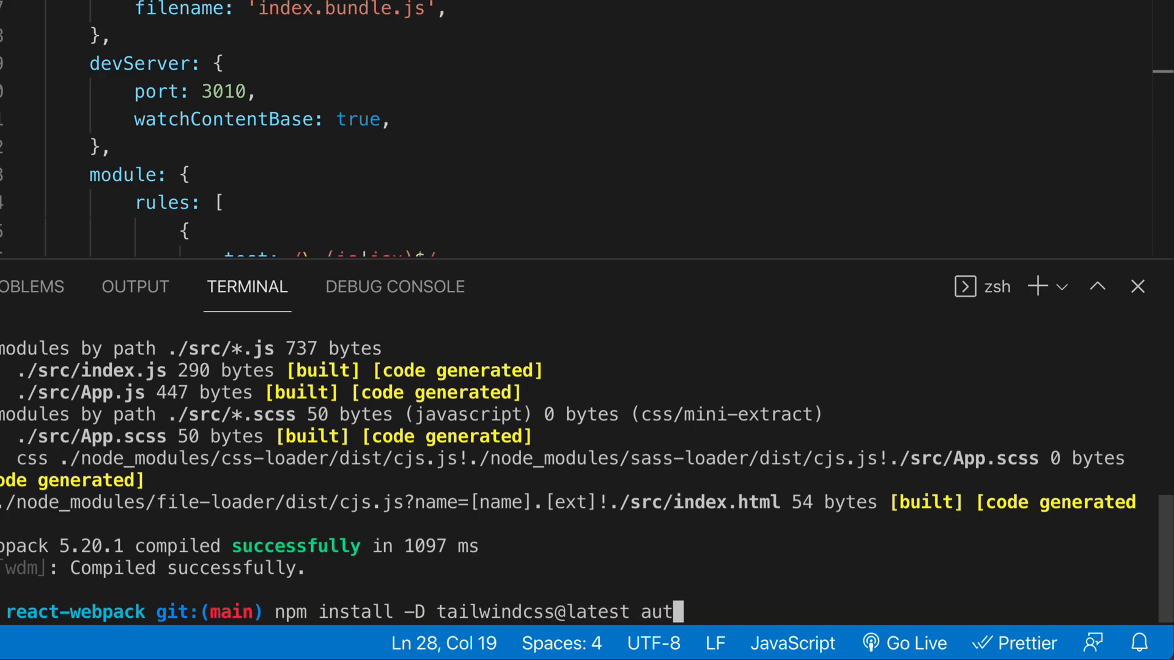
pyautogui.write('opre')
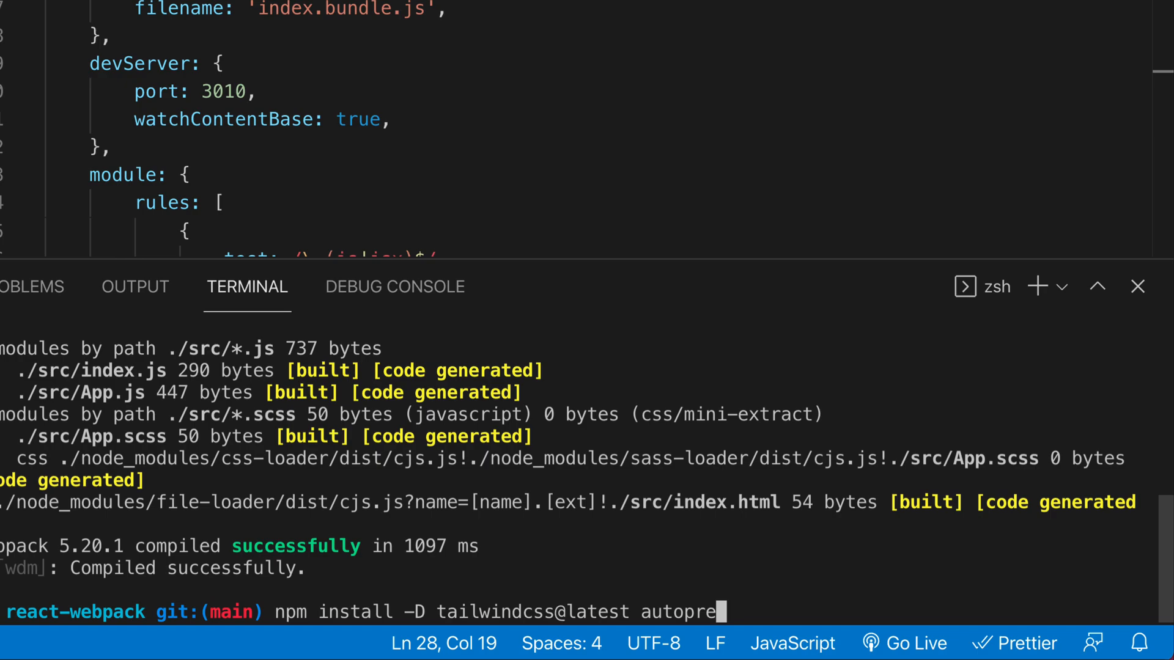
pyautogui.write('fixer@late')
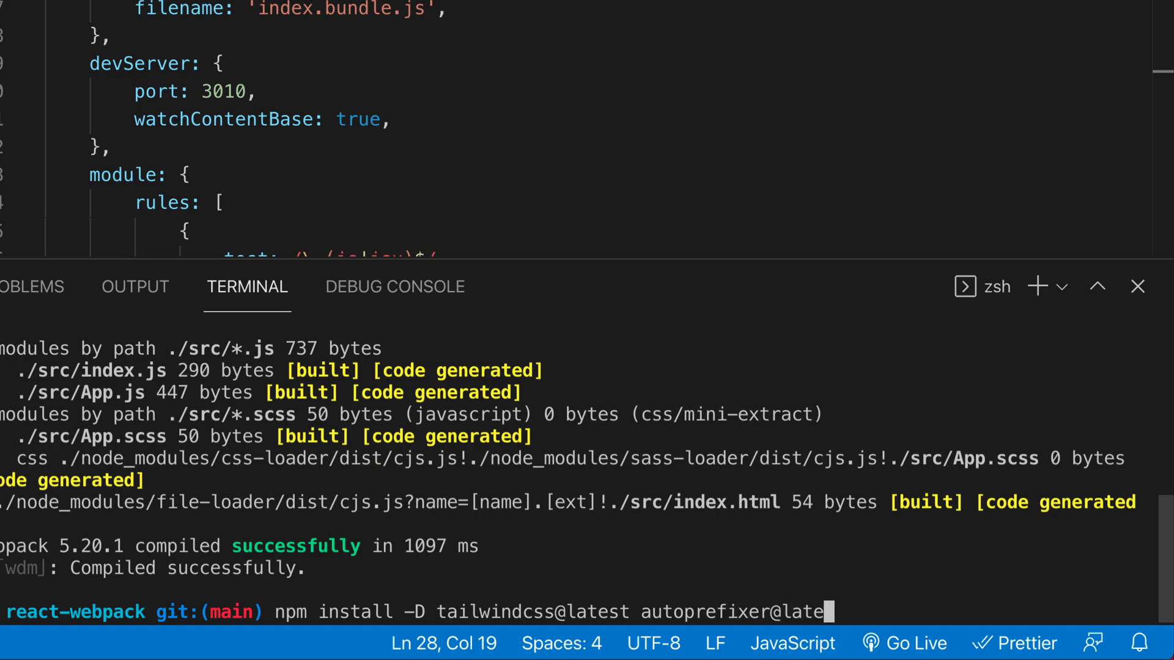
pyautogui.write('st')
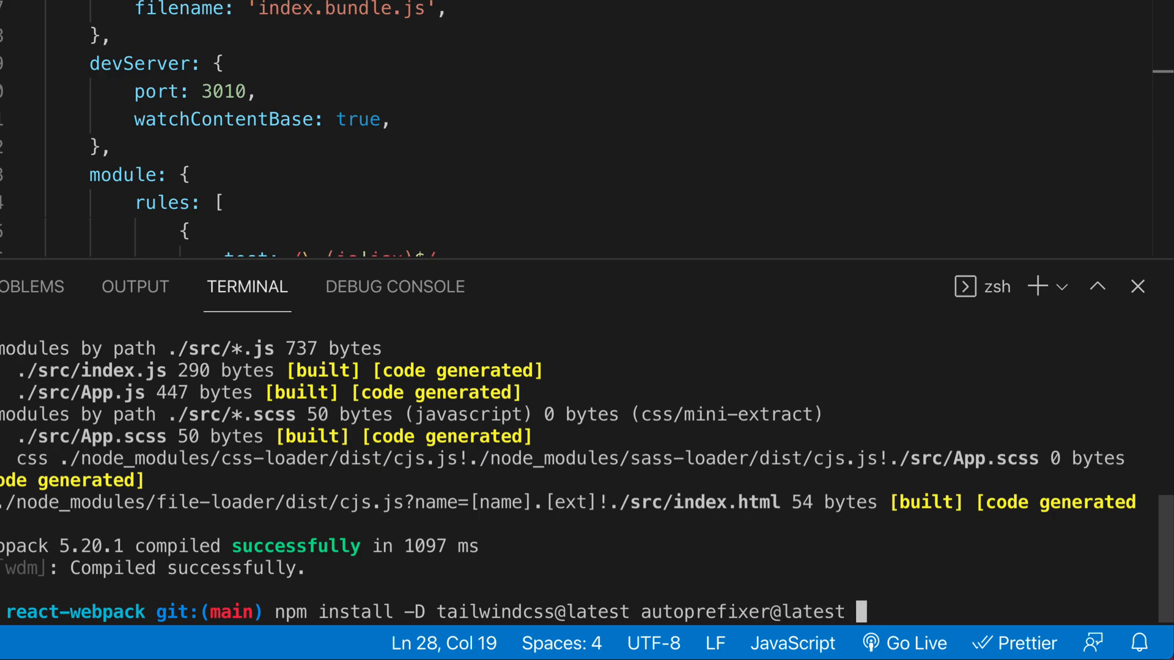
pyautogui.write('postcss')
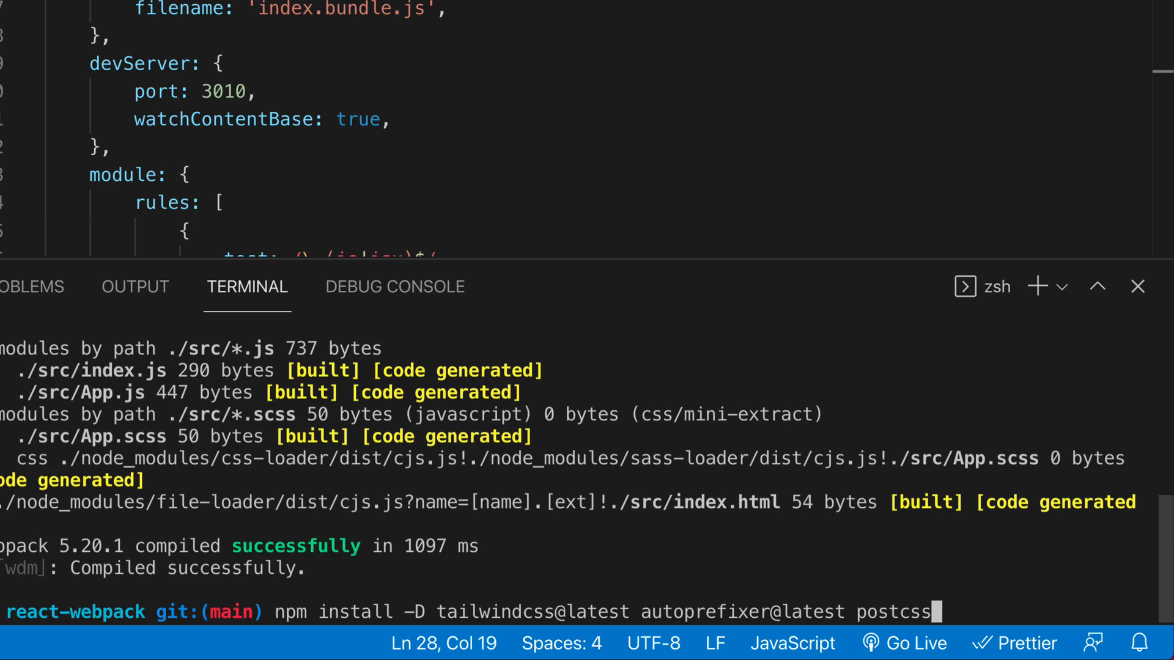
pyautogui.write('@latest')
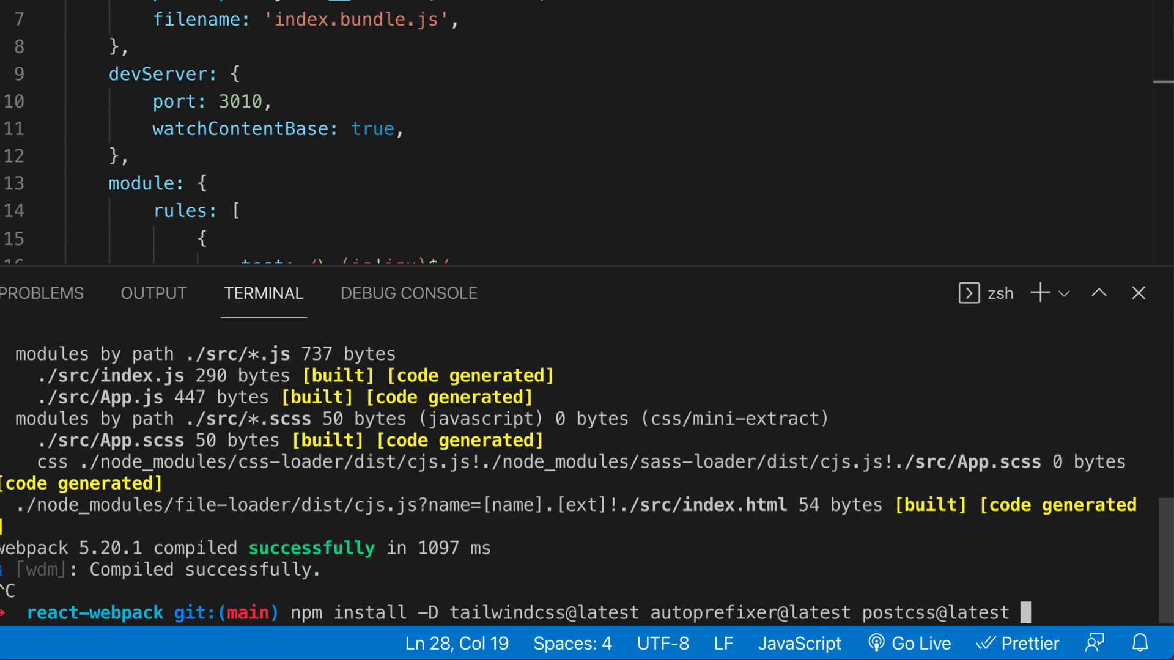
pyautogui.write('postcss-loader')
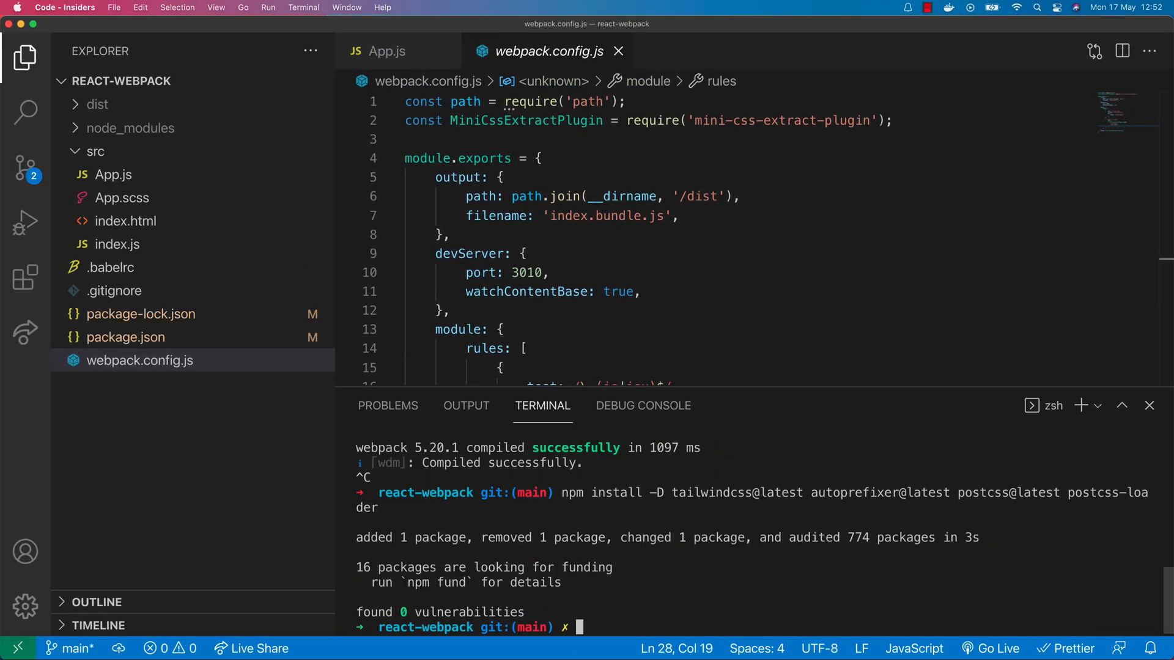
pyautogui.write('npx tailwindcs')
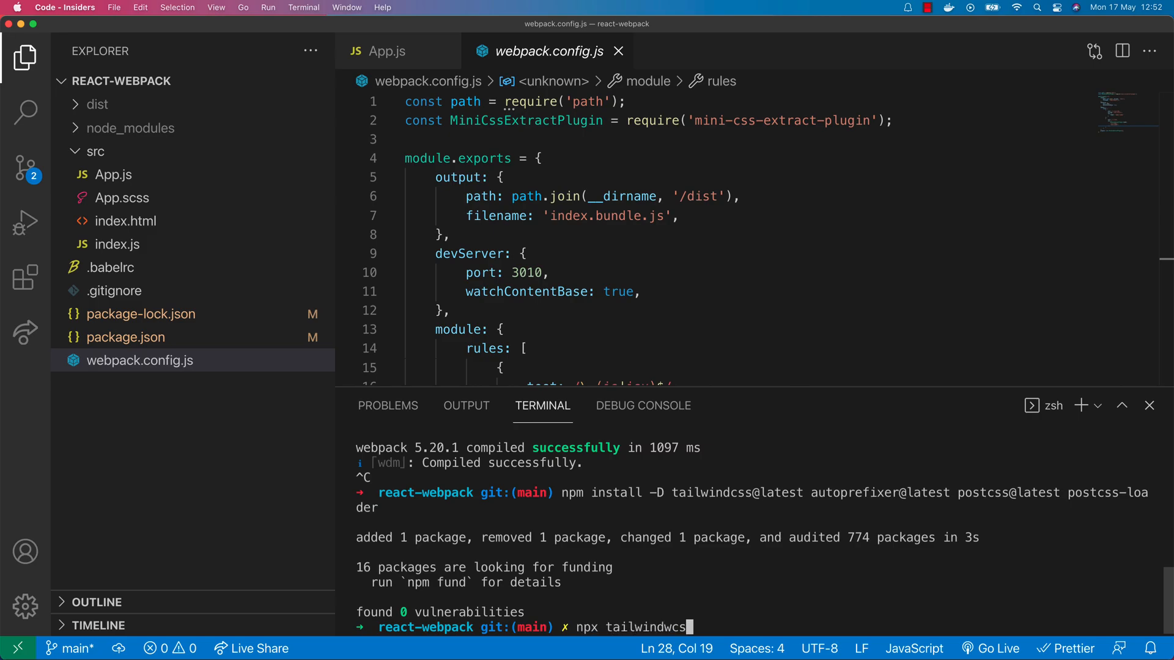
# - Generate tailwind.config.js with npx tailwindcss init, review it and close it
pyautogui.write('init')
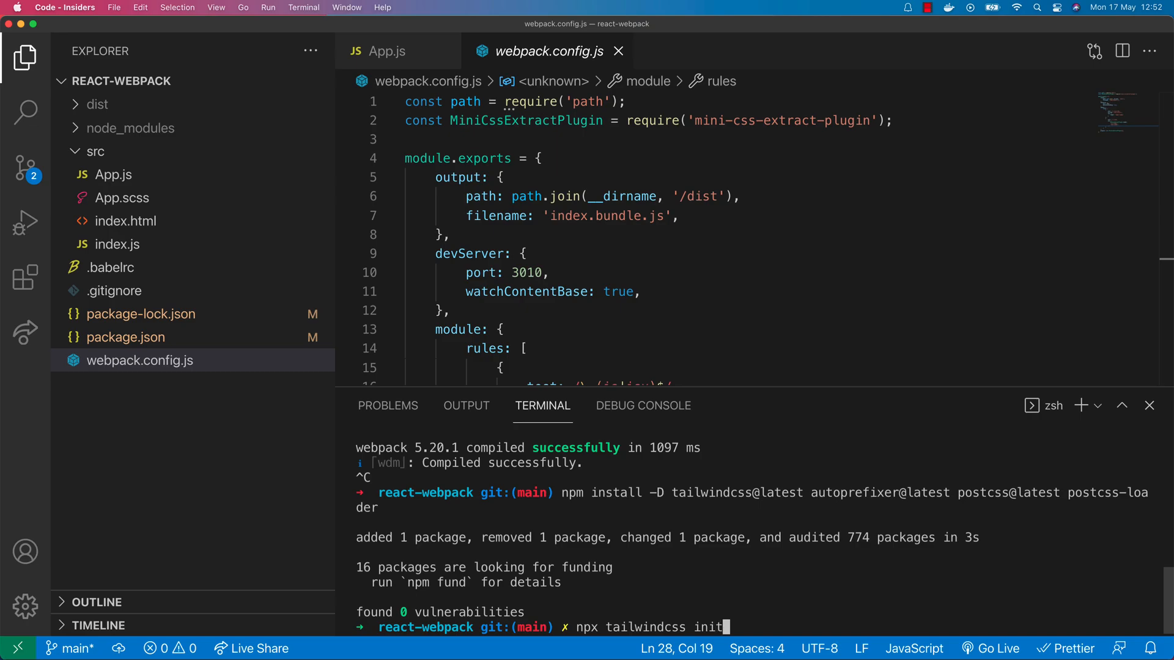
pyautogui.press('Return')
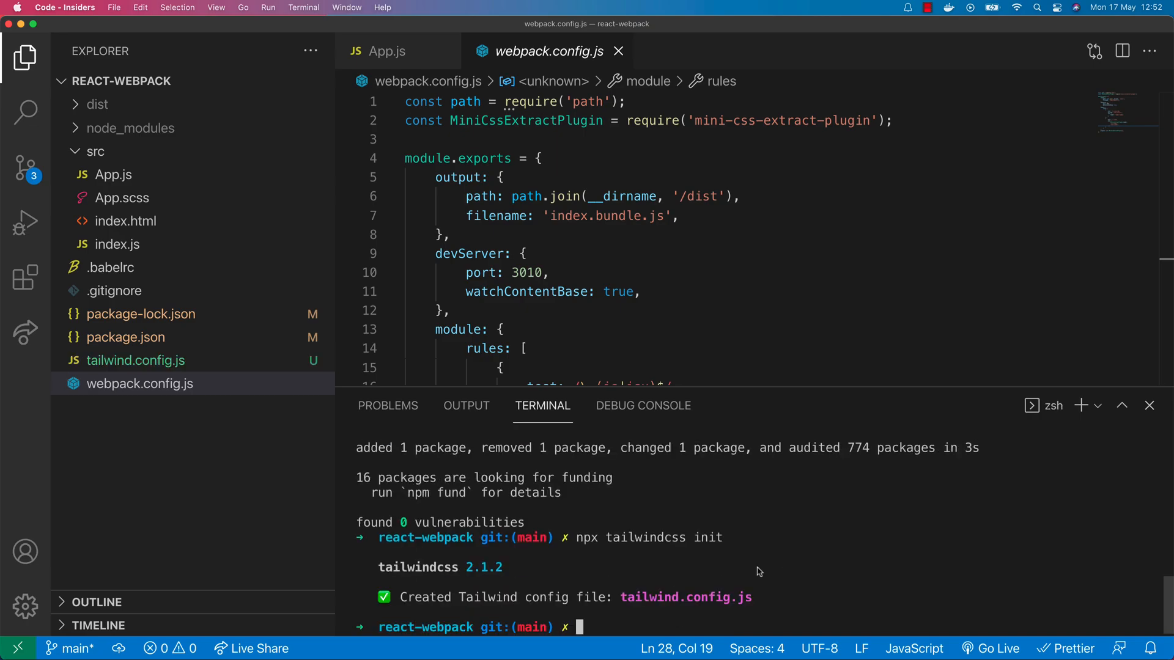
pyautogui.moveTo(407, 479)
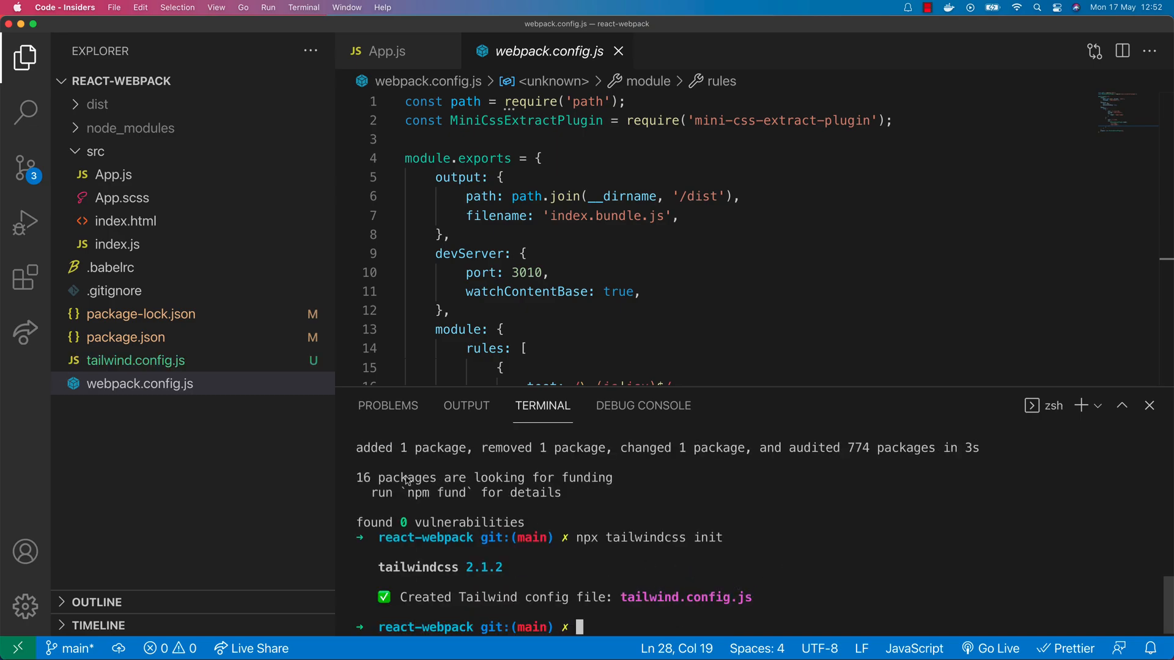
pyautogui.click(135, 360)
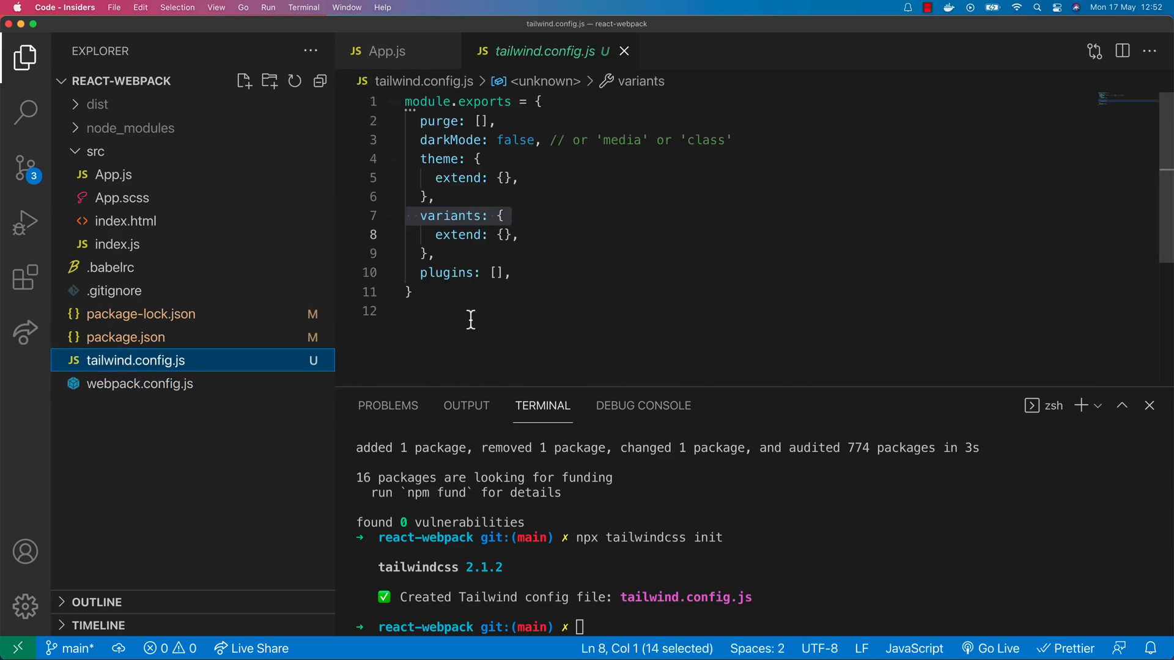
pyautogui.moveTo(533, 286)
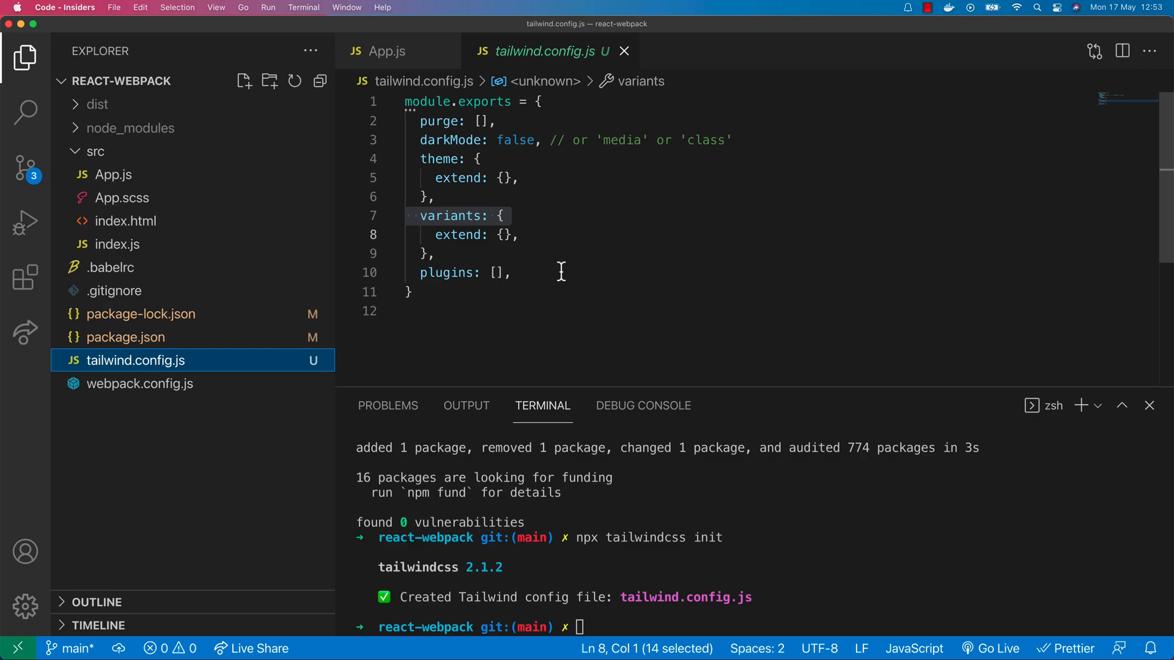
pyautogui.moveTo(545, 279)
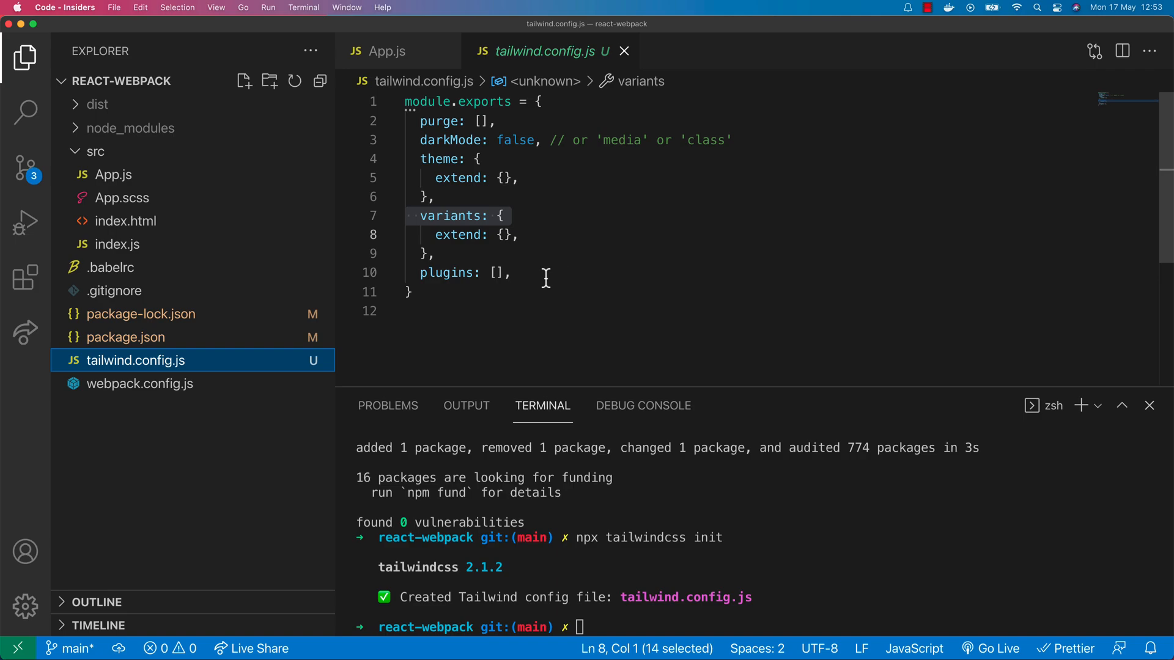
pyautogui.moveTo(508, 159)
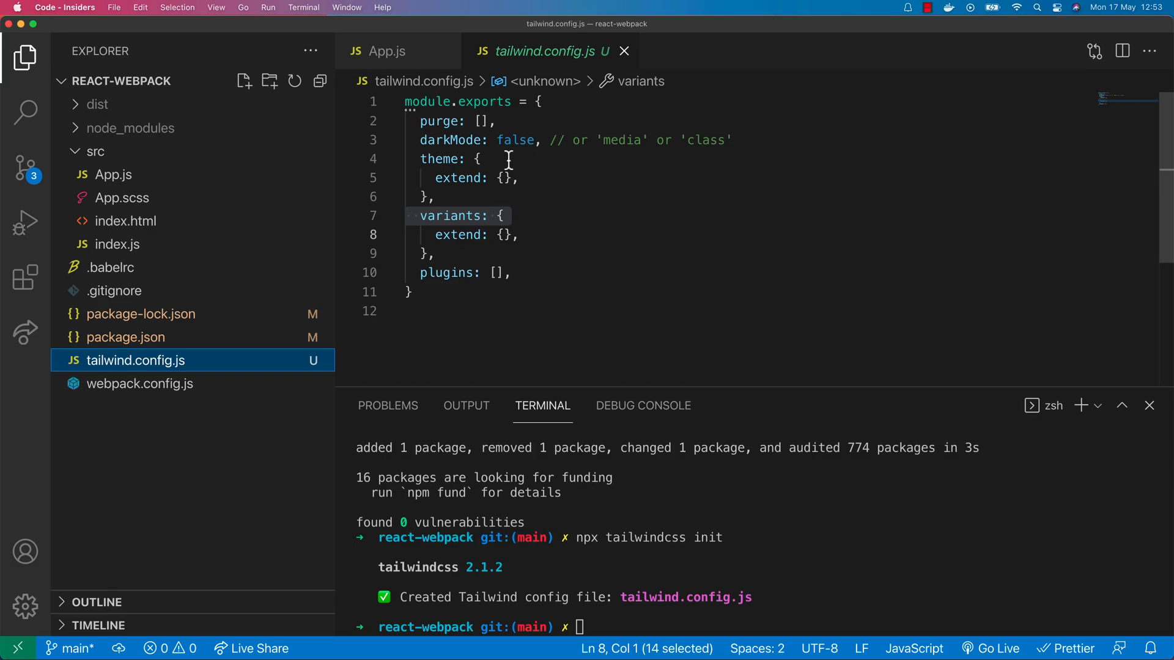
pyautogui.click(388, 52)
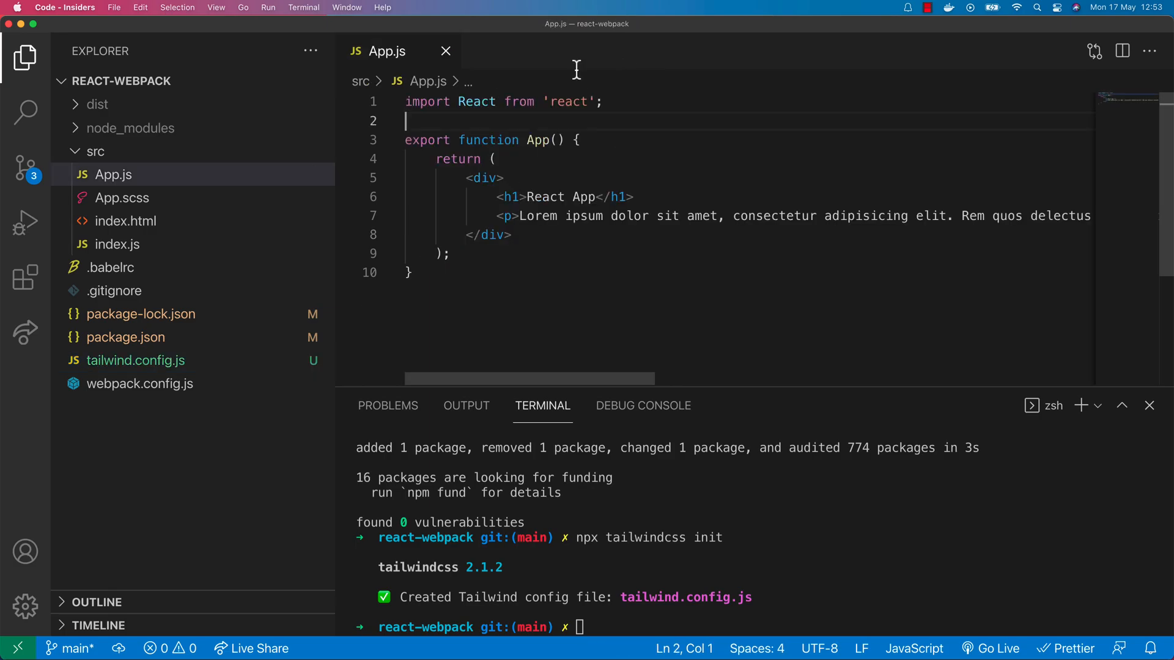
pyautogui.moveTo(243, 80)
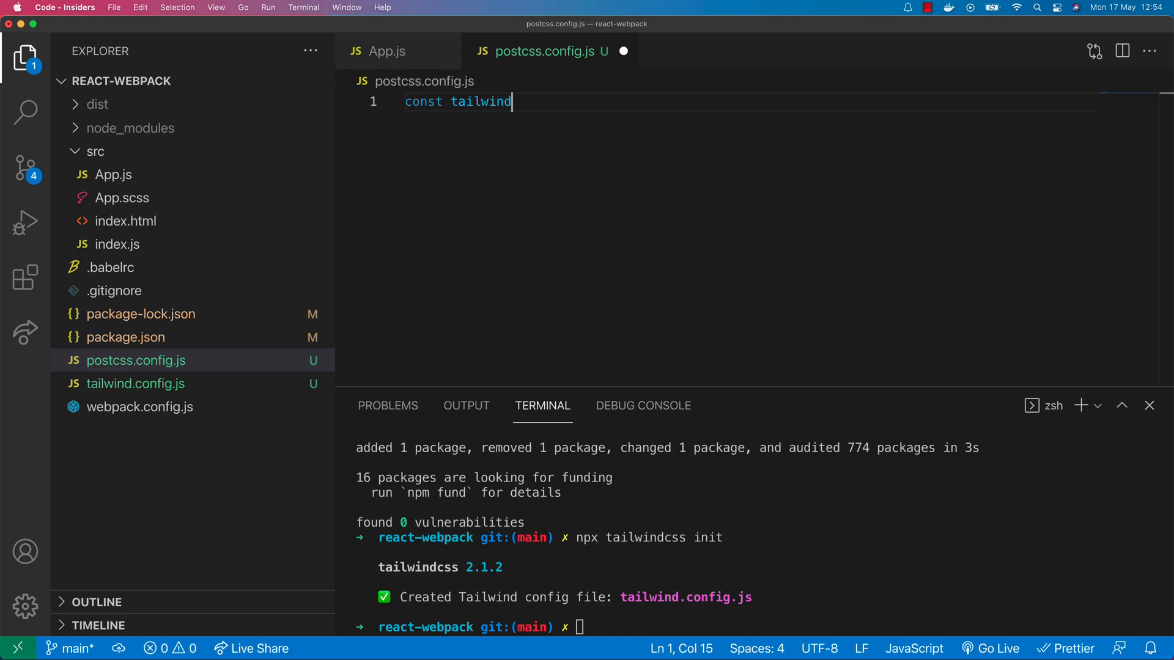
# - Export plugins [tailwindcss('./tailwind.config.js'), require('autoprefixer')] from postcss.config.js
pyautogui.write("css = reqyuire('tailwindcss');")
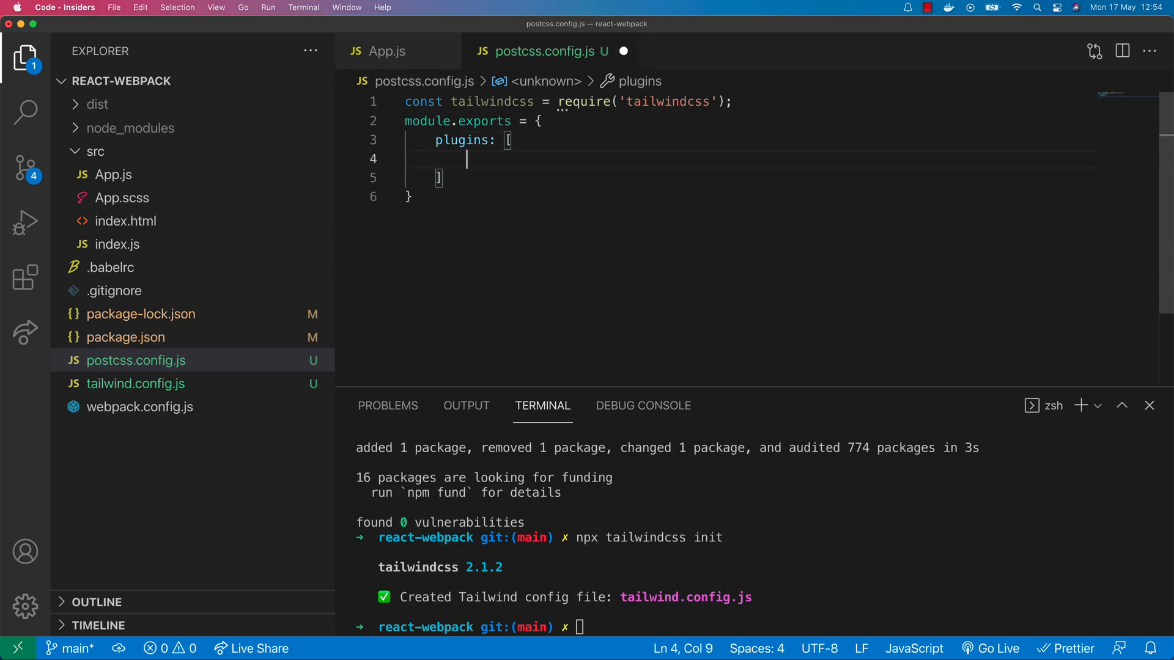
pyautogui.write('t')
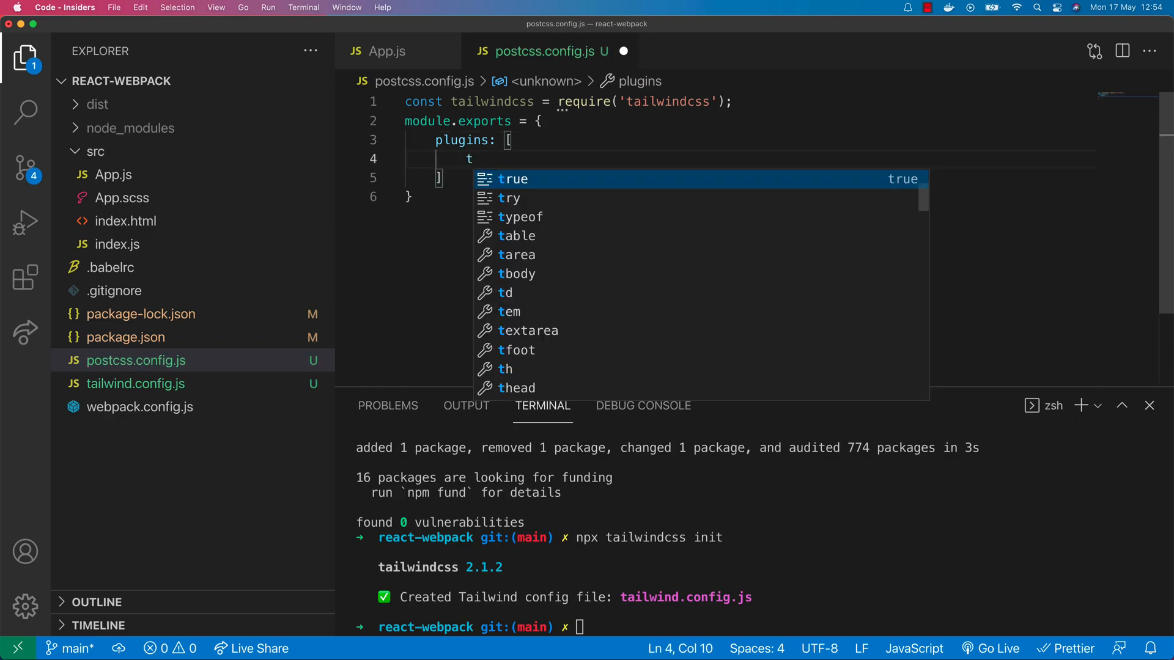
pyautogui.write('ailwindcss')
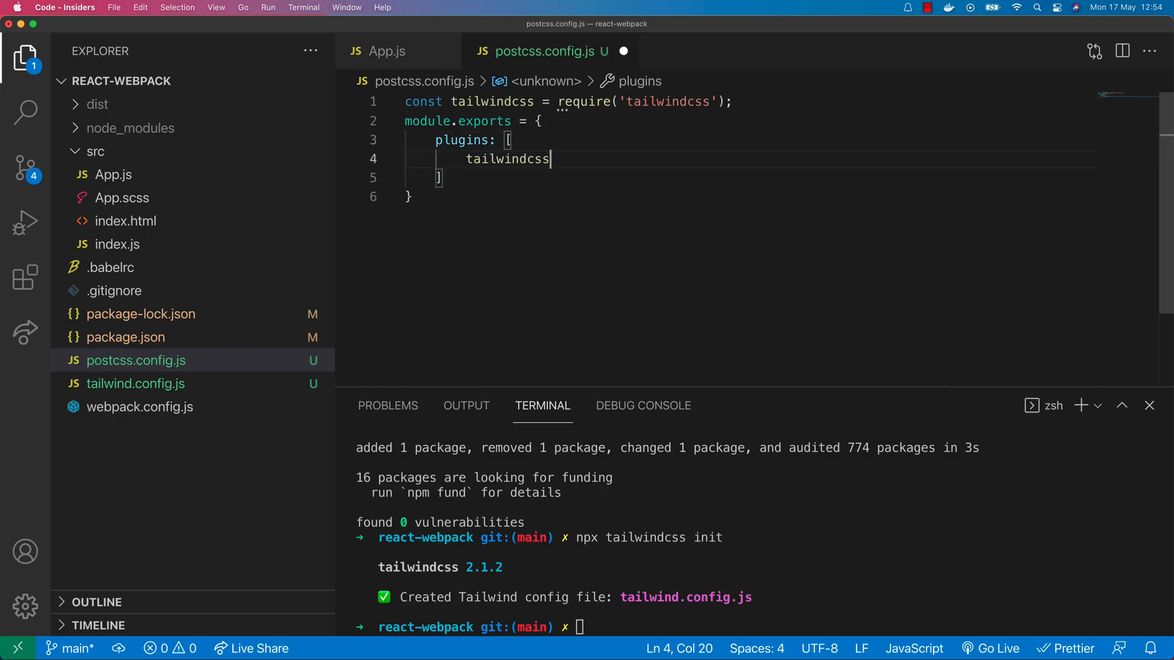
pyautogui.write("('./t")
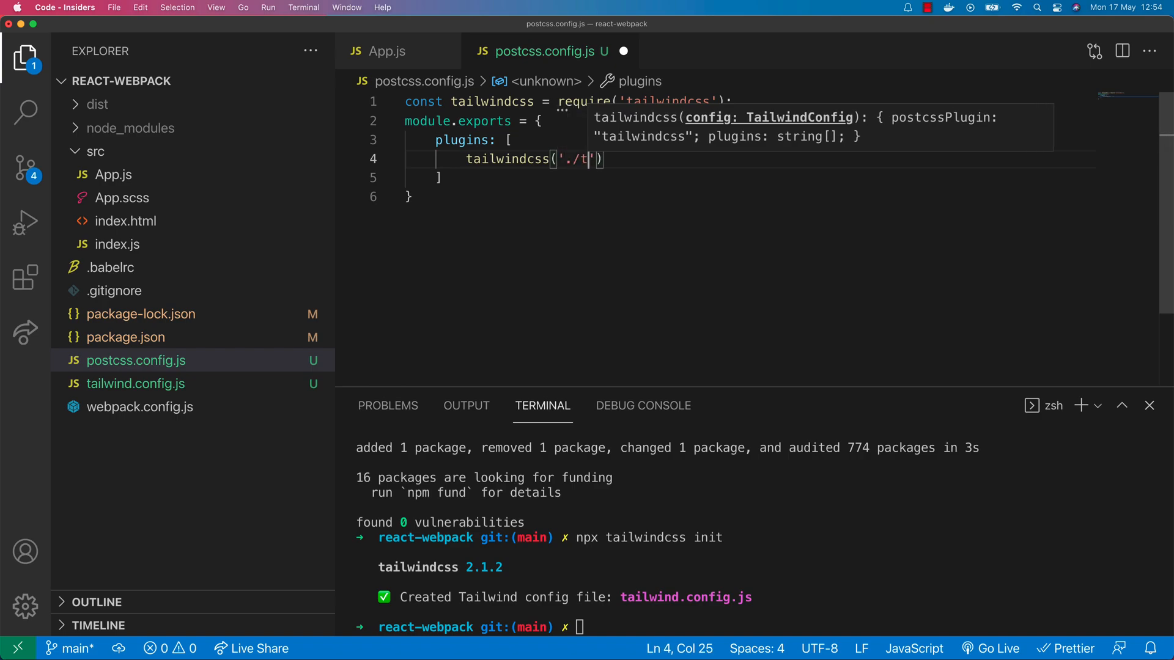
pyautogui.write('ailwind.config.js')
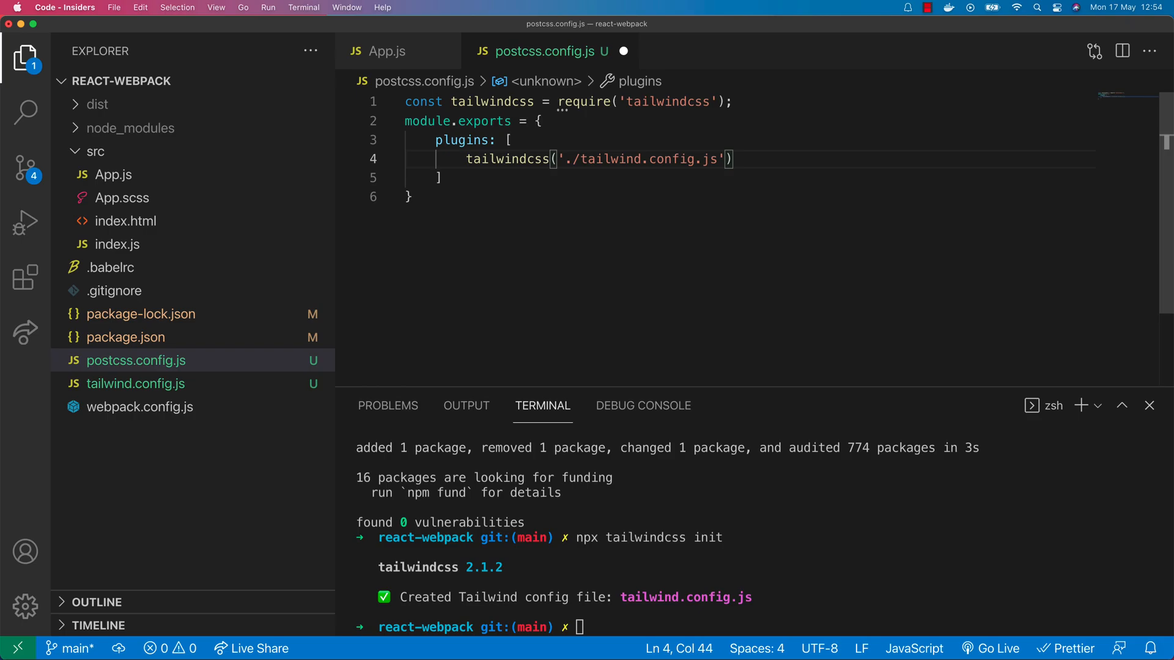
pyautogui.write(',')
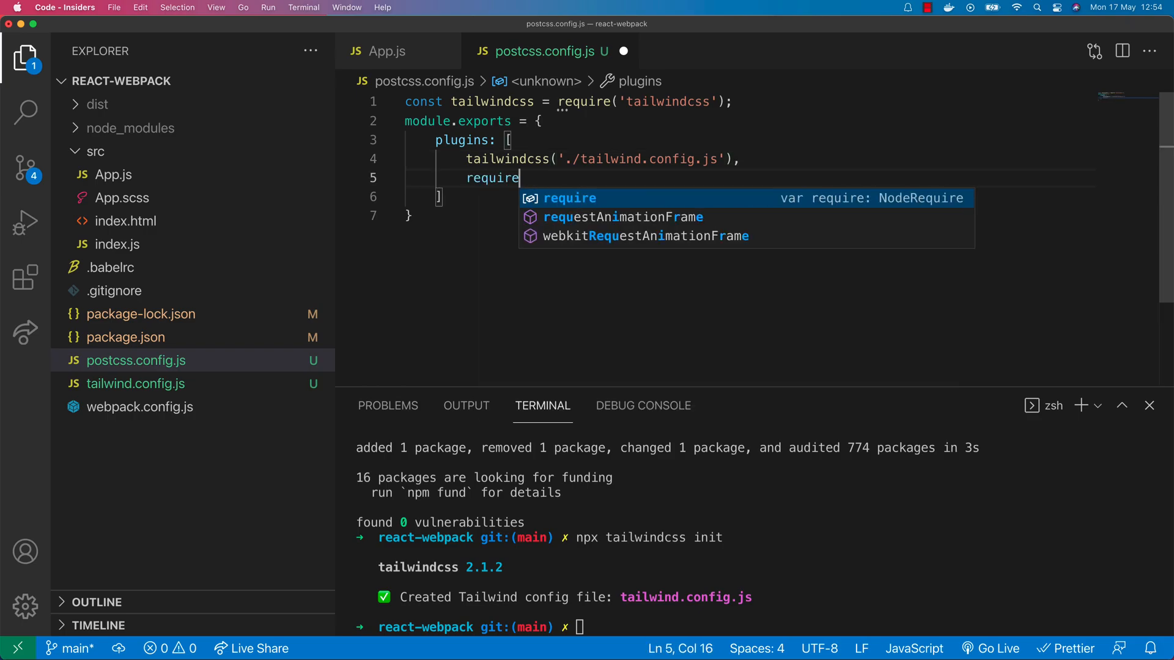
pyautogui.write("('autoprefixer'),")
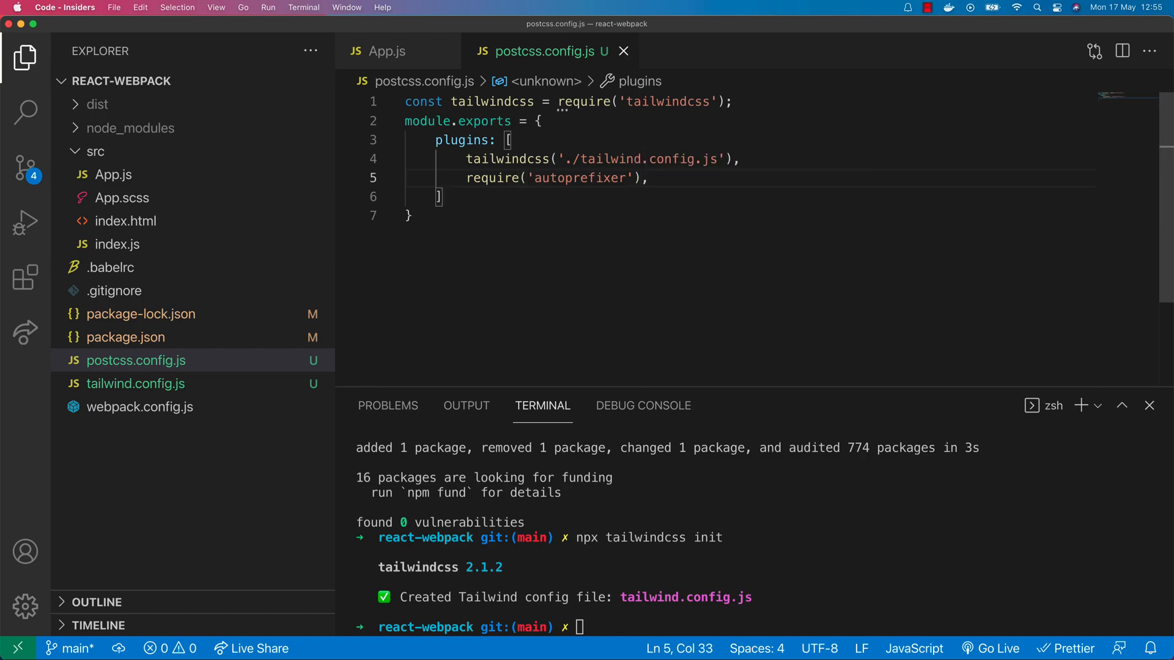
pyautogui.moveTo(599, 156)
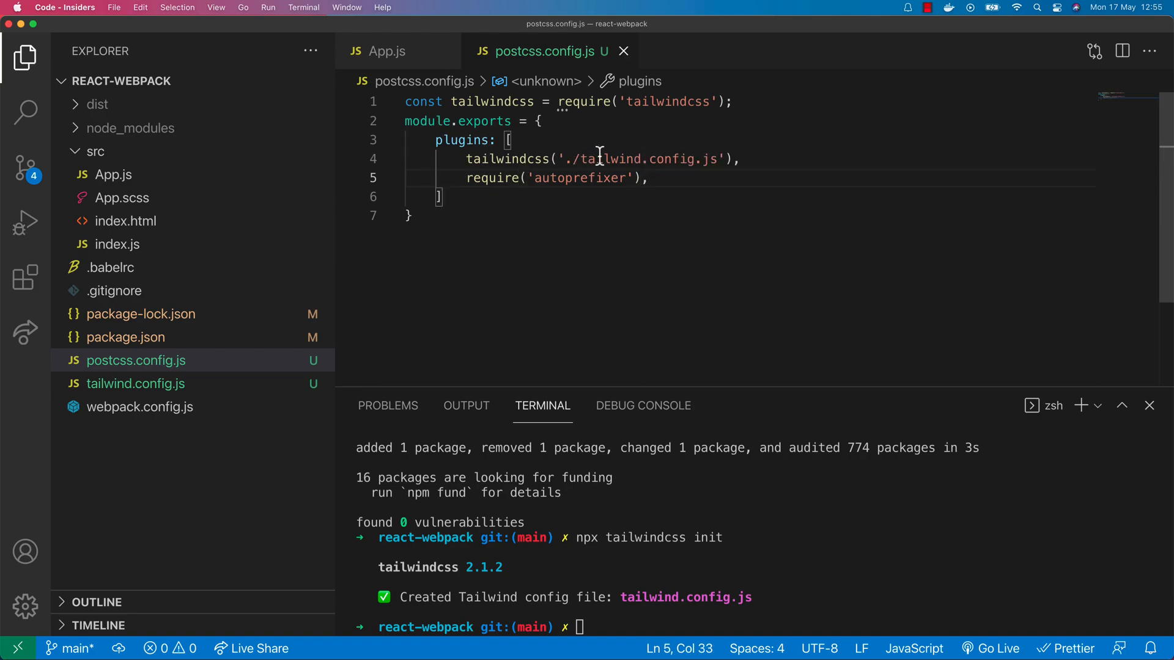
pyautogui.moveTo(624, 51)
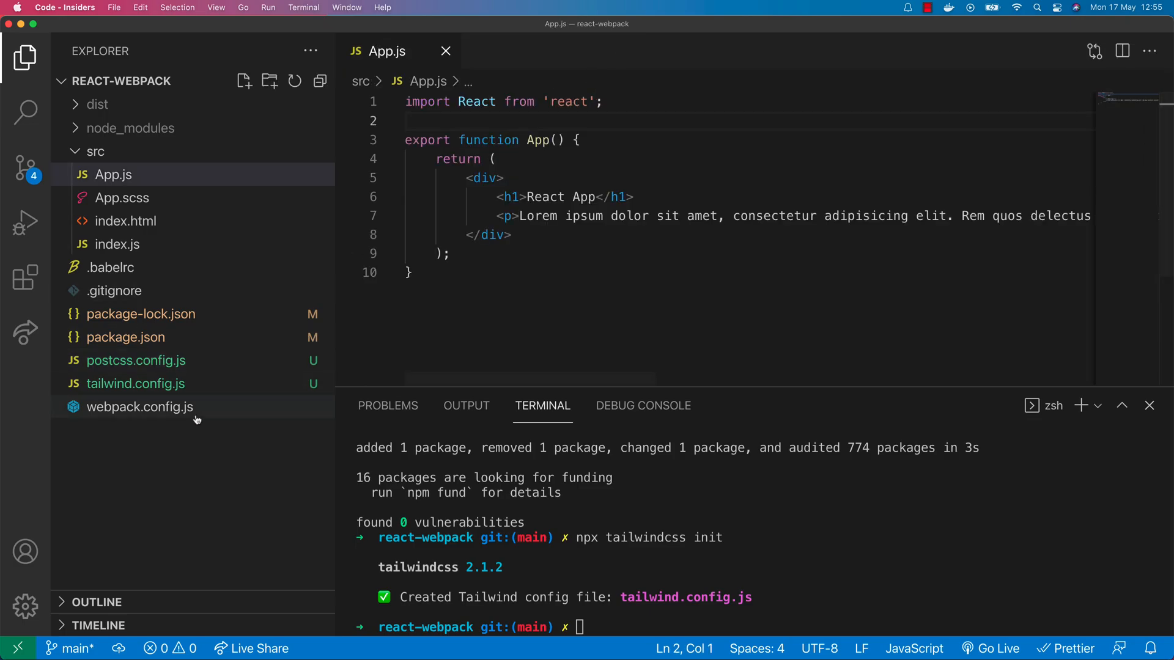
# - Append 'postcss-loader' to the .scss rule's use array in webpack.config.js, keeping test /\.scss$/
pyautogui.click(139, 406)
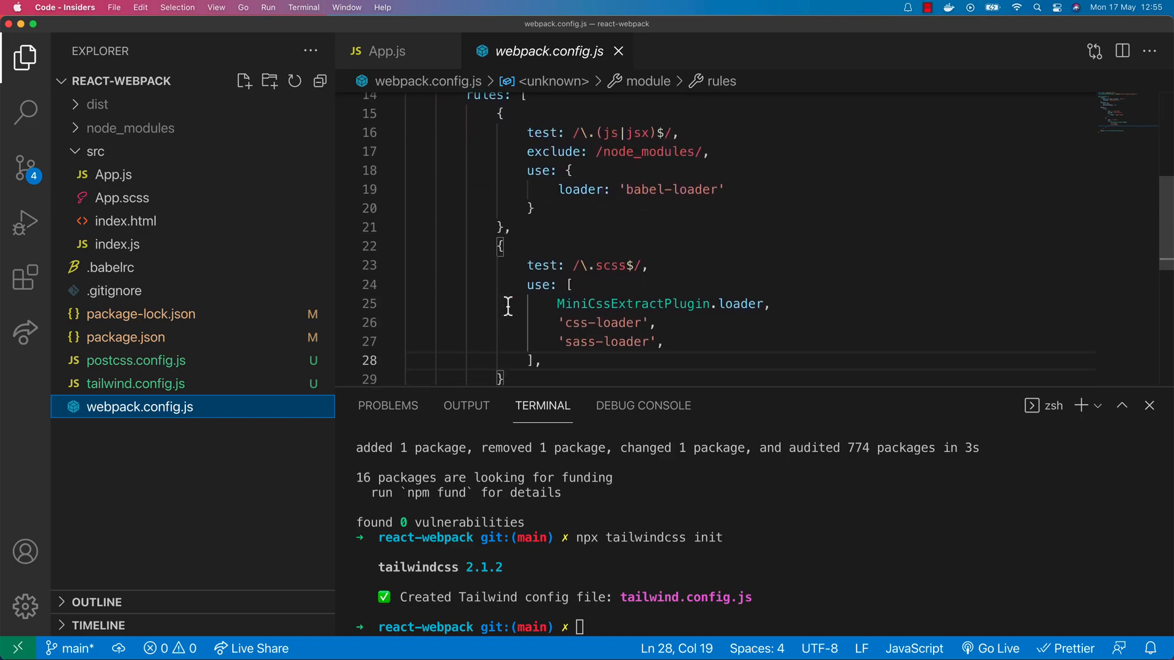
pyautogui.write("'postcss'")
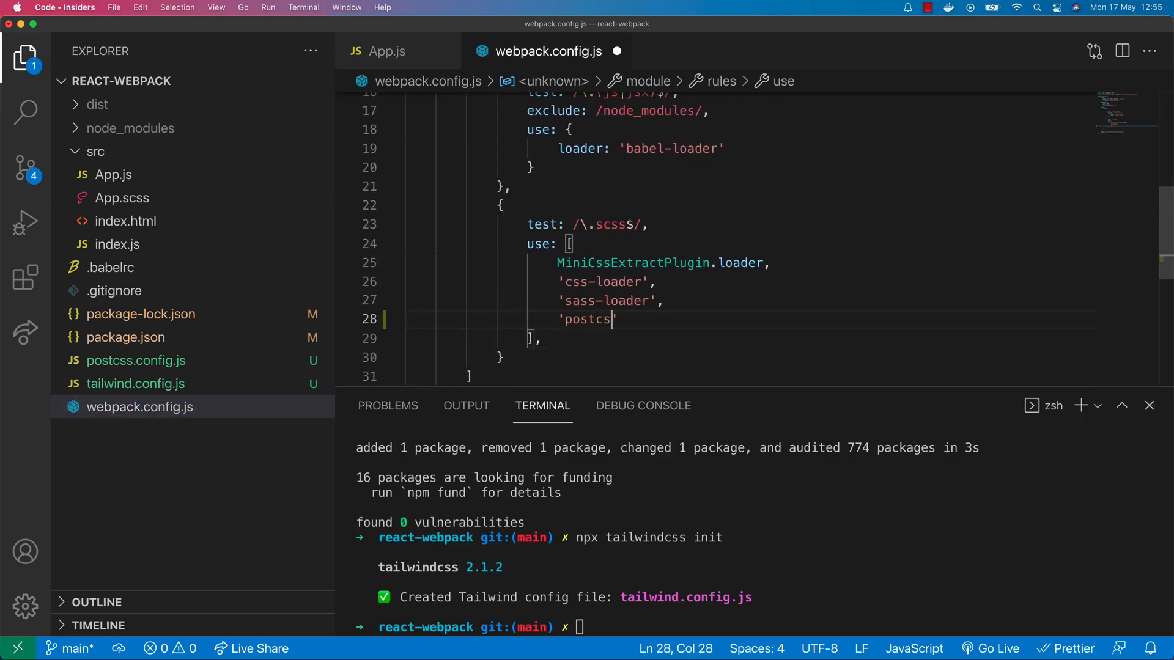
pyautogui.write('s-loader')
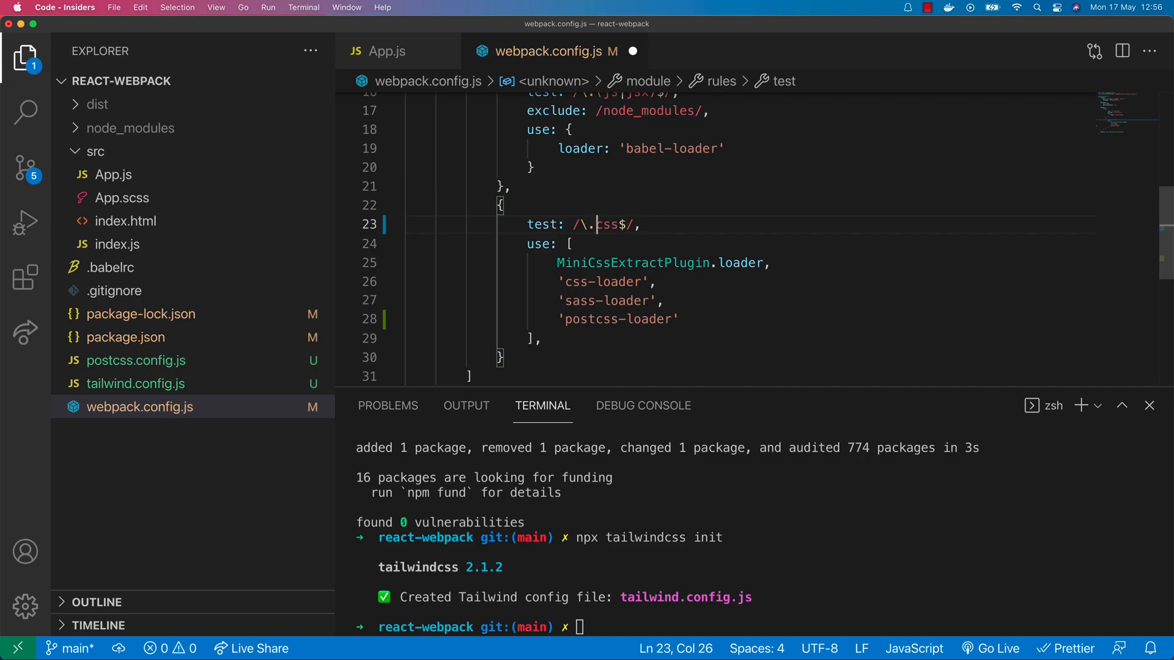
pyautogui.click(662, 301)
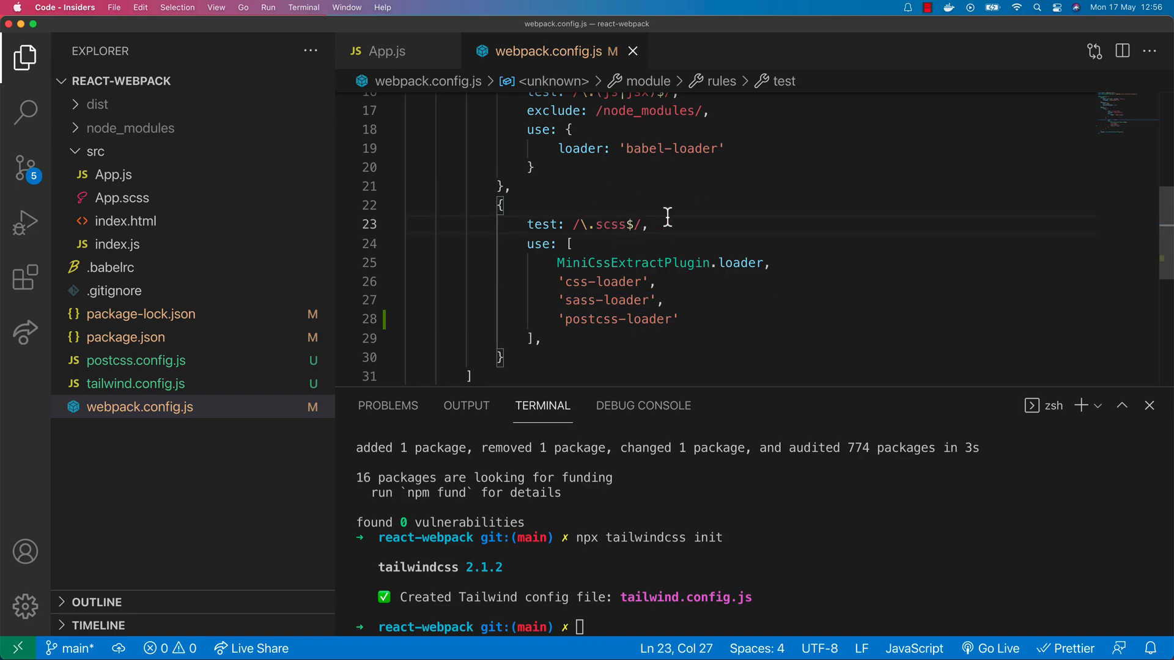
pyautogui.moveTo(708, 338)
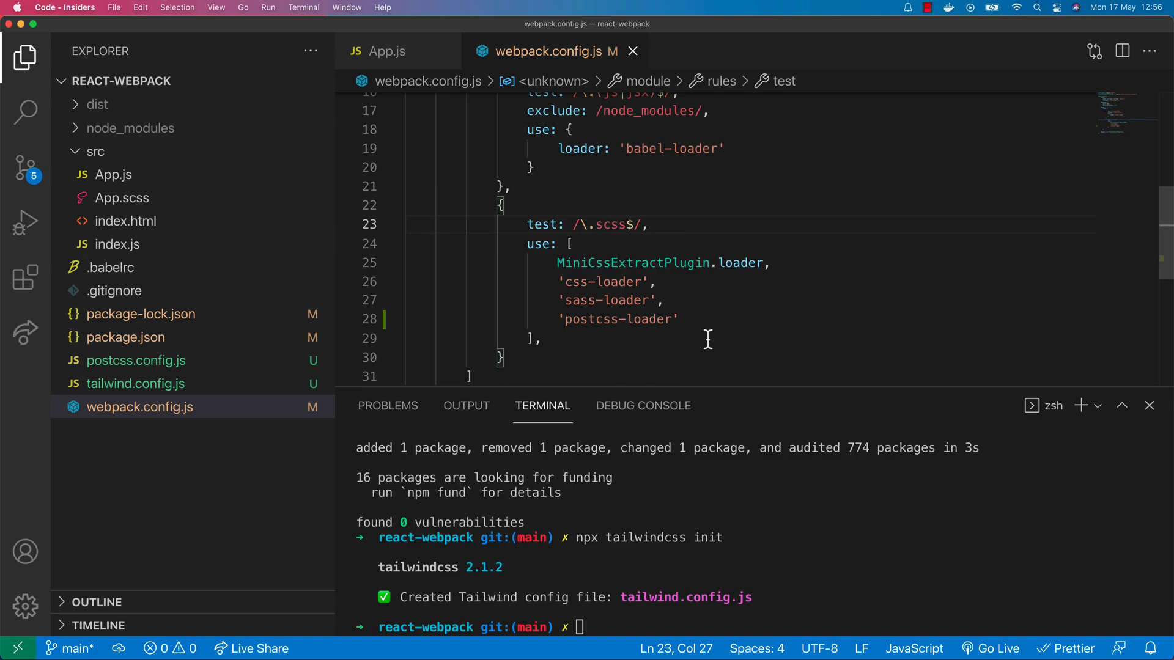
pyautogui.moveTo(123, 198)
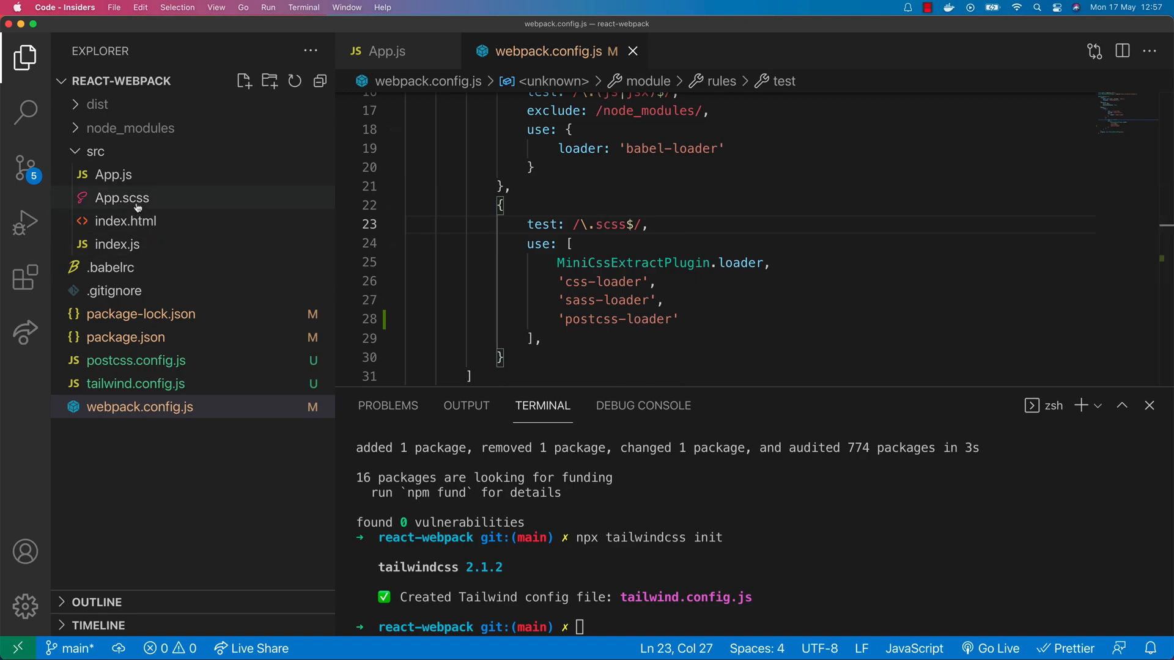
# - Import tailwindcss/base, components and utilities in App.scss, then rerun npm run serve
pyautogui.click(121, 198)
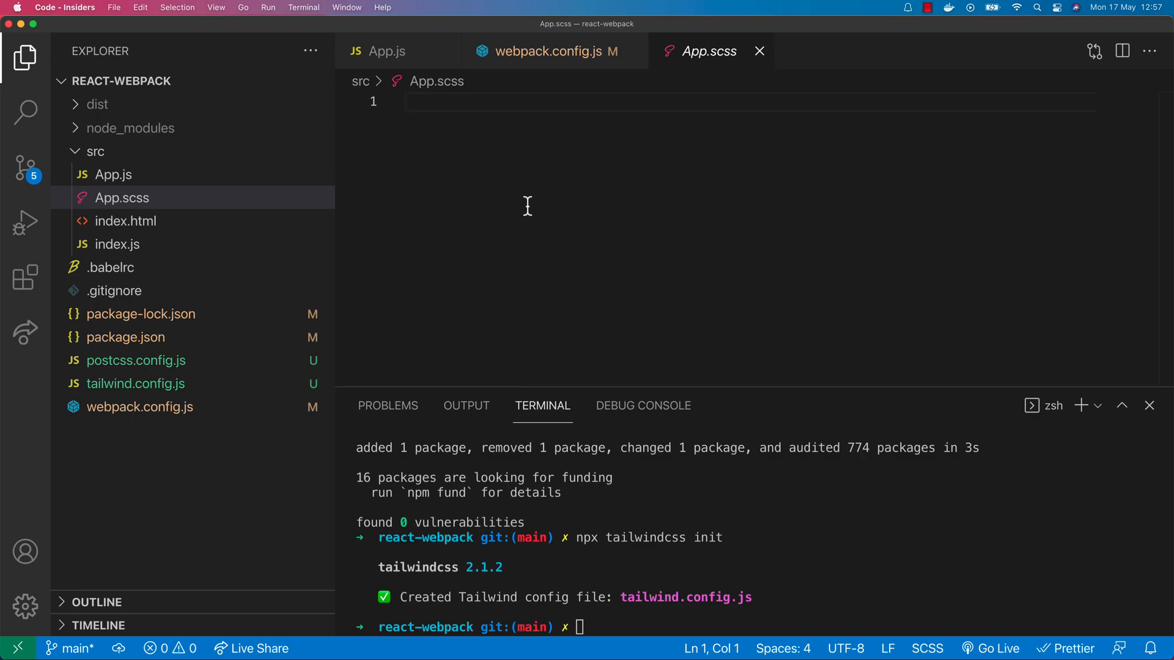
pyautogui.write('@import "tailwindcss/base";')
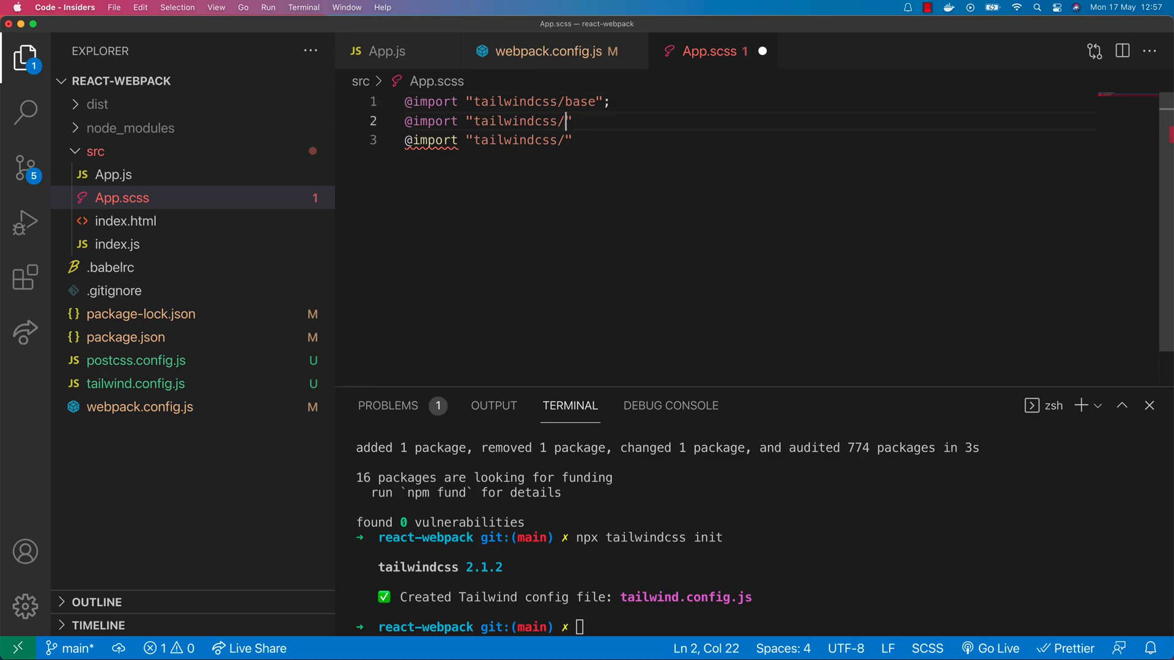
pyautogui.write('components";')
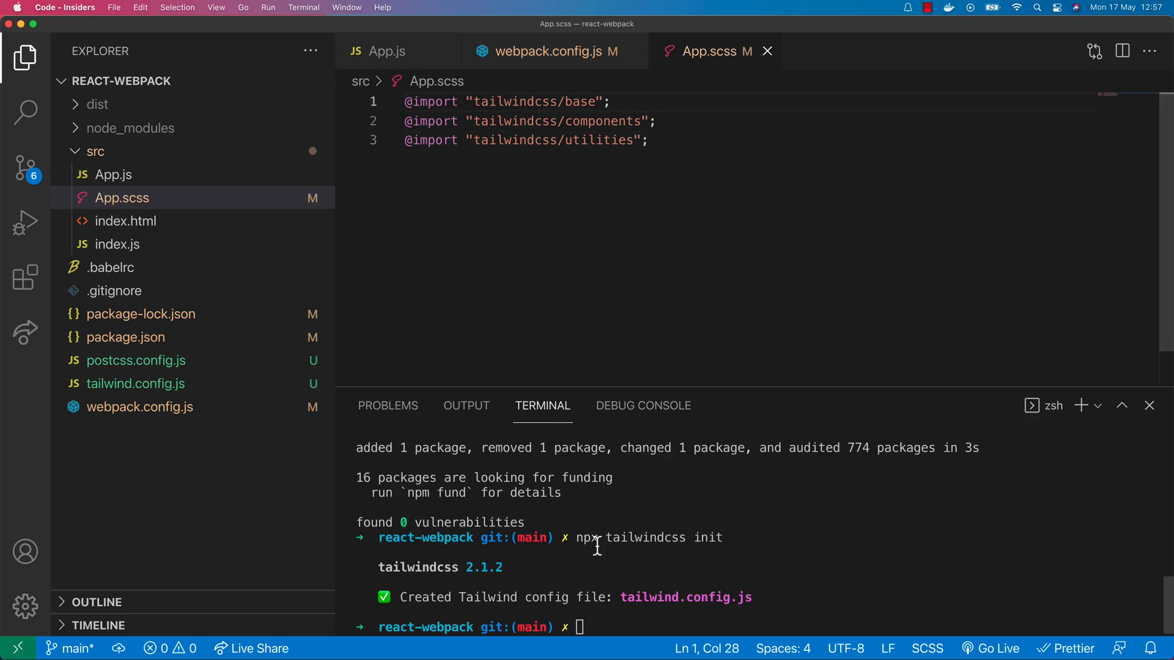
pyautogui.write('npm run serve')
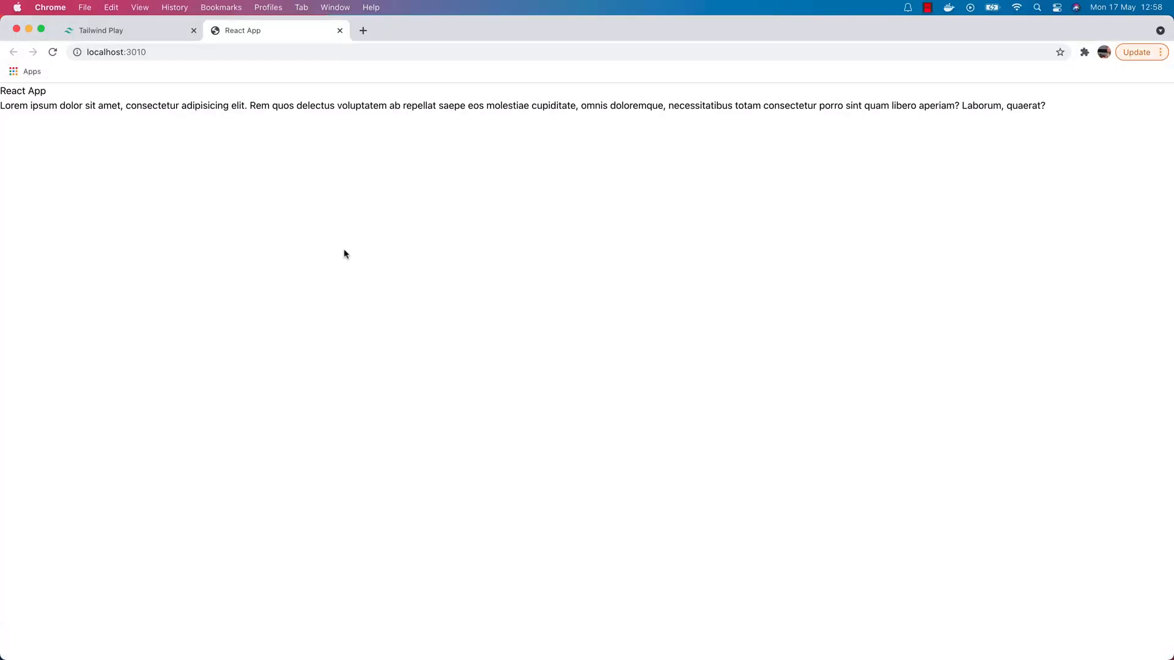
pyautogui.moveTo(16, 64)
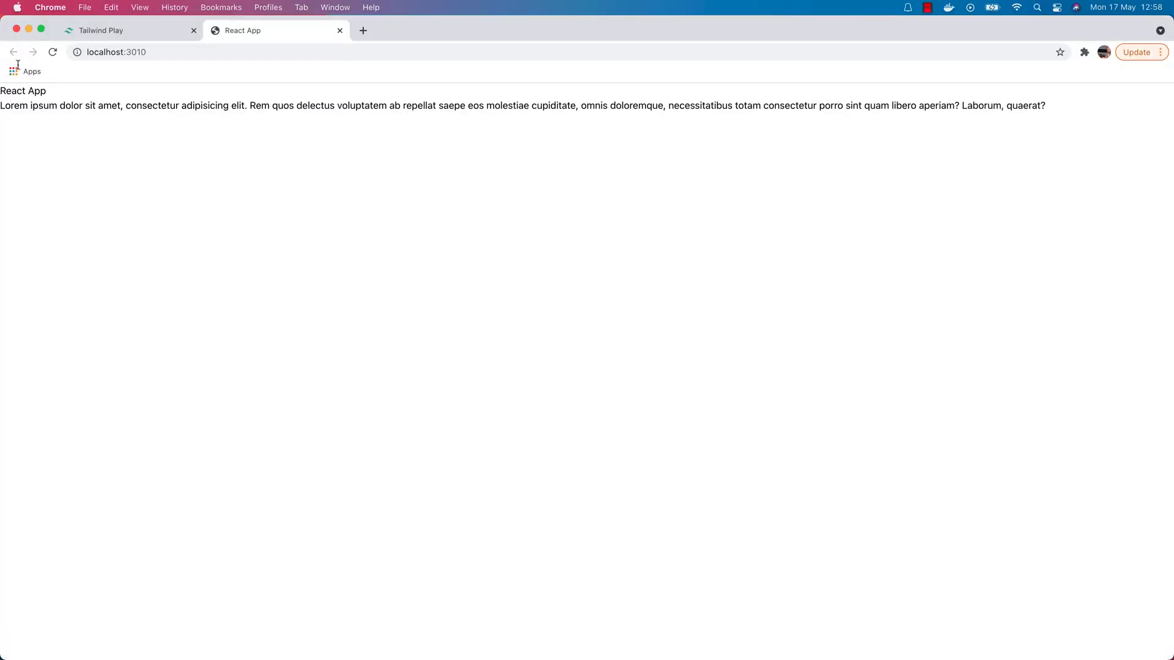
pyautogui.moveTo(96, 153)
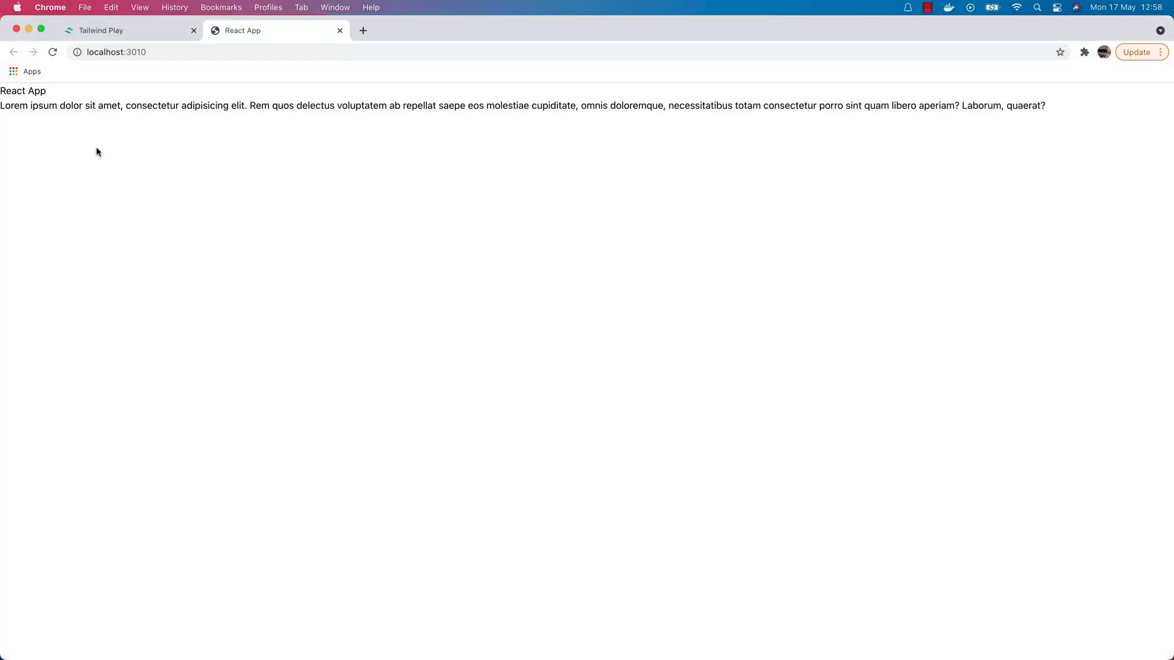
pyautogui.moveTo(150, 113)
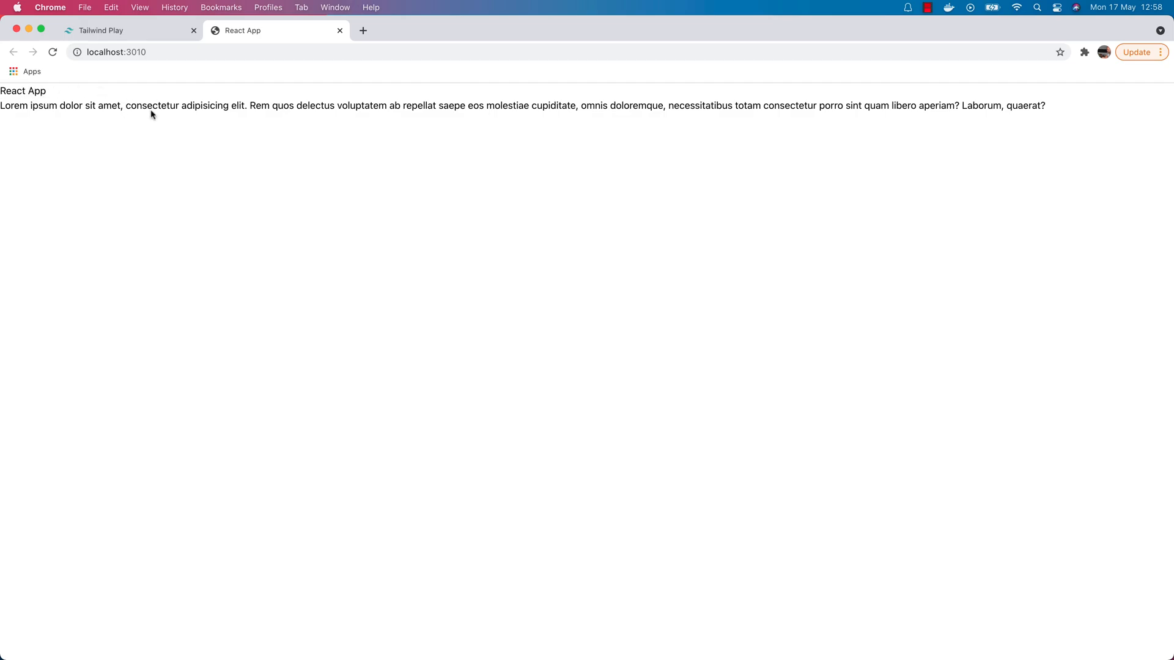
pyautogui.moveTo(407, 300)
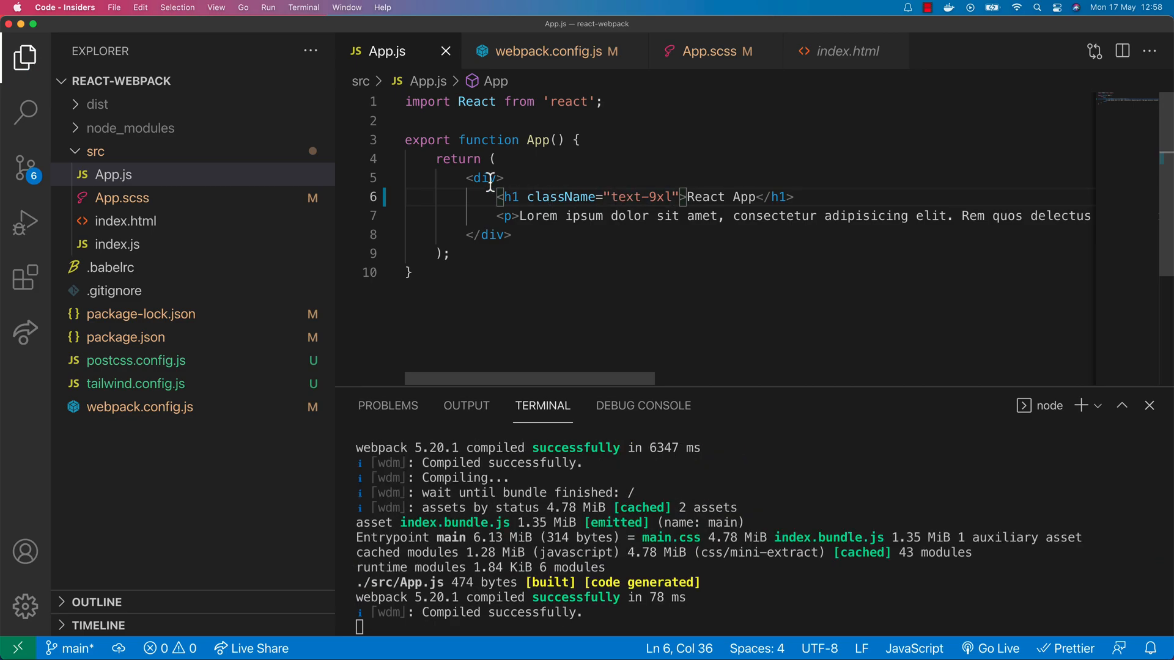
# - Give the wrapper a className with w-2/3 width and a margin class to centre it
pyautogui.write('className=')
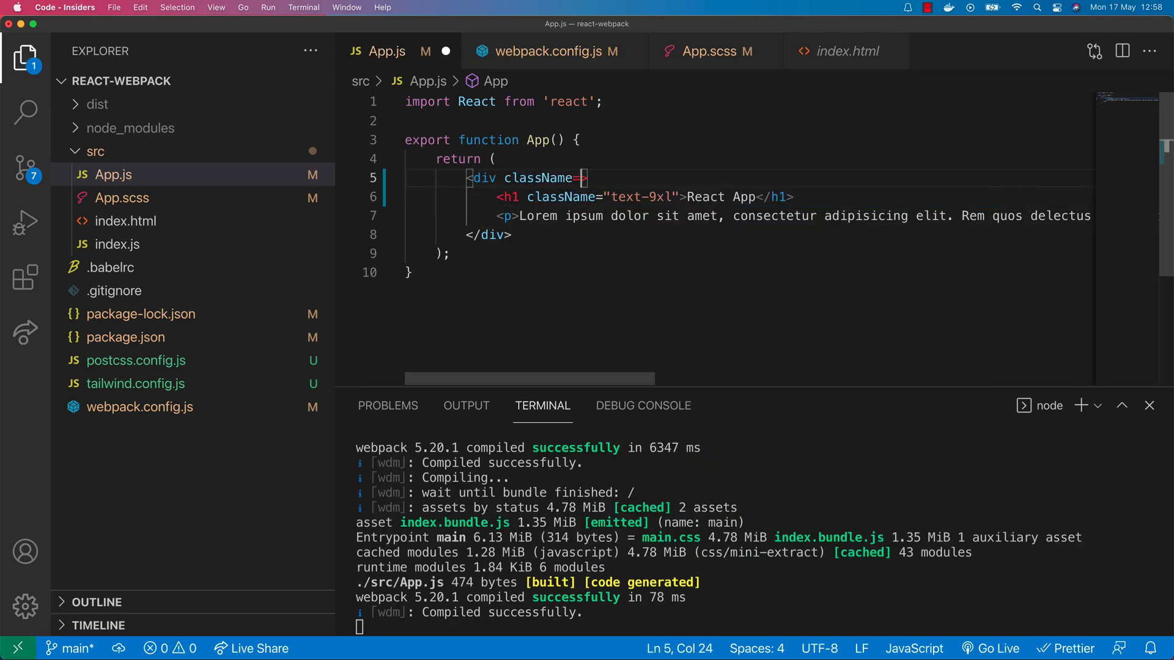
pyautogui.write('"w')
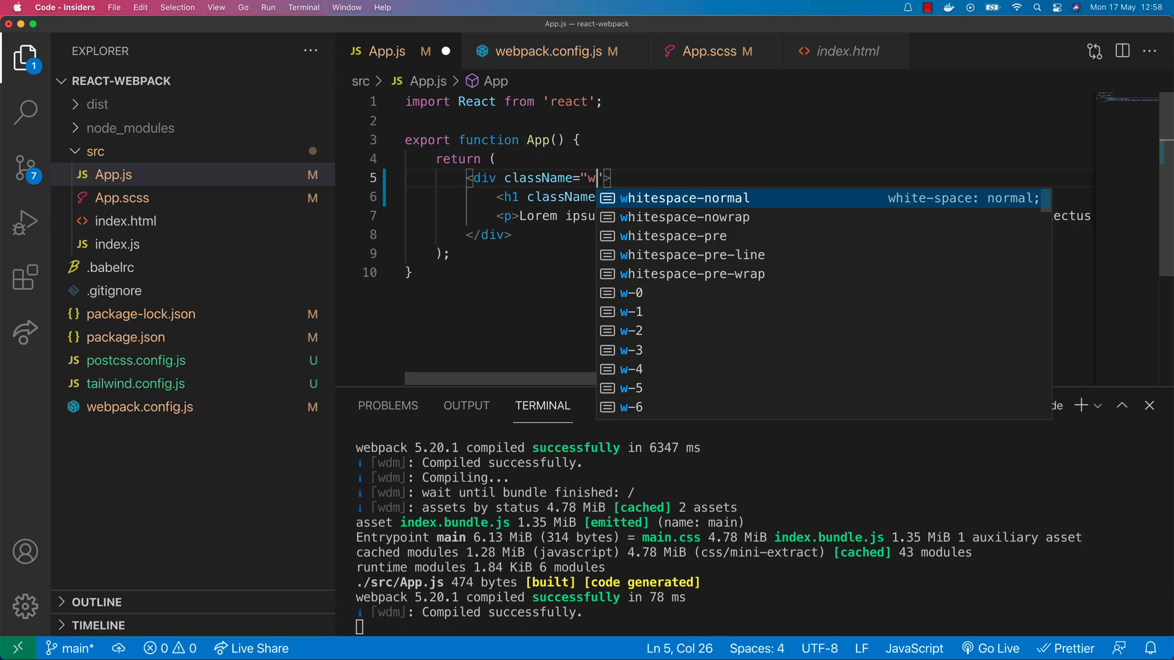
pyautogui.write('-2/3')
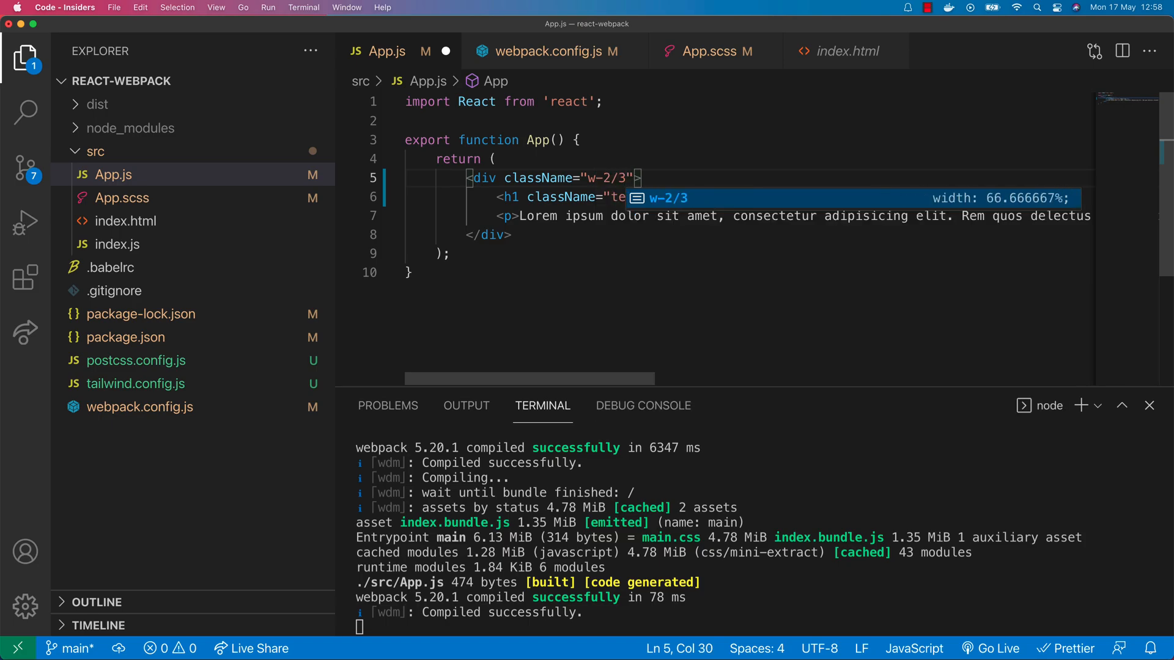
pyautogui.write('m-auto')
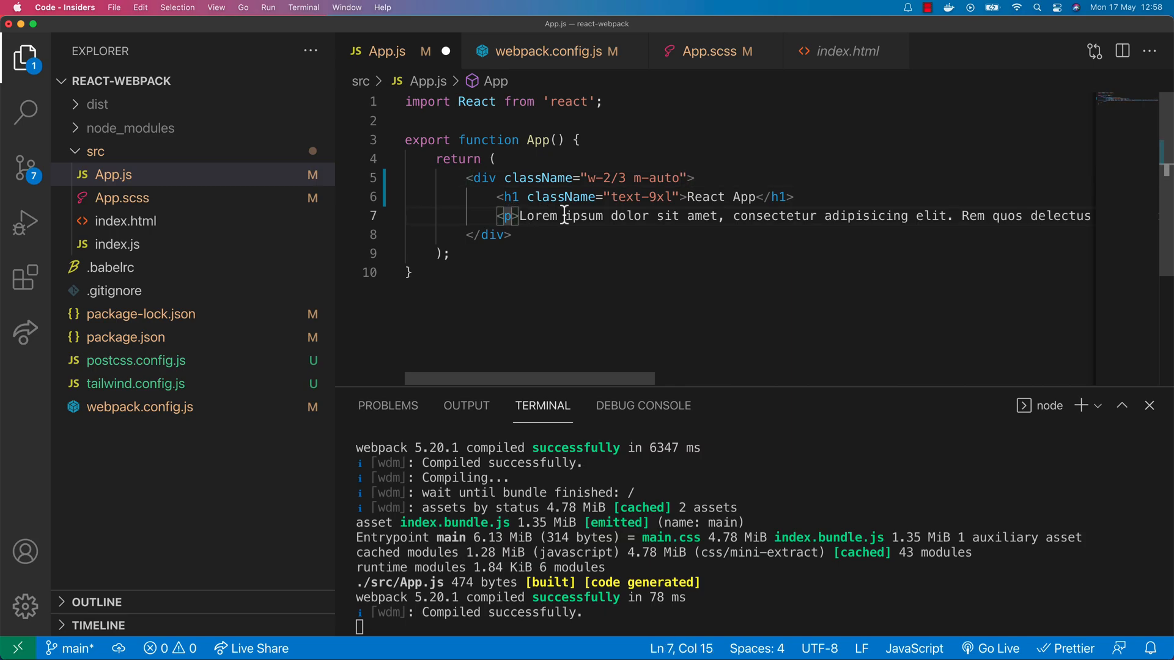
# - Give the Lorem ipsum paragraph className="shadow-md p-4"
pyautogui.write('className="sh"')
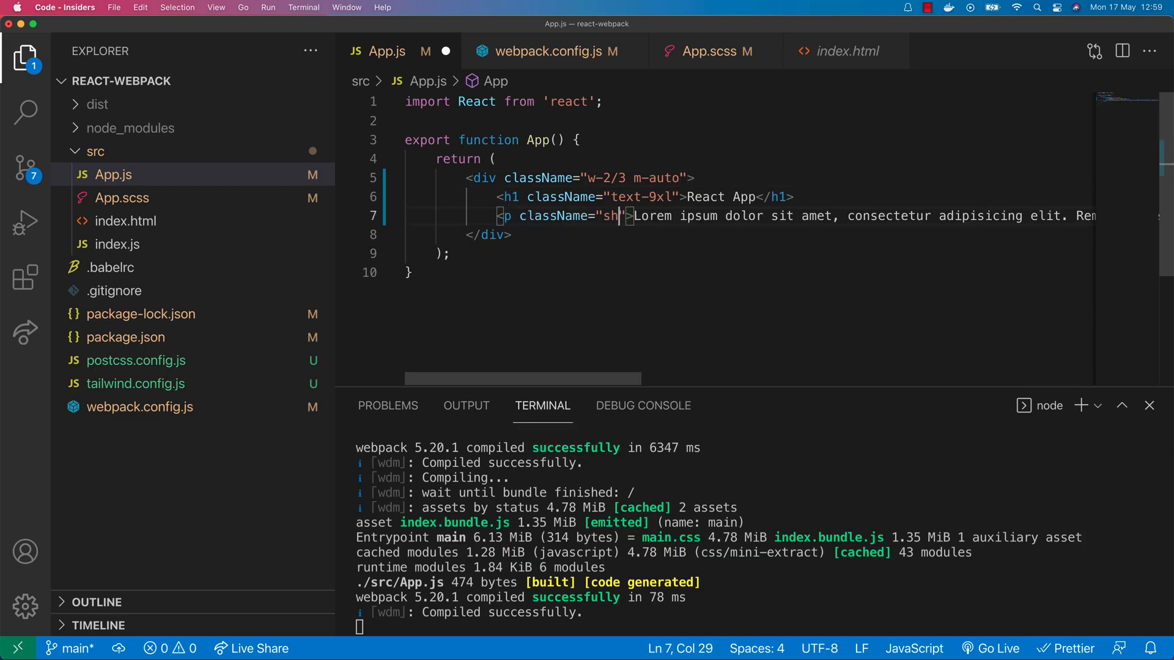
pyautogui.write('adow')
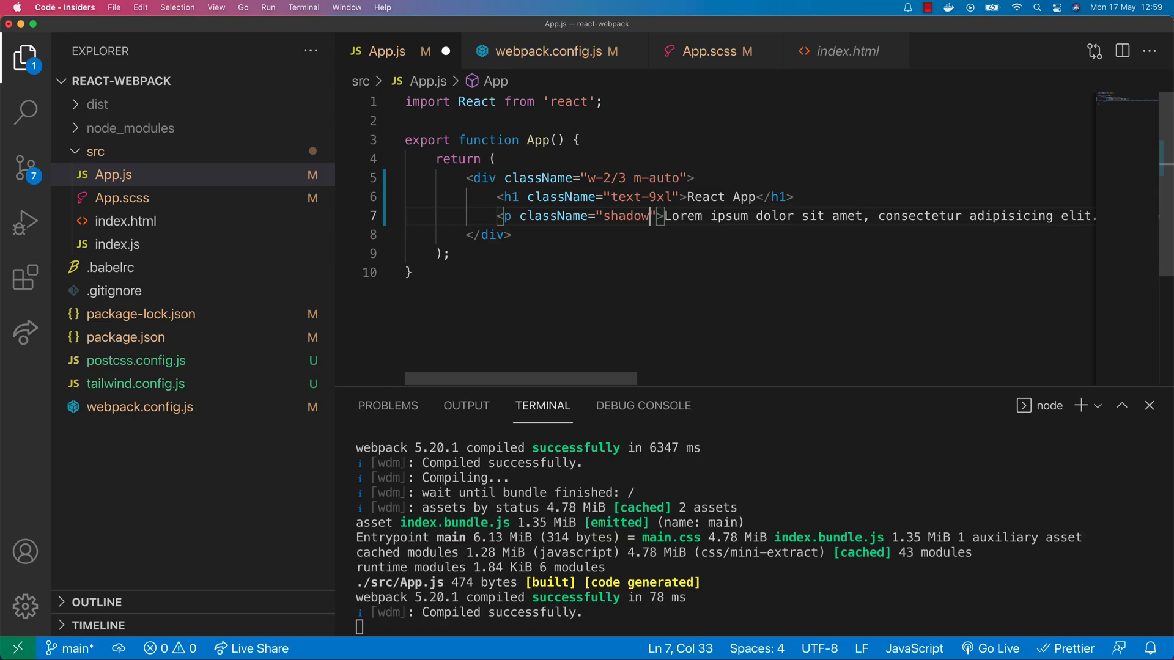
pyautogui.write('-md p-')
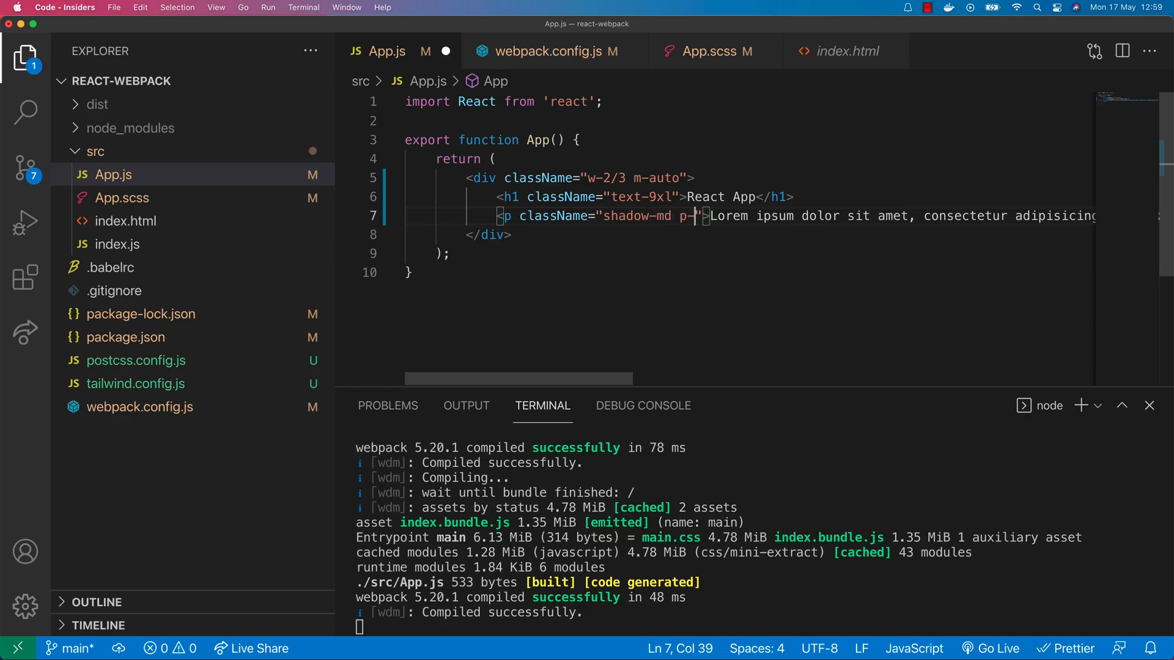
pyautogui.write('4')
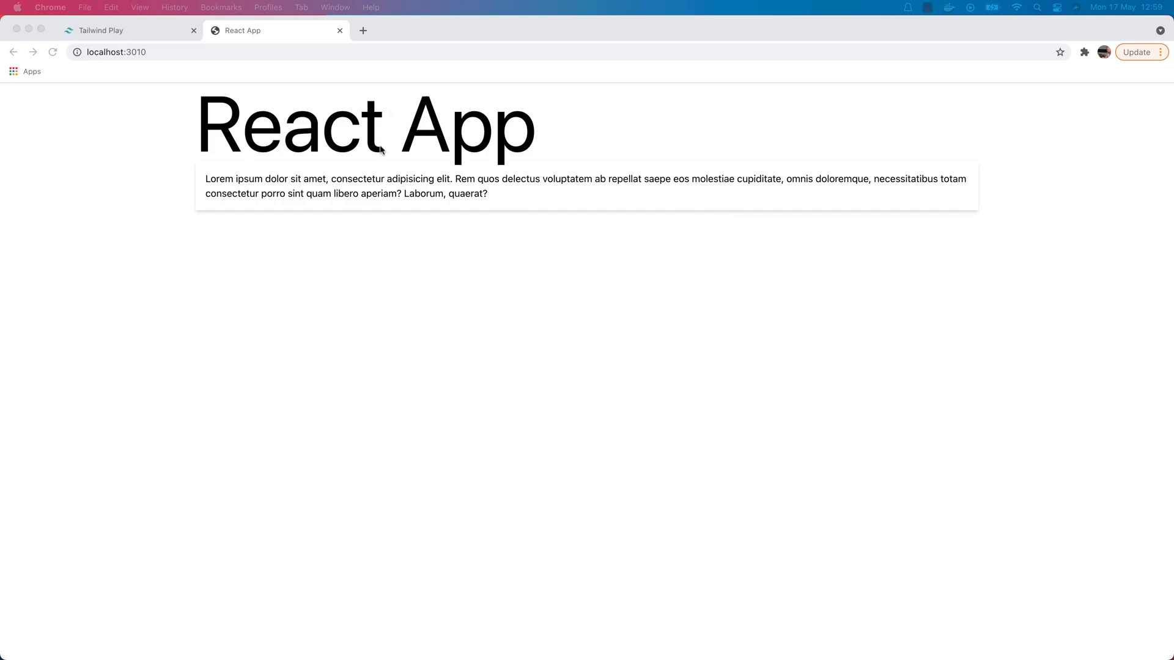
pyautogui.moveTo(291, 181)
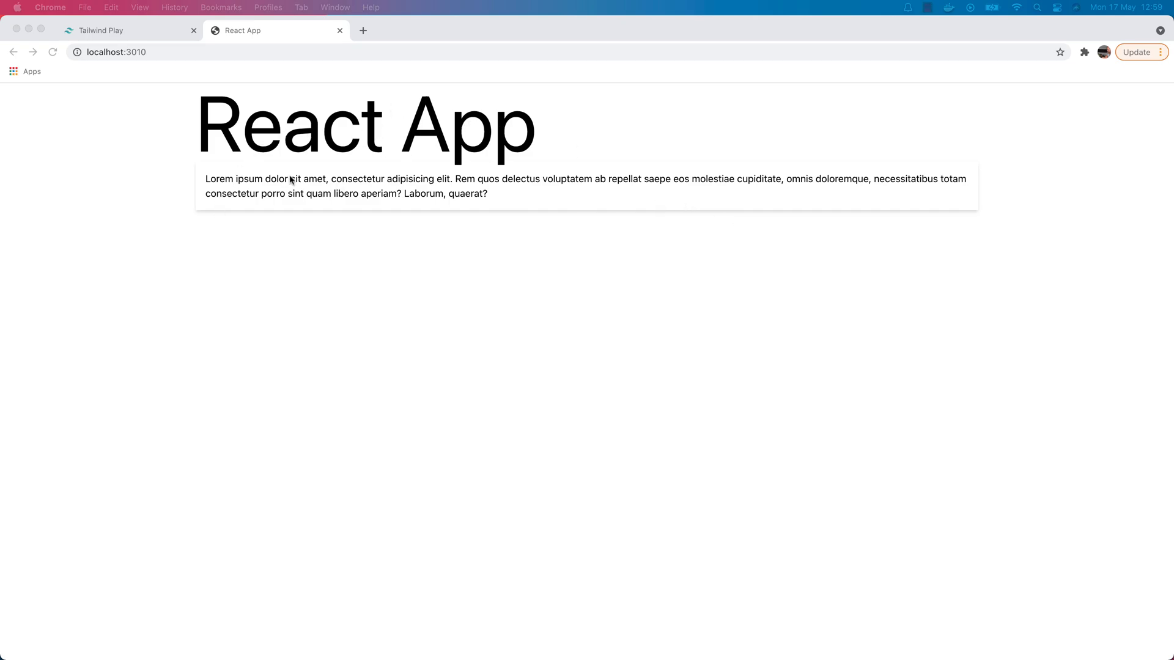
pyautogui.moveTo(339, 249)
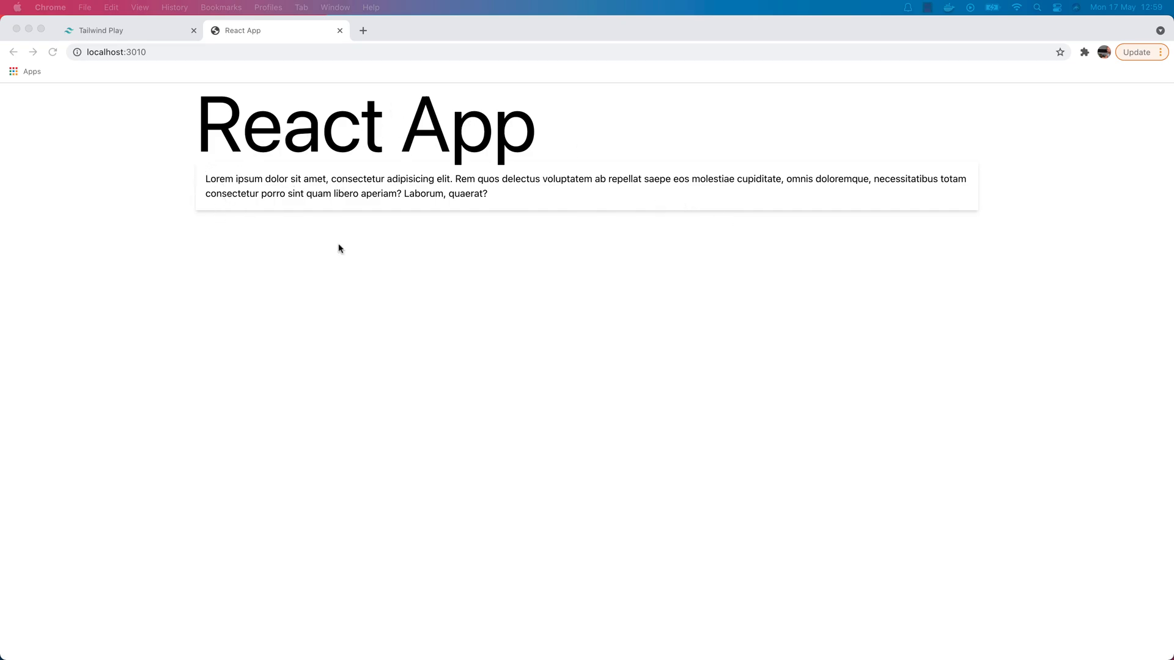
pyautogui.moveTo(614, 285)
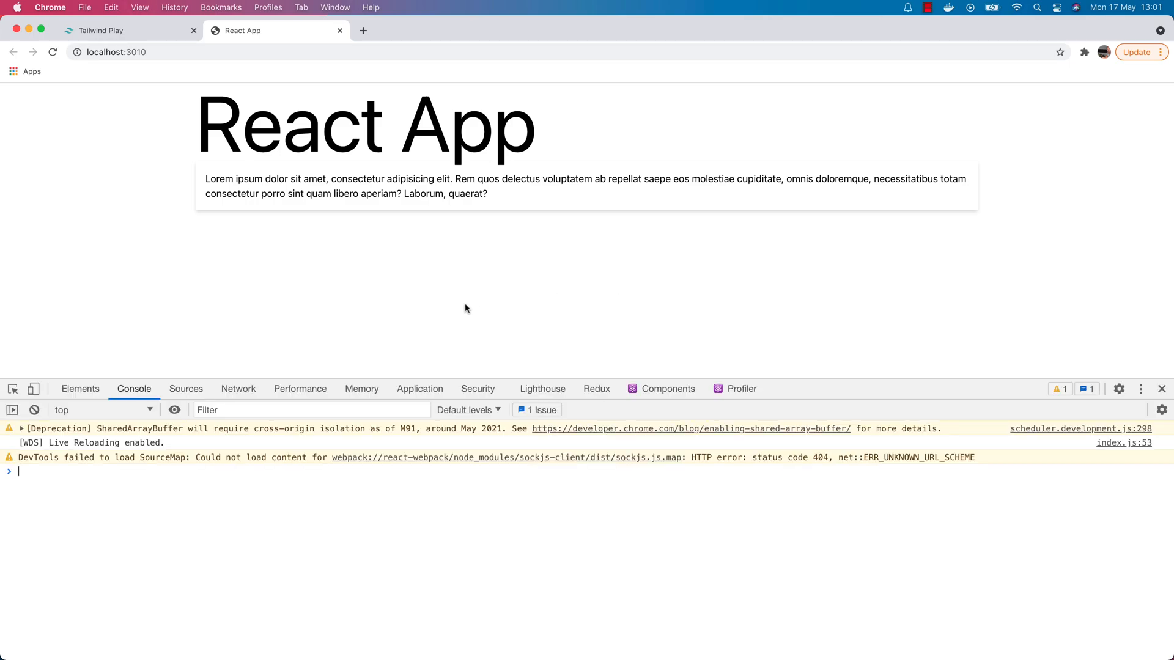
# - Filter the DevTools Network panel to CSS, showing main.css at about 5.0 MB
pyautogui.click(239, 389)
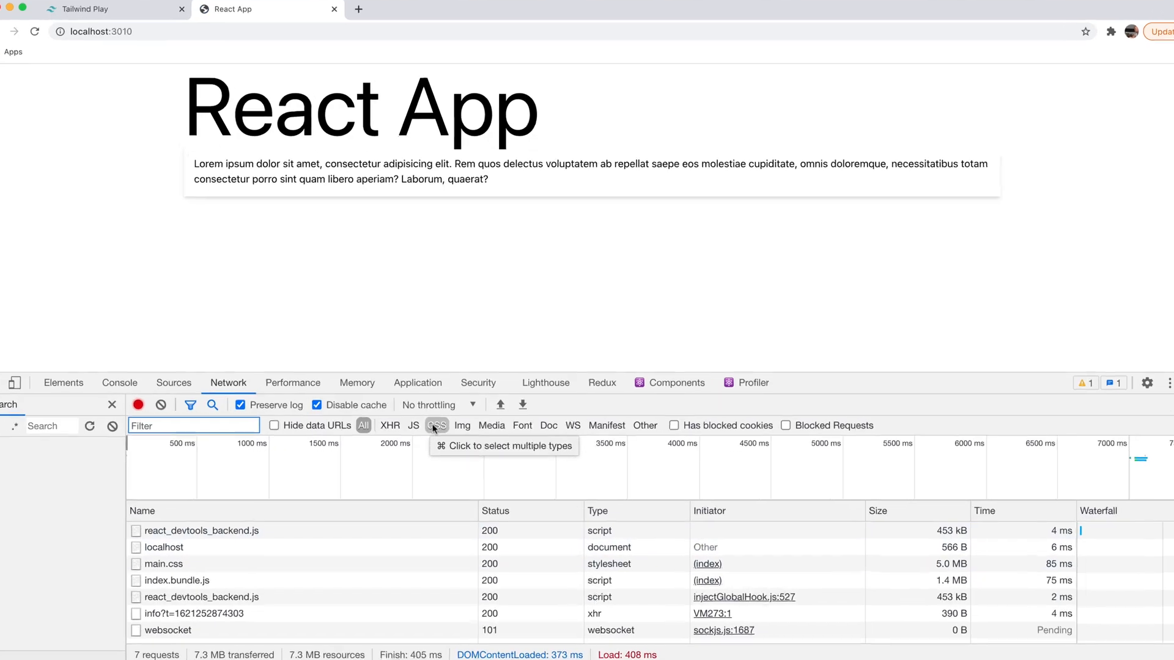
pyautogui.click(436, 425)
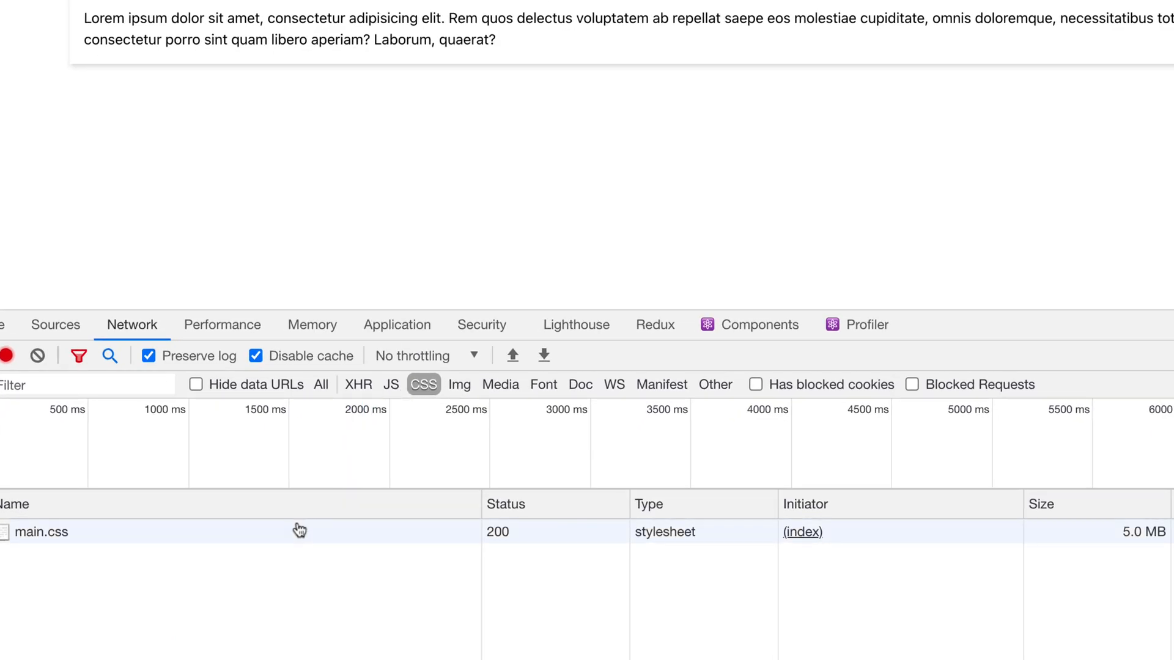
pyautogui.moveTo(298, 532)
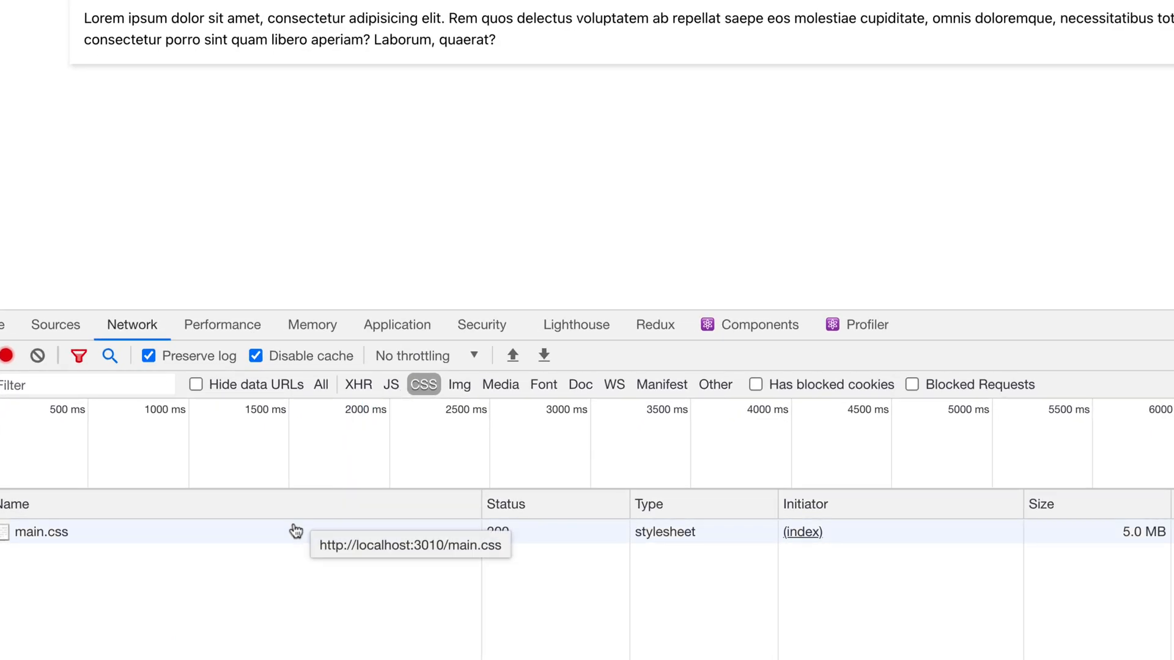
pyautogui.moveTo(283, 47)
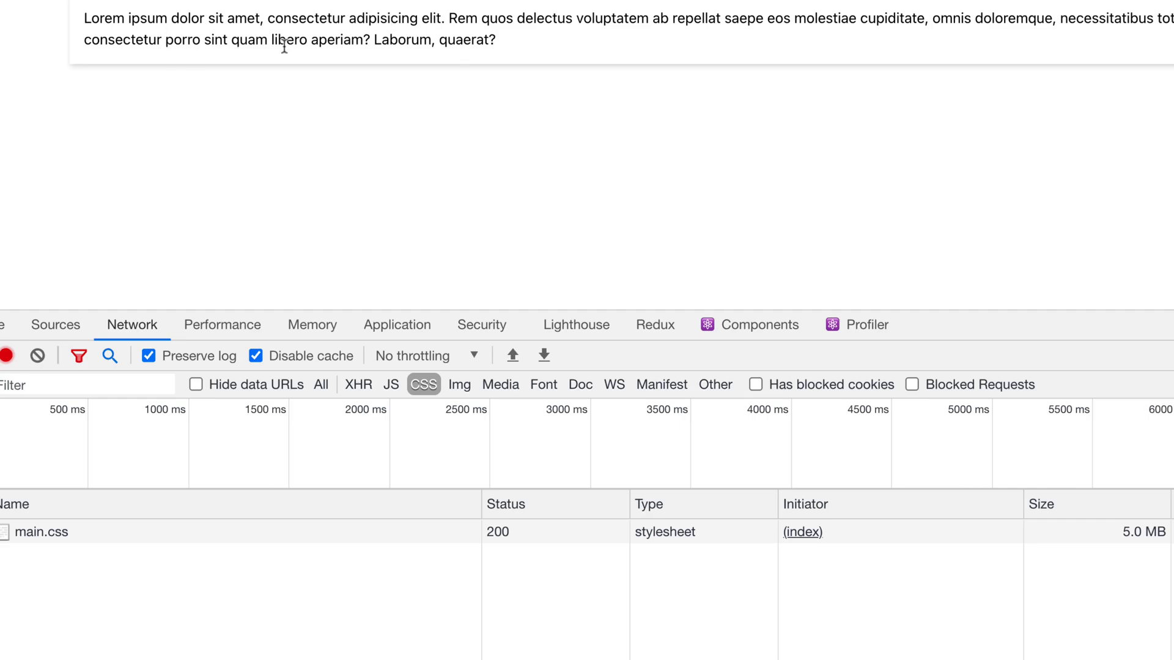
pyautogui.moveTo(531, 166)
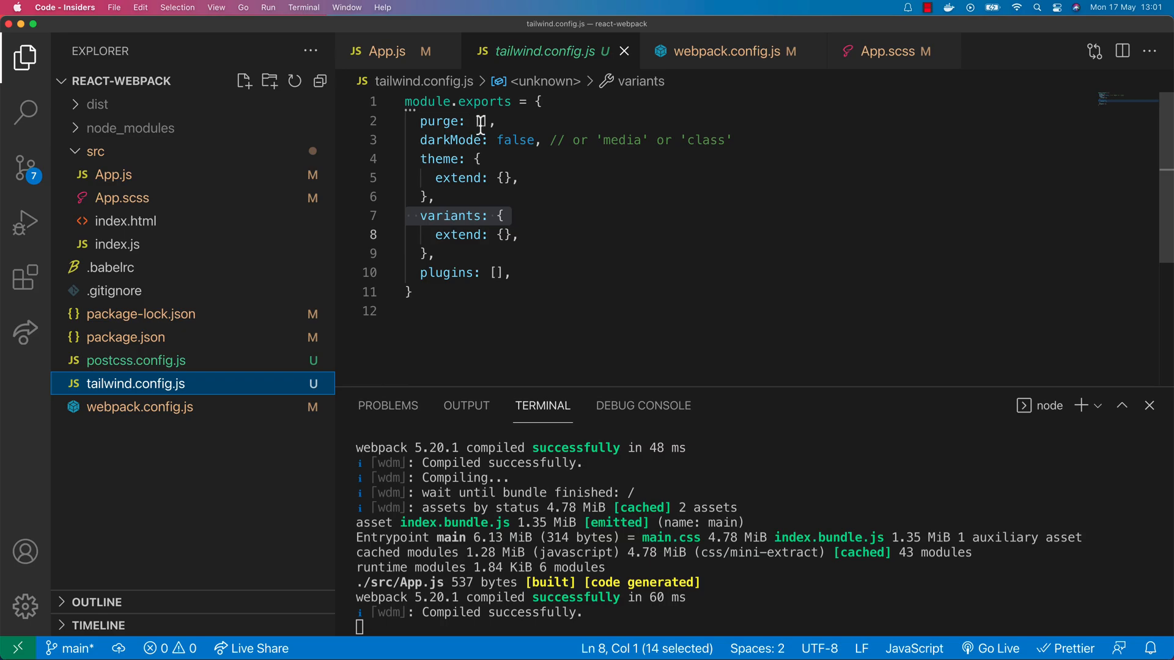
# - Set purge.enabled to true in tailwind.config.js, after trying process.env.NODE_ENV
pyautogui.click(483, 121)
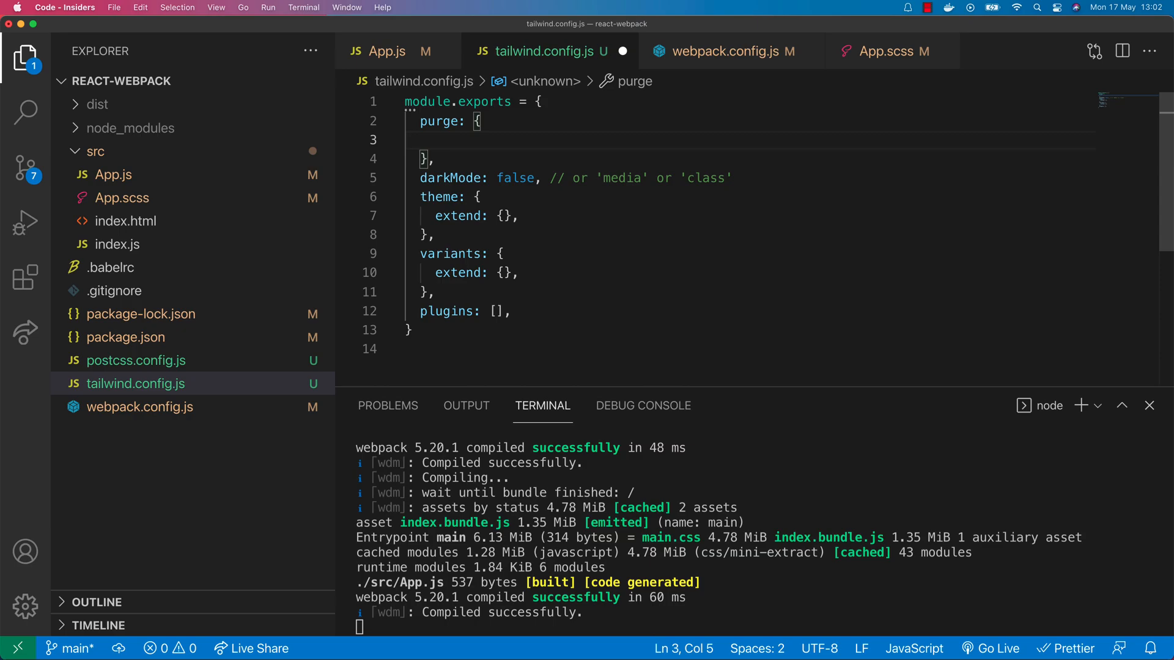
pyautogui.write('enable')
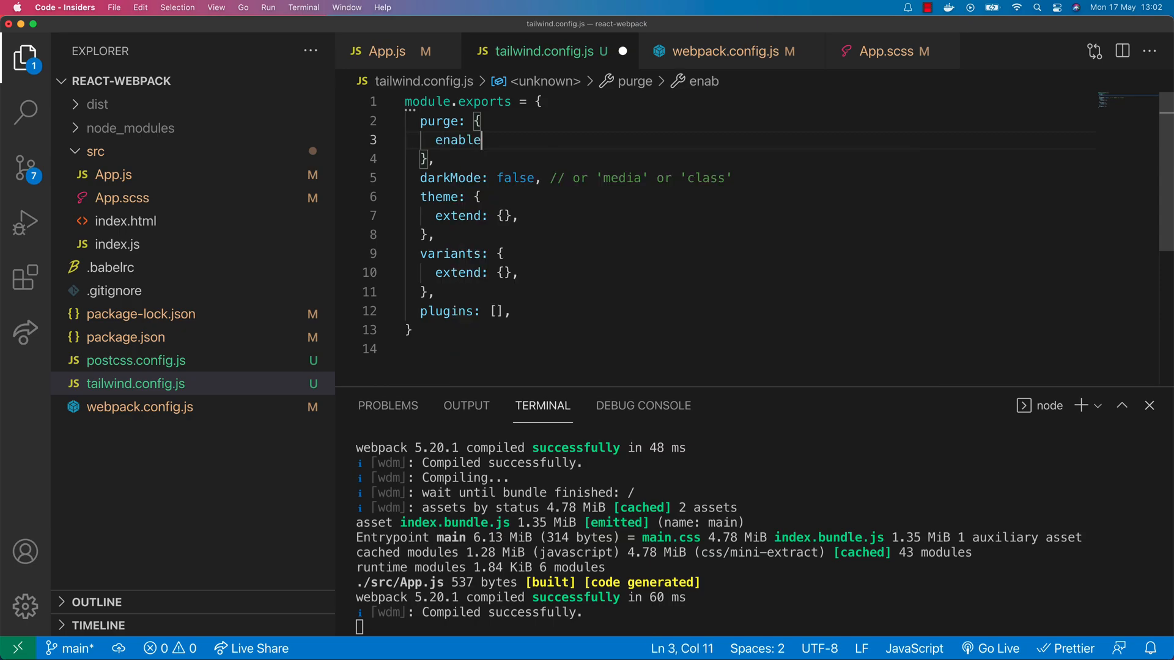
pyautogui.write('d: true,')
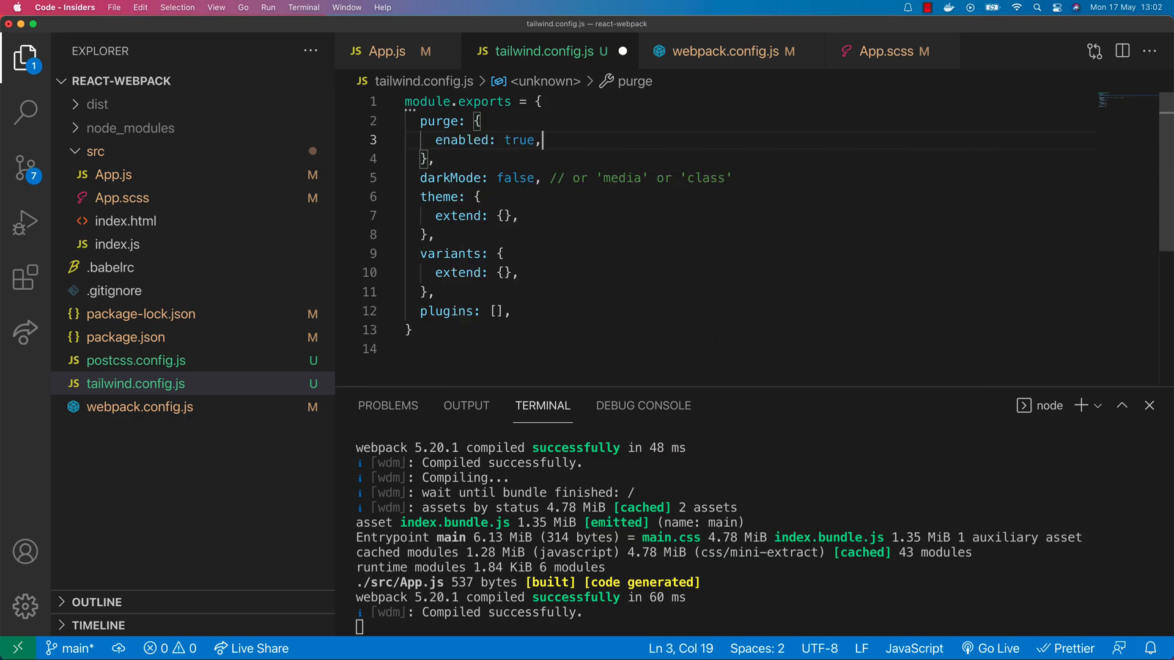
pyautogui.write('process.en')
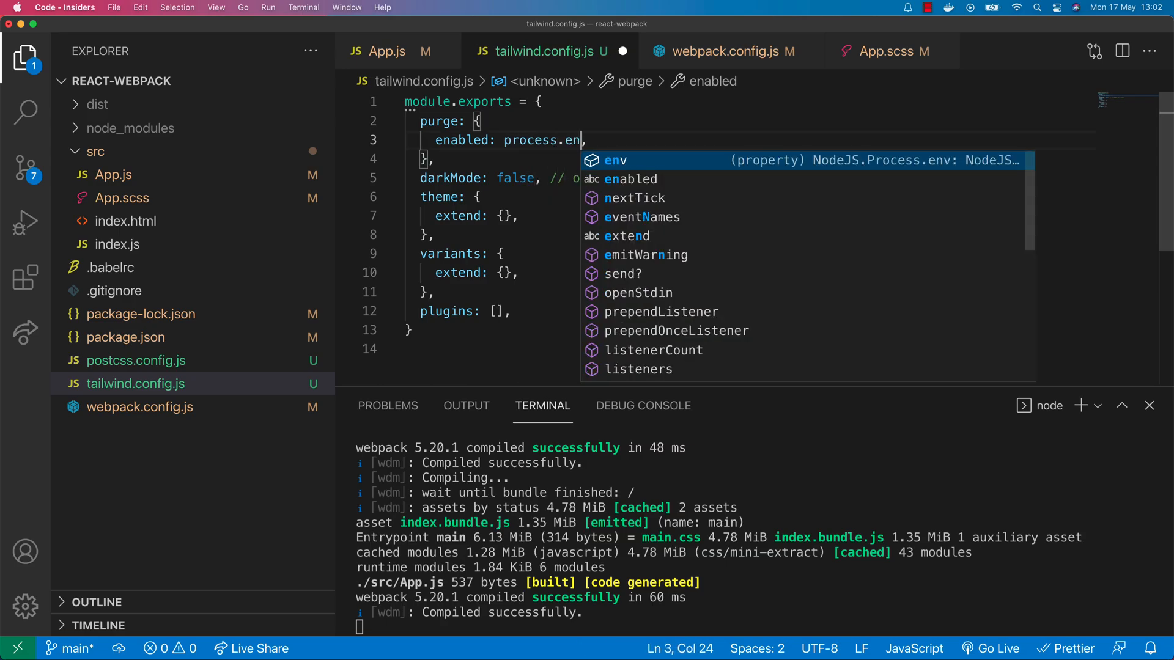
pyautogui.write("v.NODE_ENV === 'production")
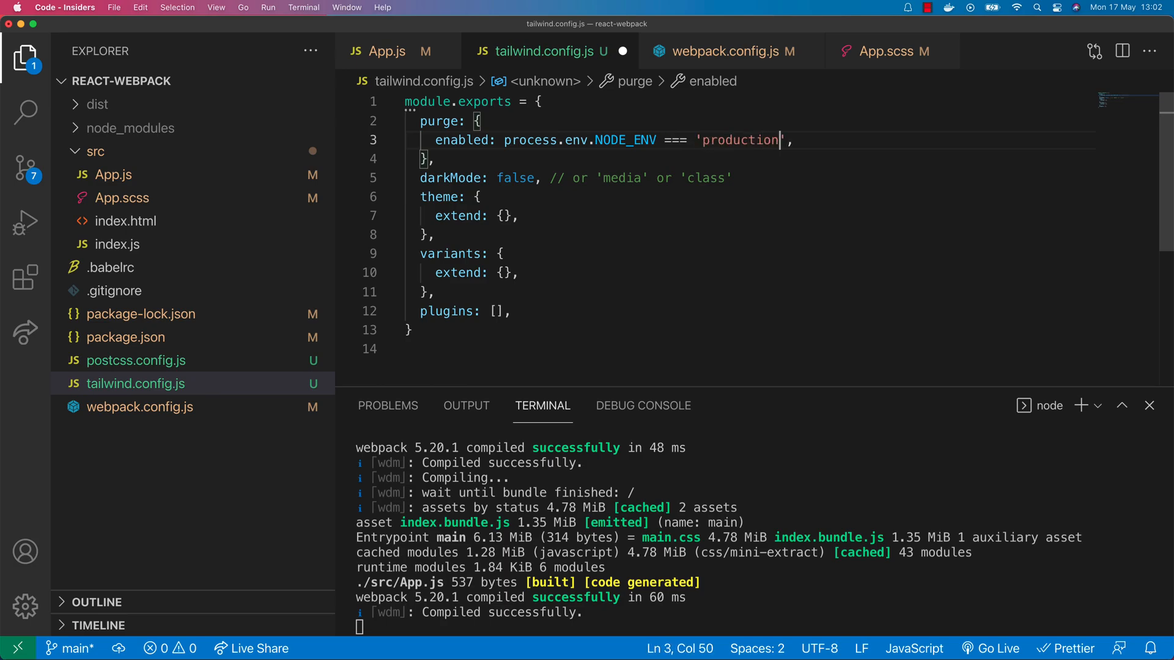
pyautogui.moveTo(505, 149)
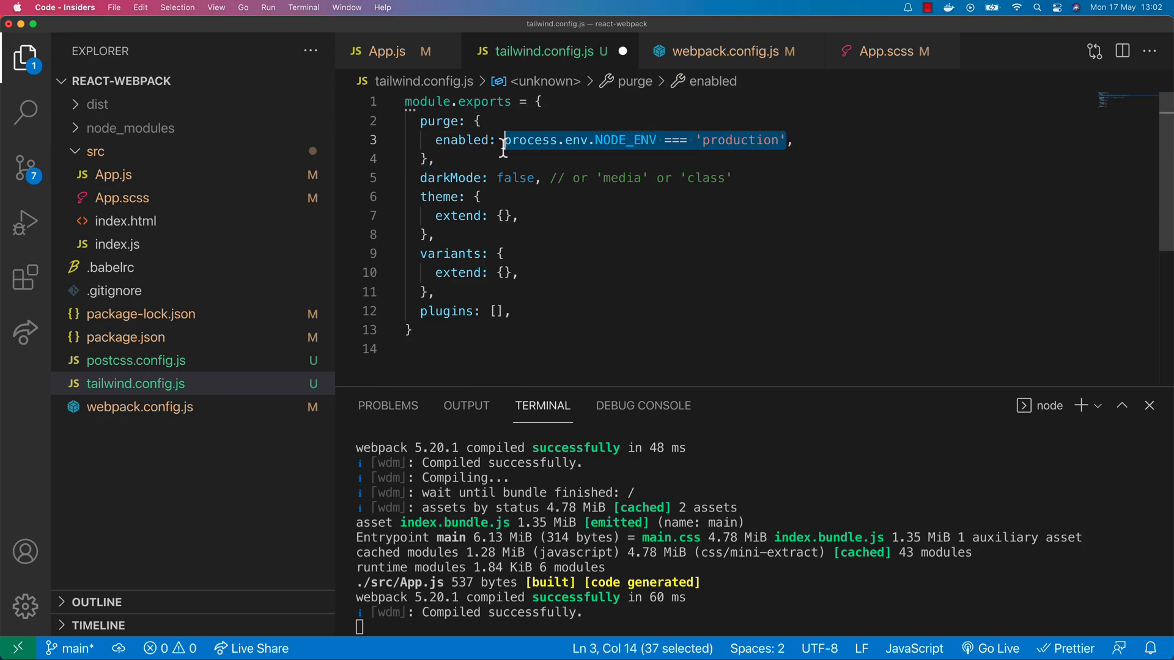
pyautogui.write('true,')
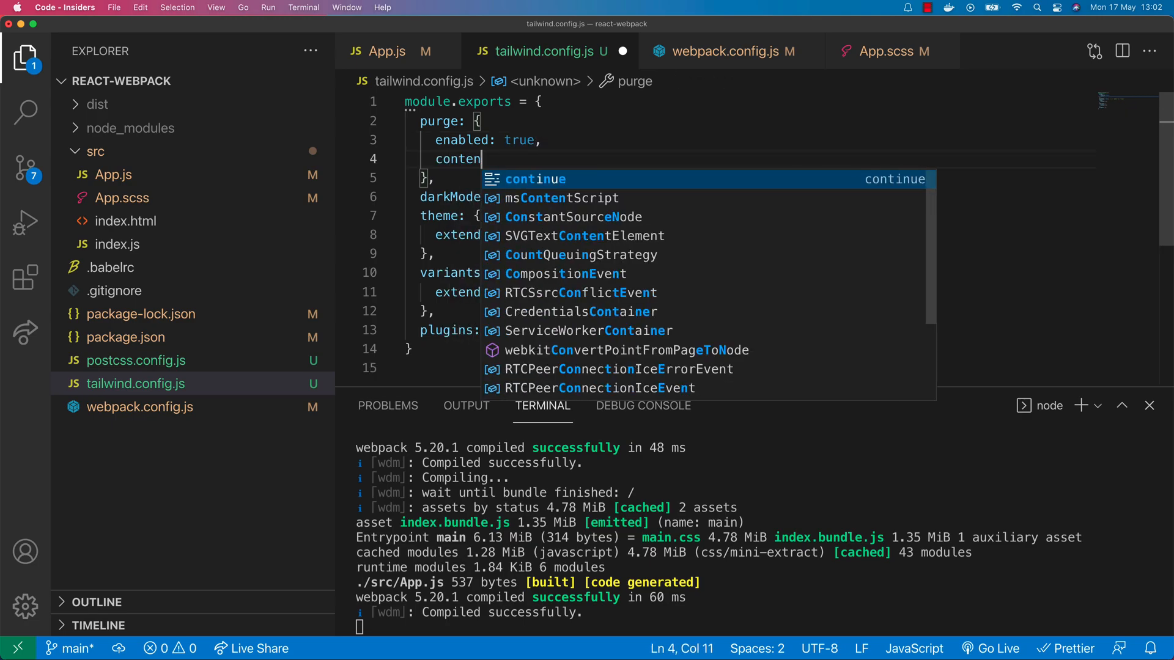
# - Set purge.content to ['./src/**/*.js'] so every .js file under src is scanned
pyautogui.write('t:')
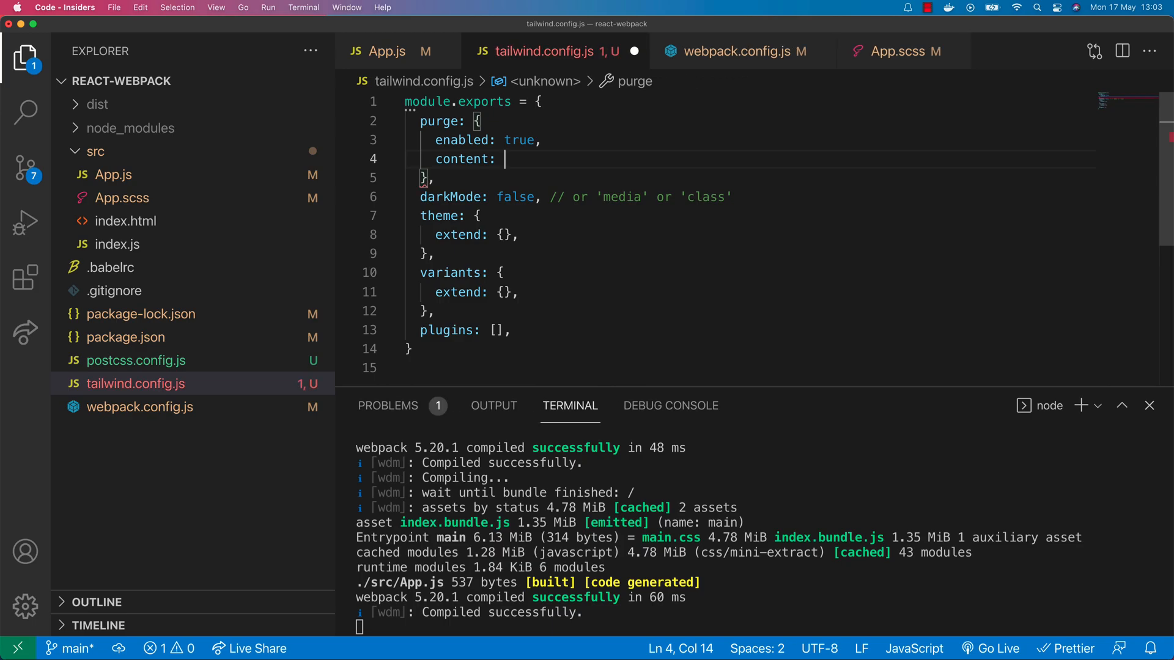
pyautogui.write('[')
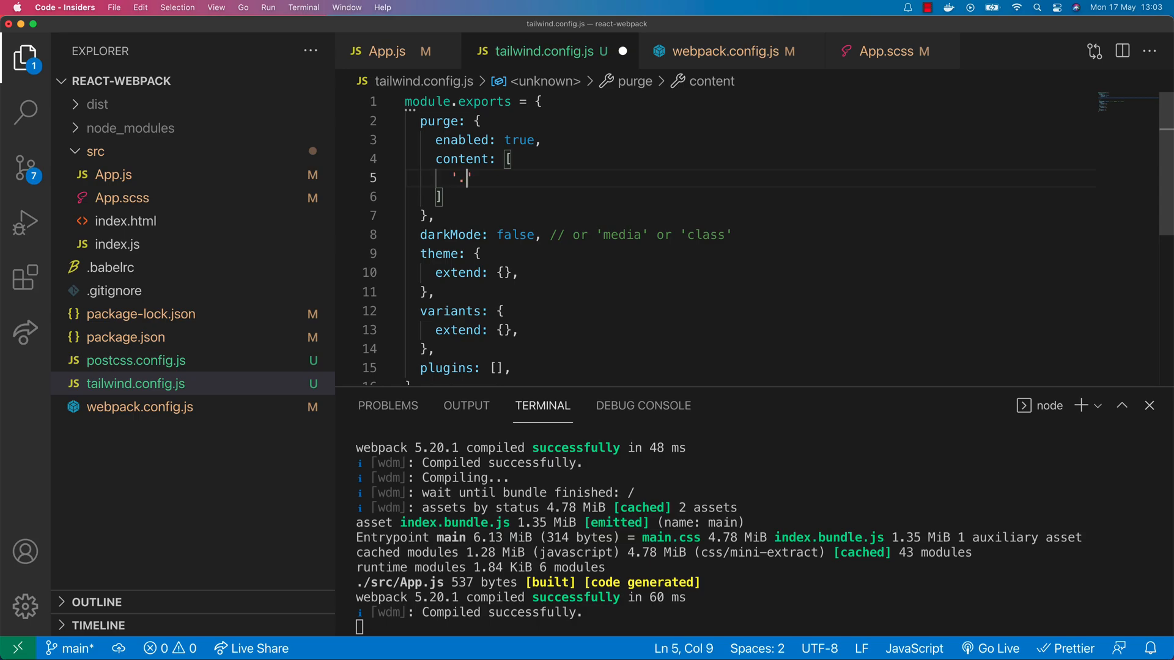
pyautogui.write('./src/')
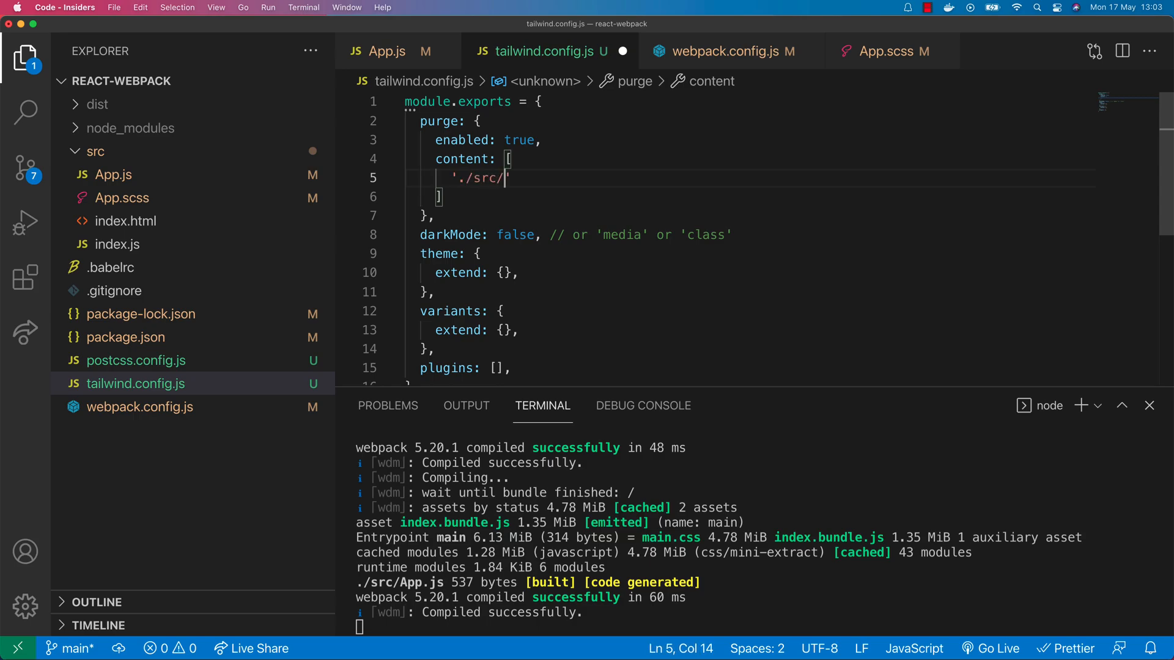
pyautogui.write('**/')
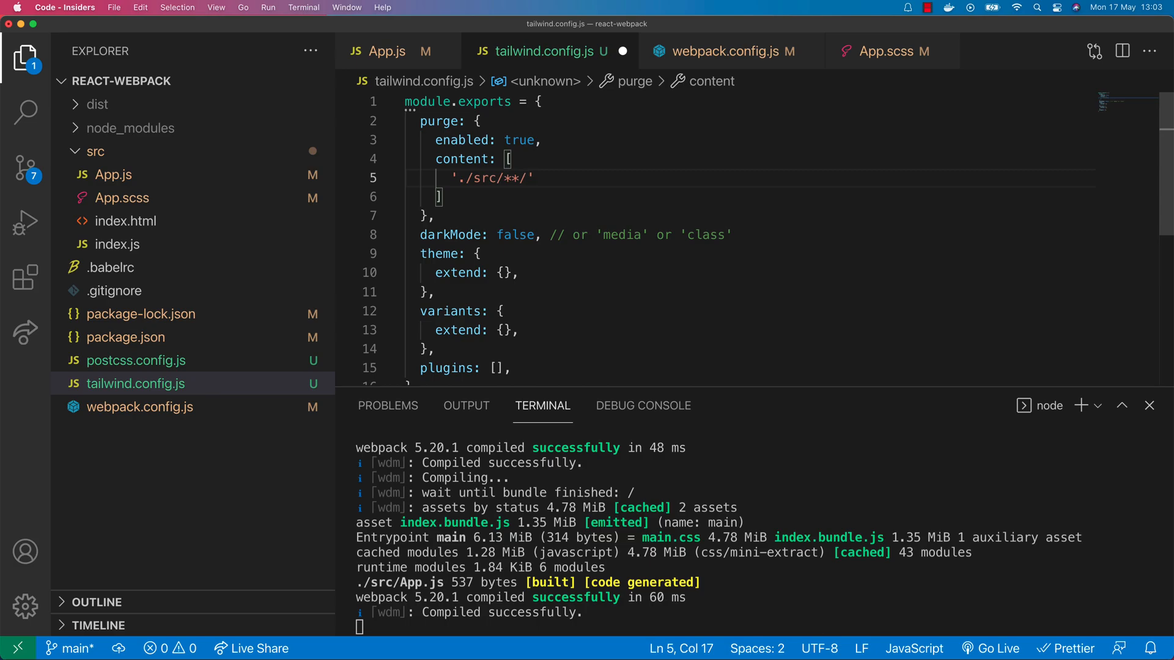
pyautogui.write('/*.js')
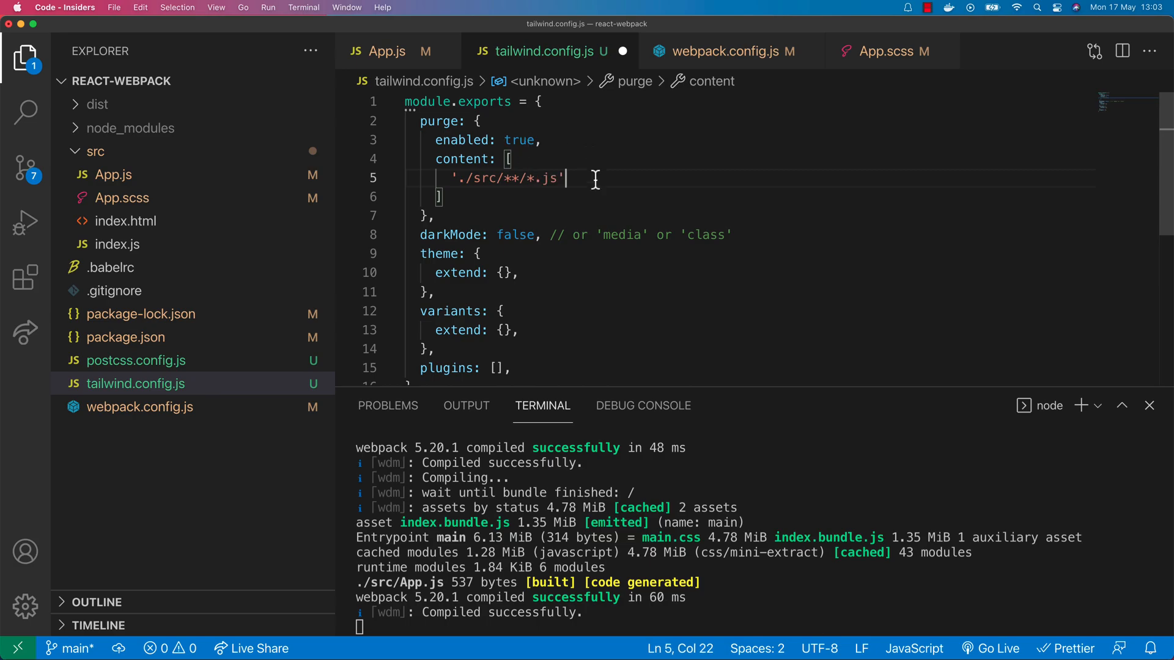
pyautogui.moveTo(520, 186)
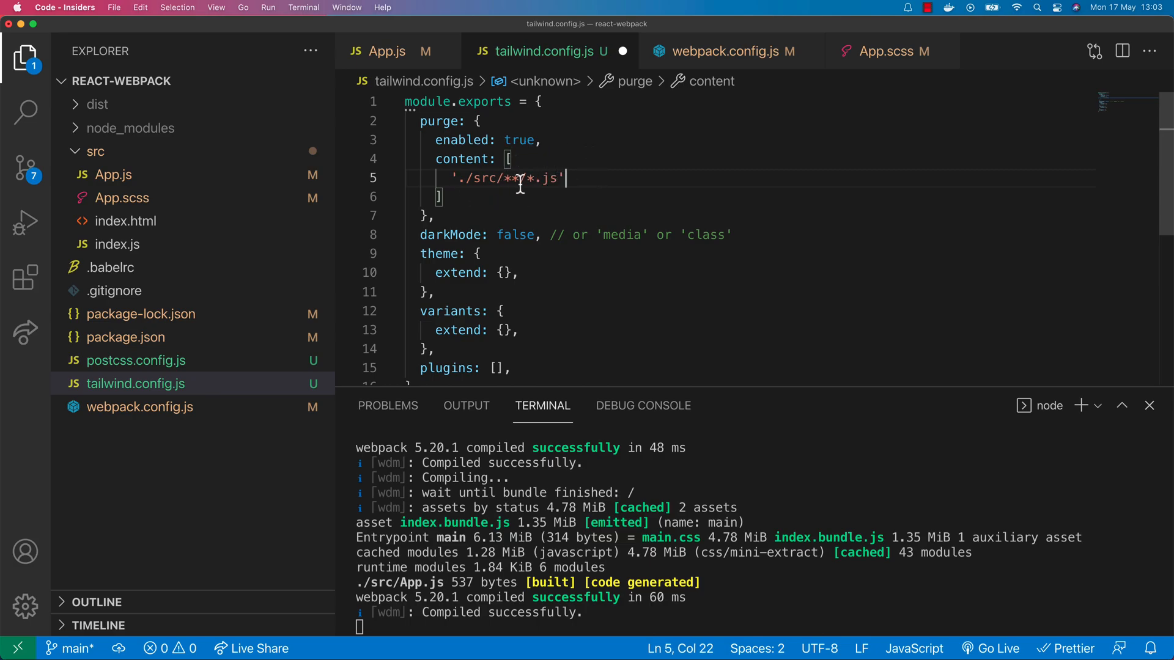
pyautogui.moveTo(608, 191)
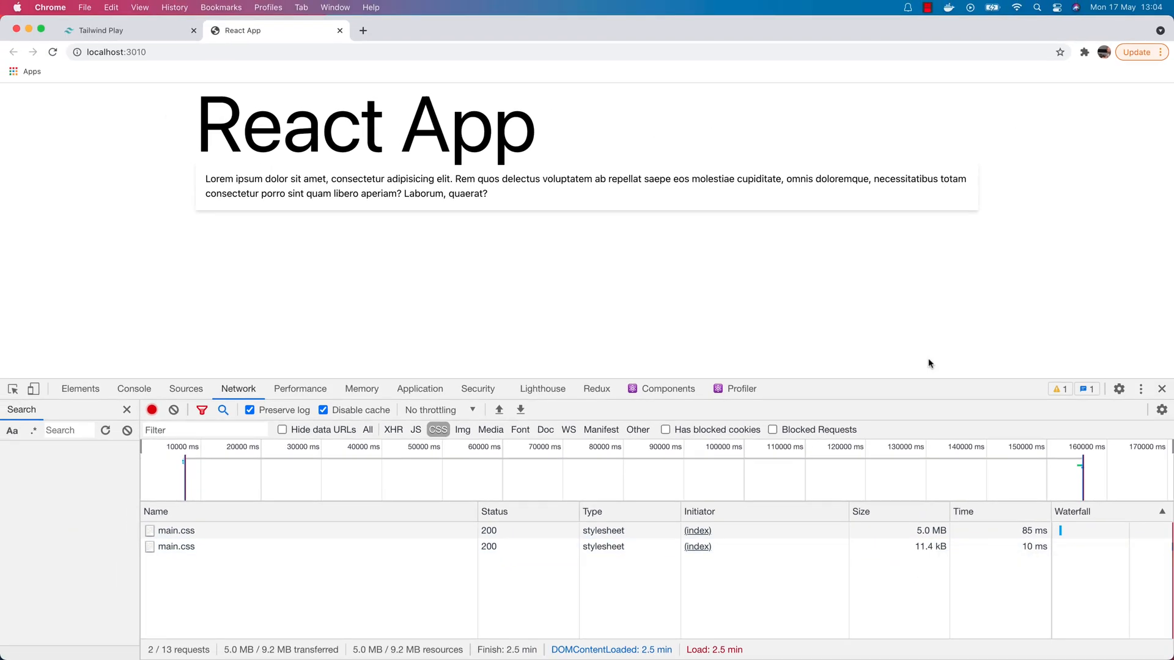
pyautogui.moveTo(767, 552)
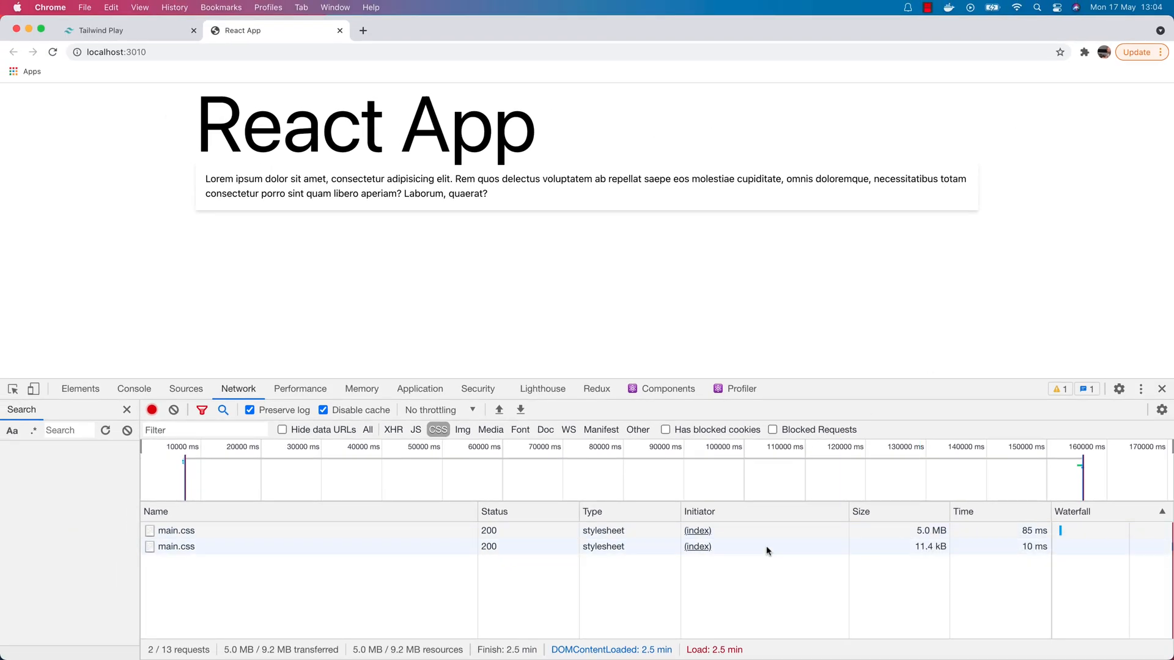
pyautogui.moveTo(858, 277)
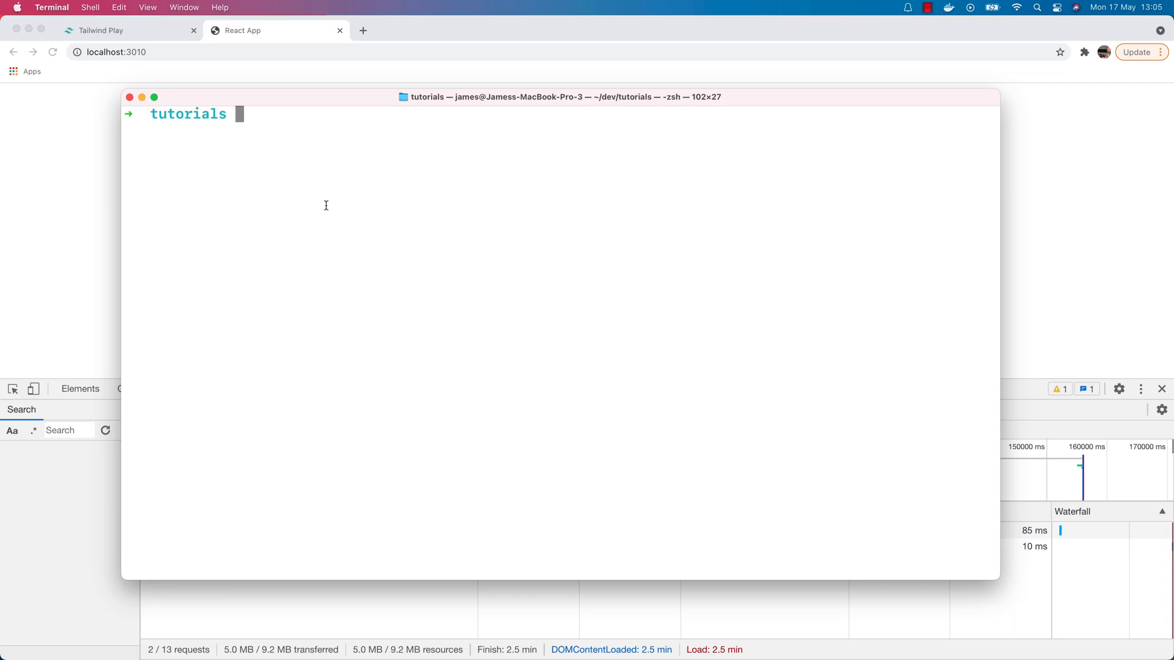
# - Create the cra-tailwind app with npx create-react-app and cd into cra-tailwind/
pyautogui.write('npx cre')
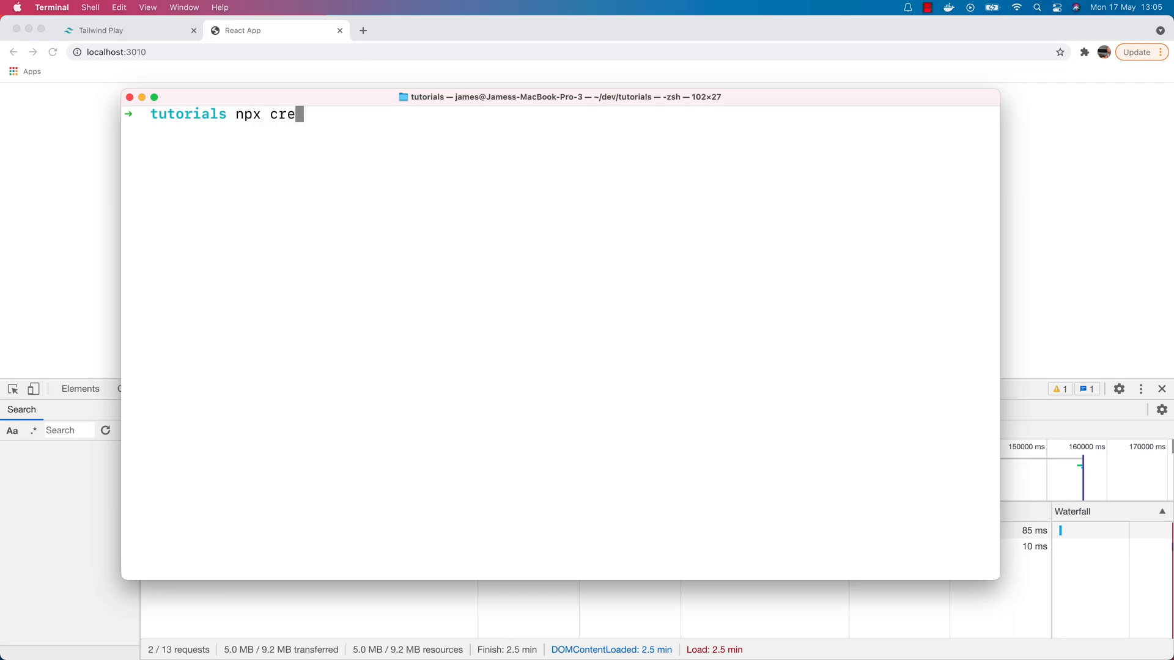
pyautogui.write('ate-react-app')
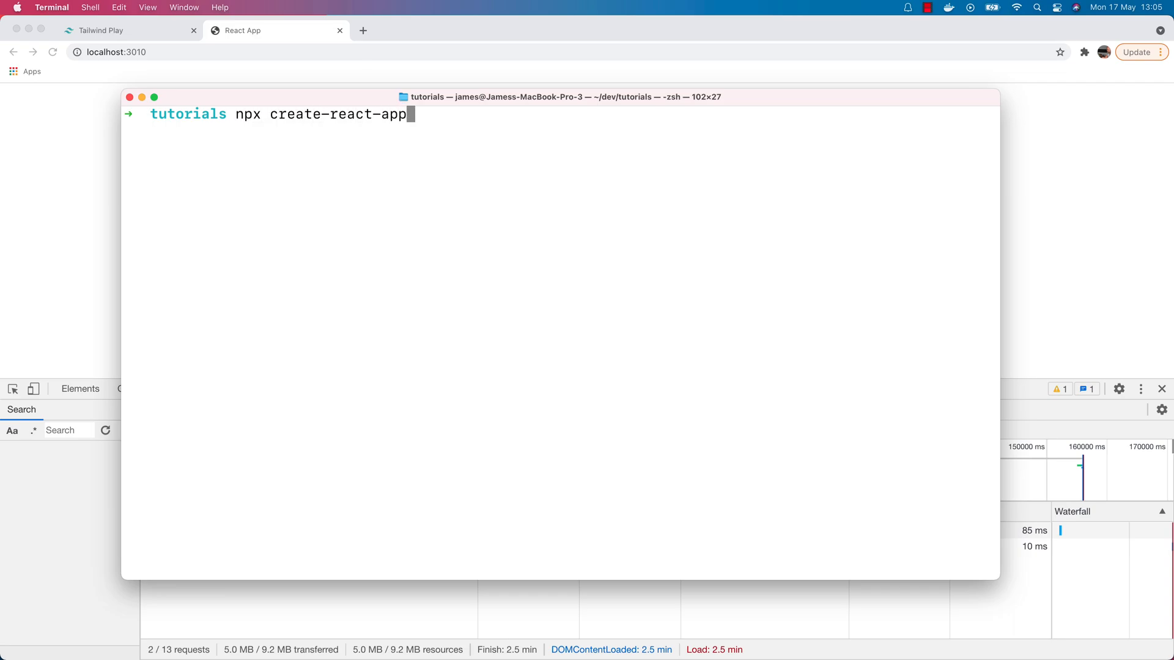
pyautogui.write('cra-')
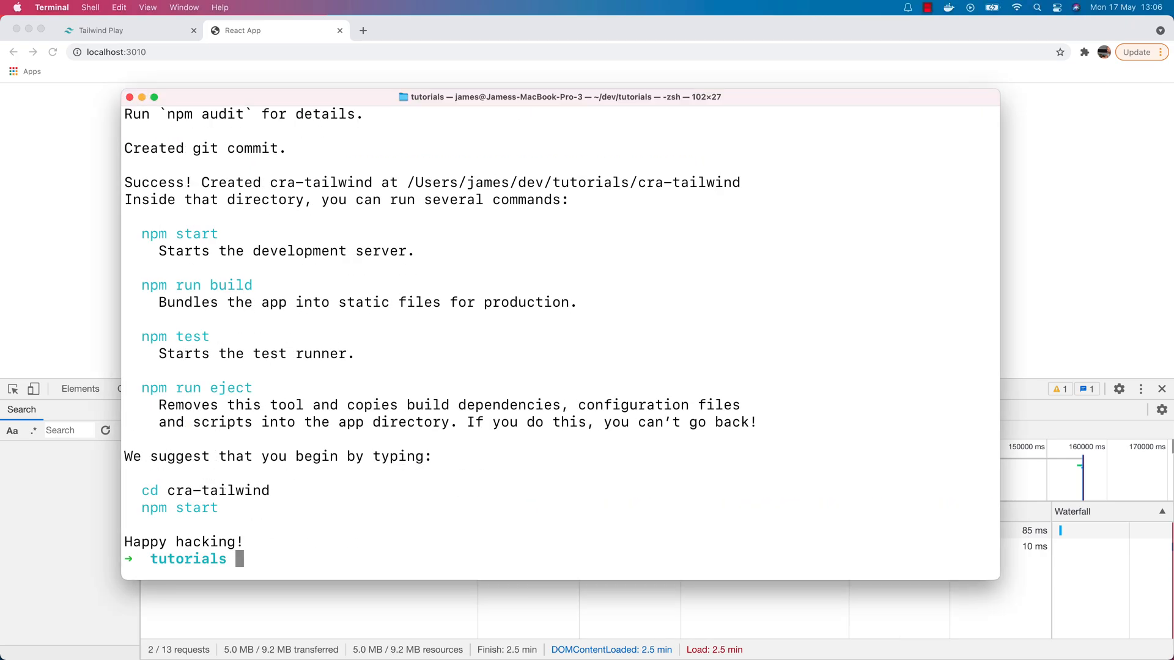
pyautogui.write('cd cra-tailwind/')
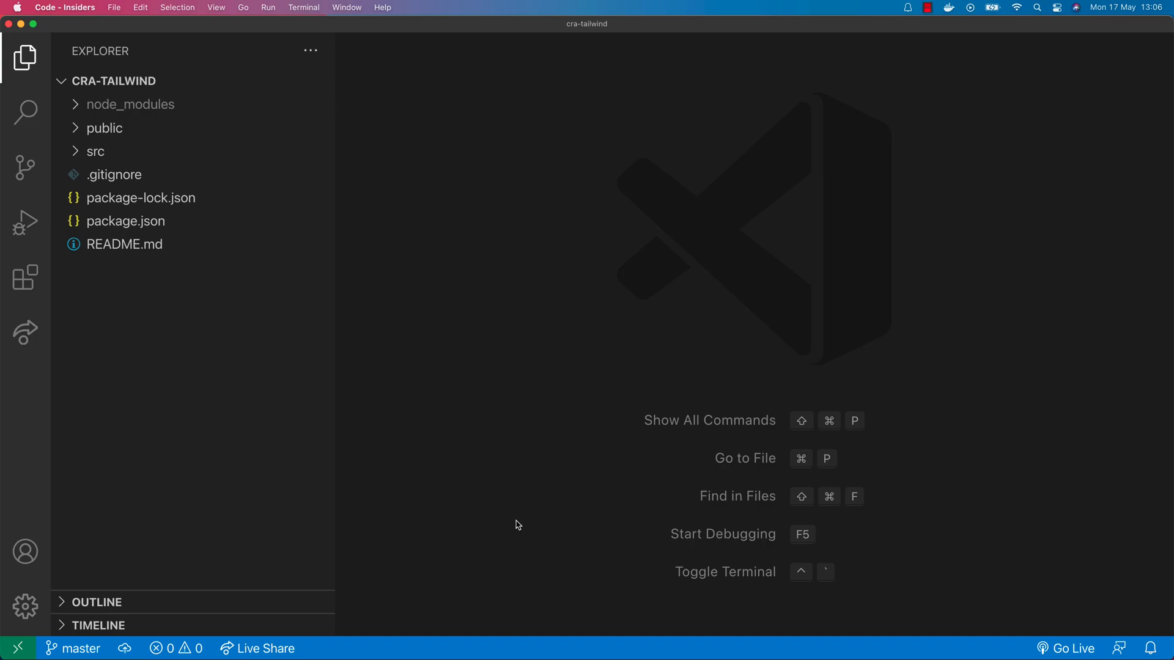
pyautogui.click(305, 8)
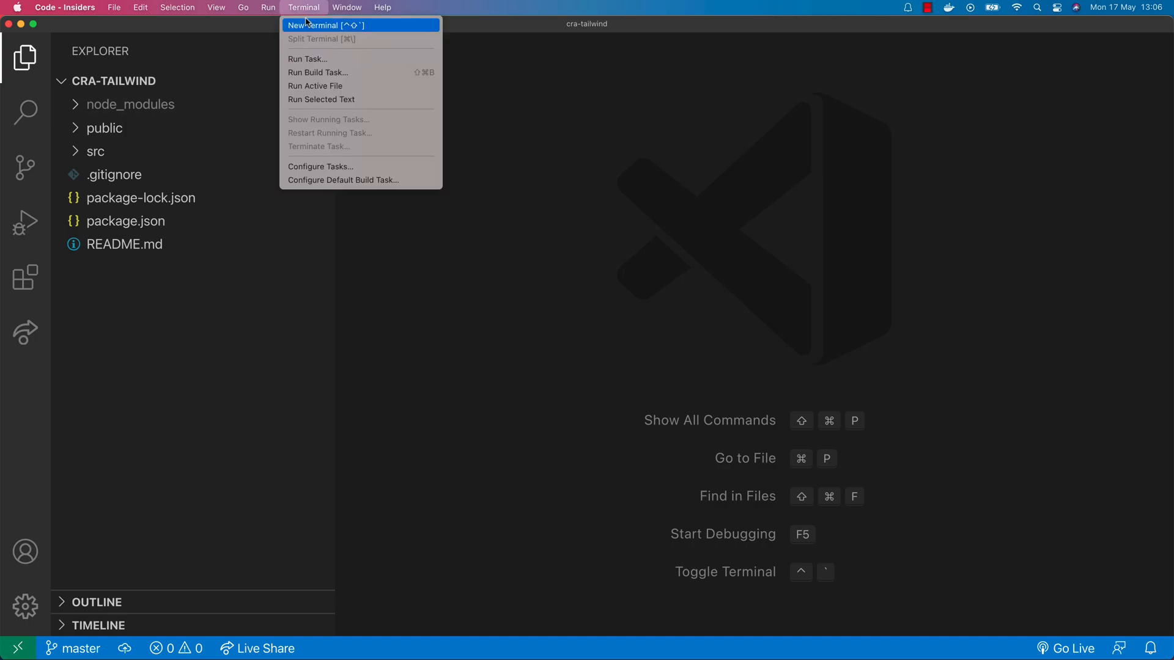
pyautogui.click(325, 25)
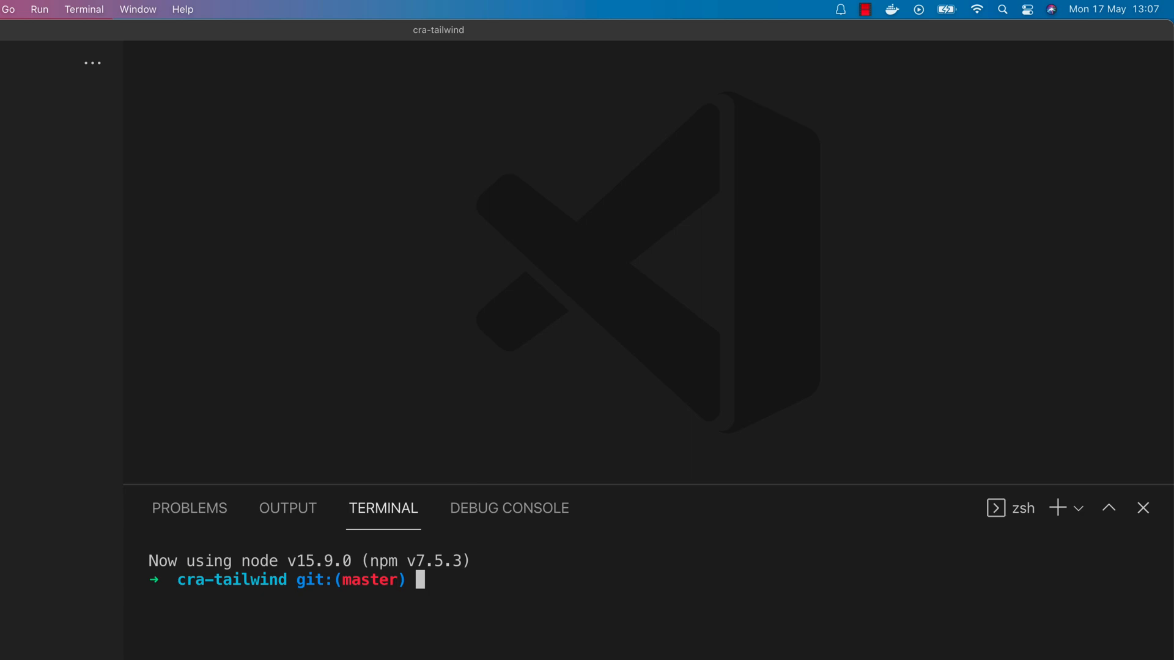
pyautogui.write('npm i')
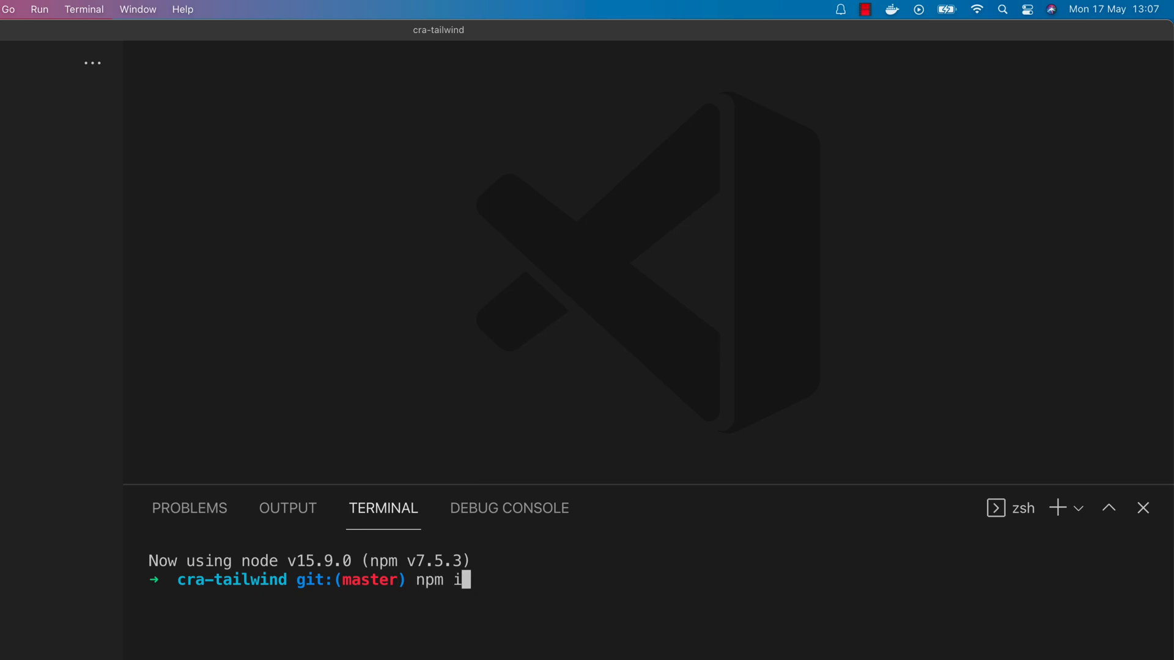
pyautogui.write('nstall -D tailwind')
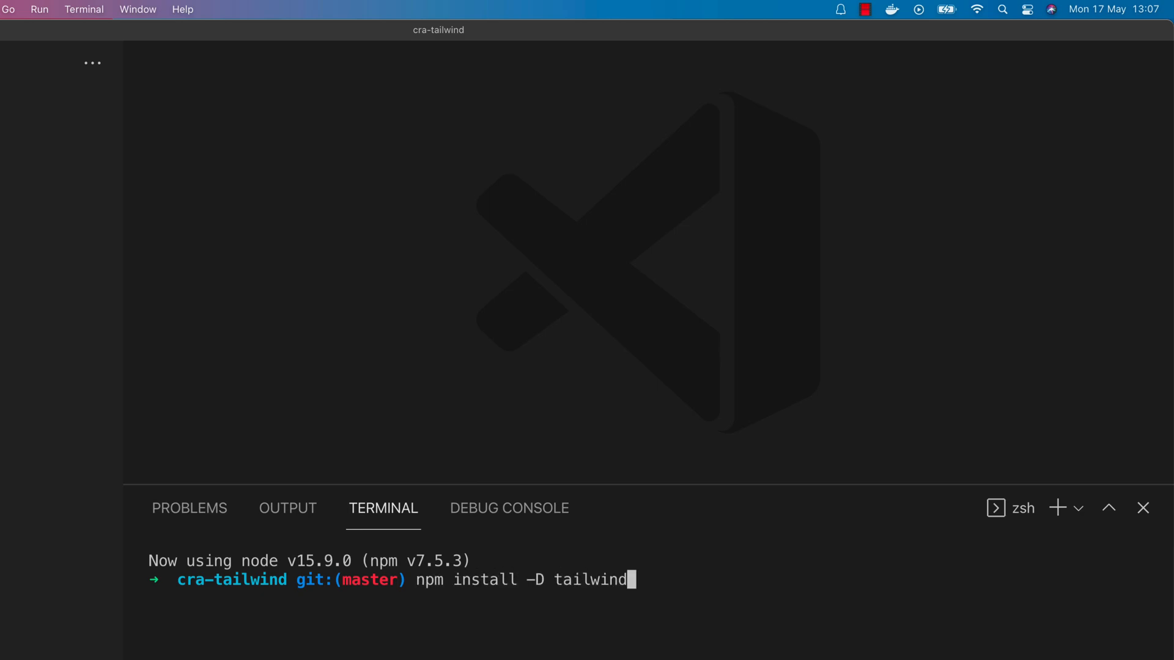
pyautogui.write('css@npm:')
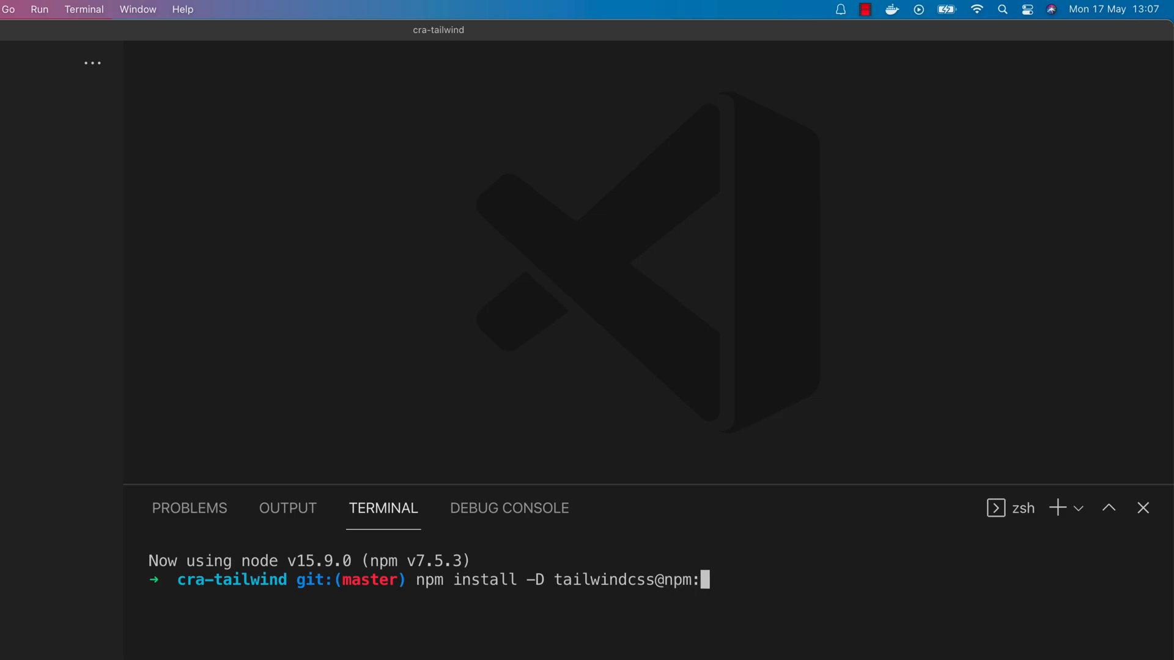
pyautogui.write('@tailwindcss/')
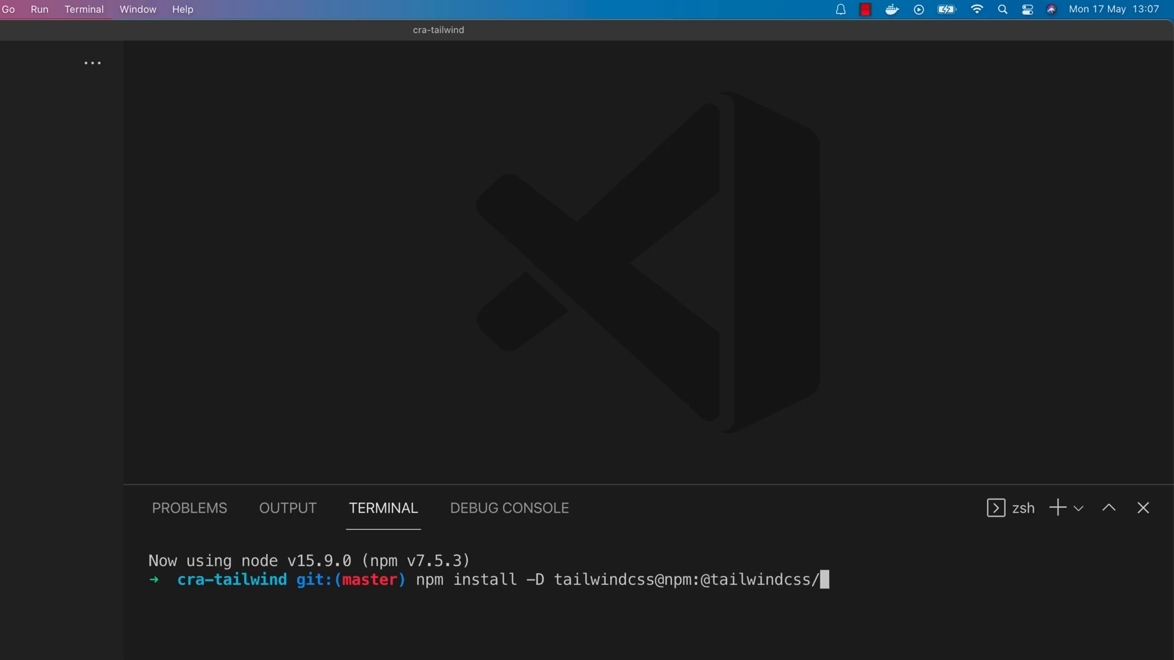
pyautogui.write('postcs')
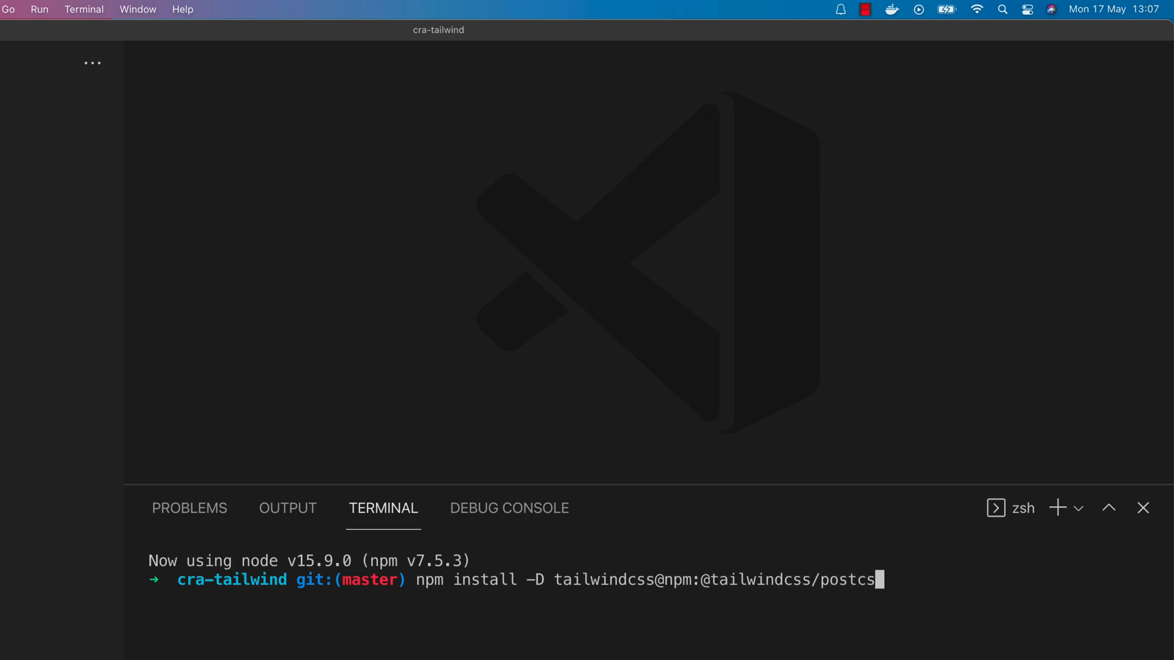
pyautogui.write('s7-compat')
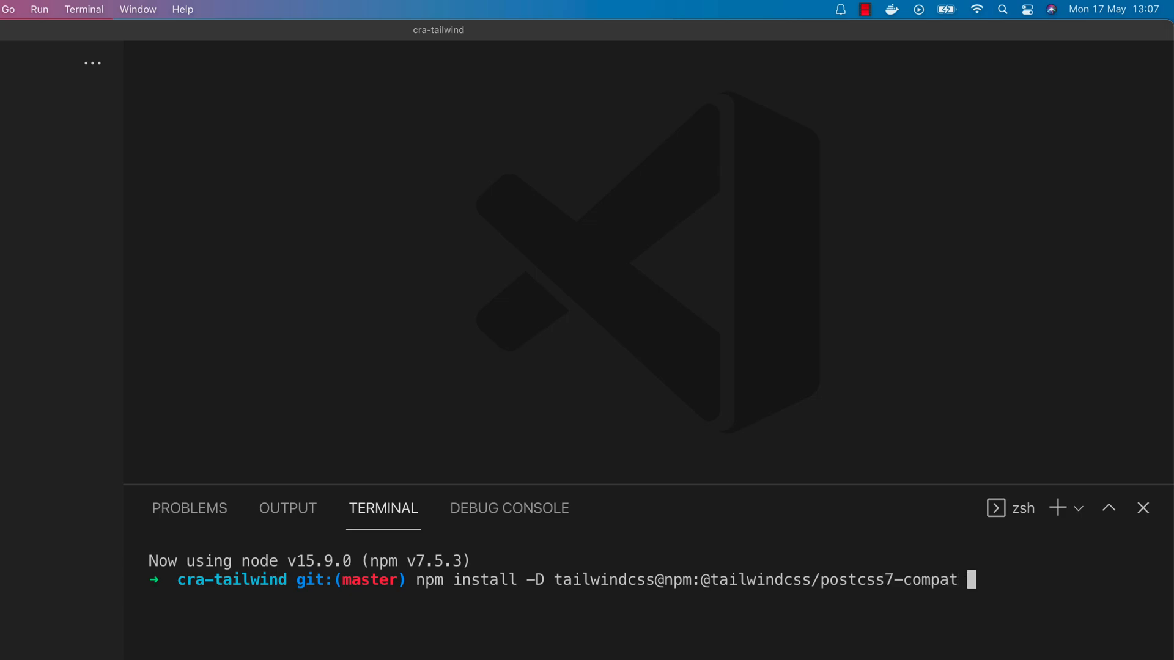
pyautogui.write('post')
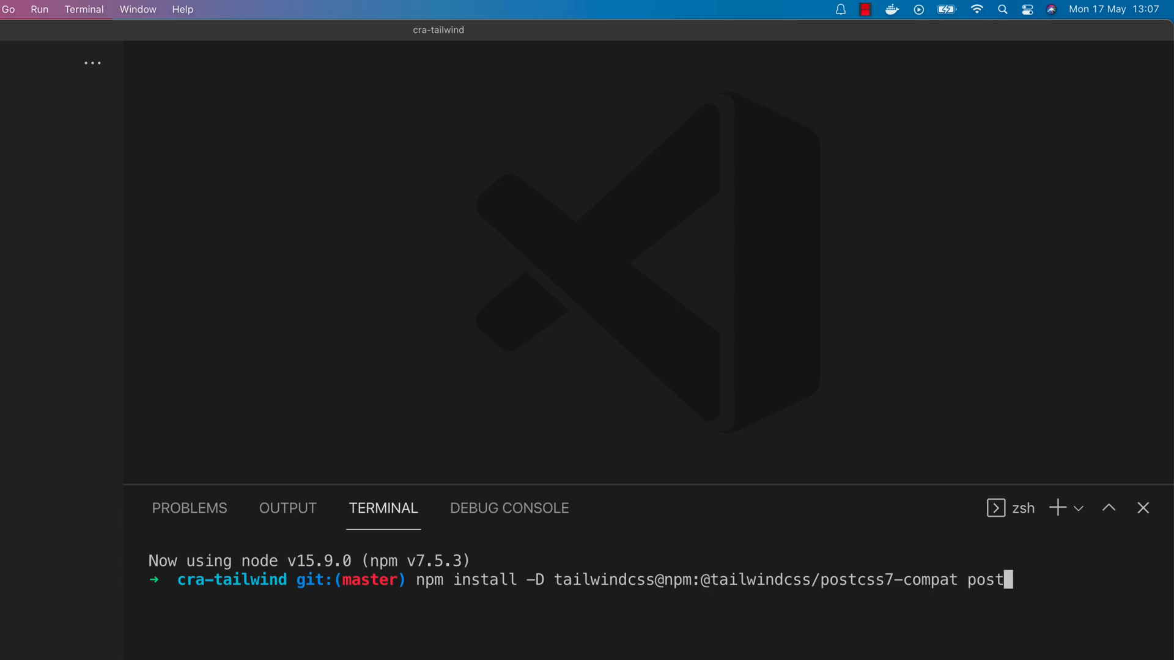
pyautogui.write('css')
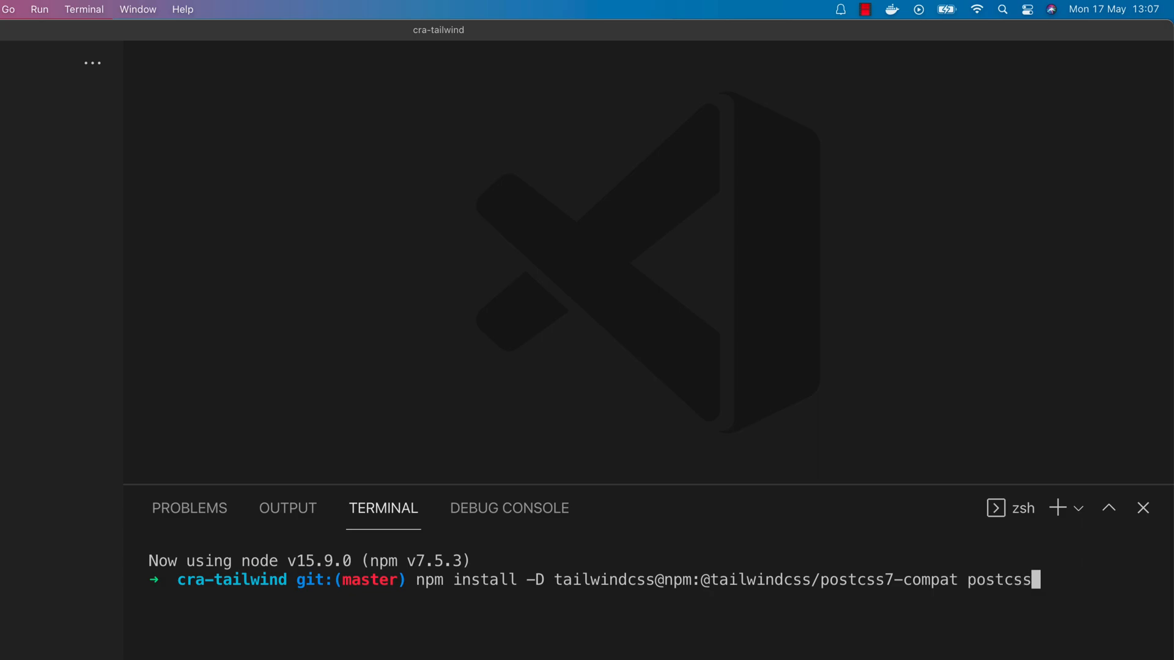
pyautogui.write('@^7 au')
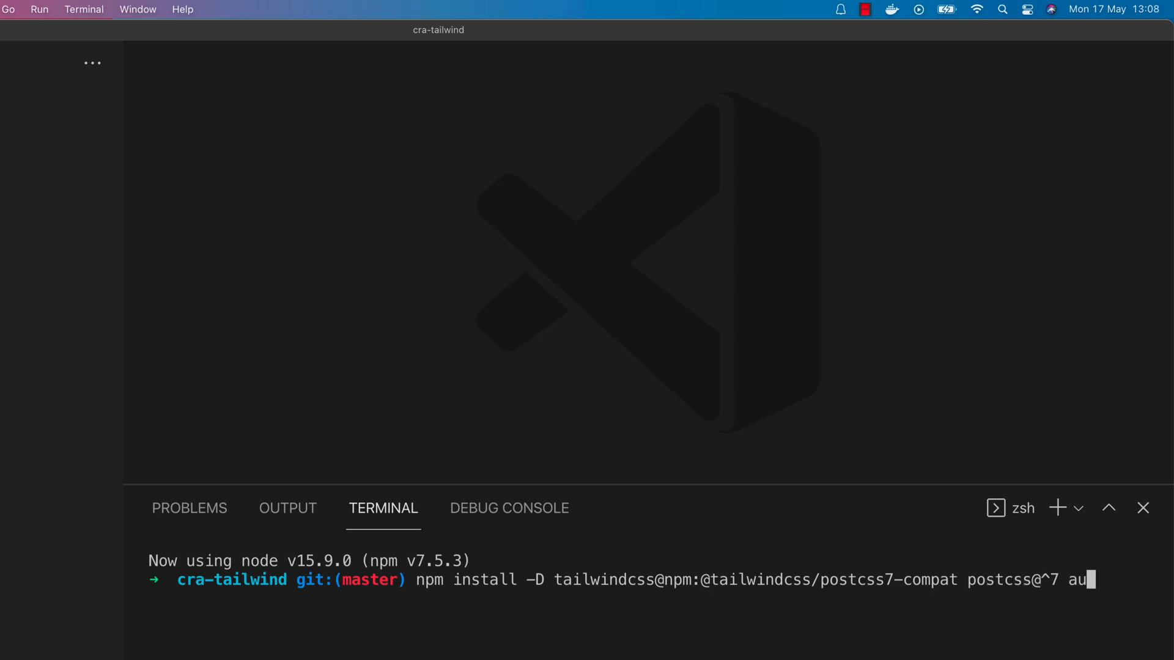
pyautogui.write('toprefixer')
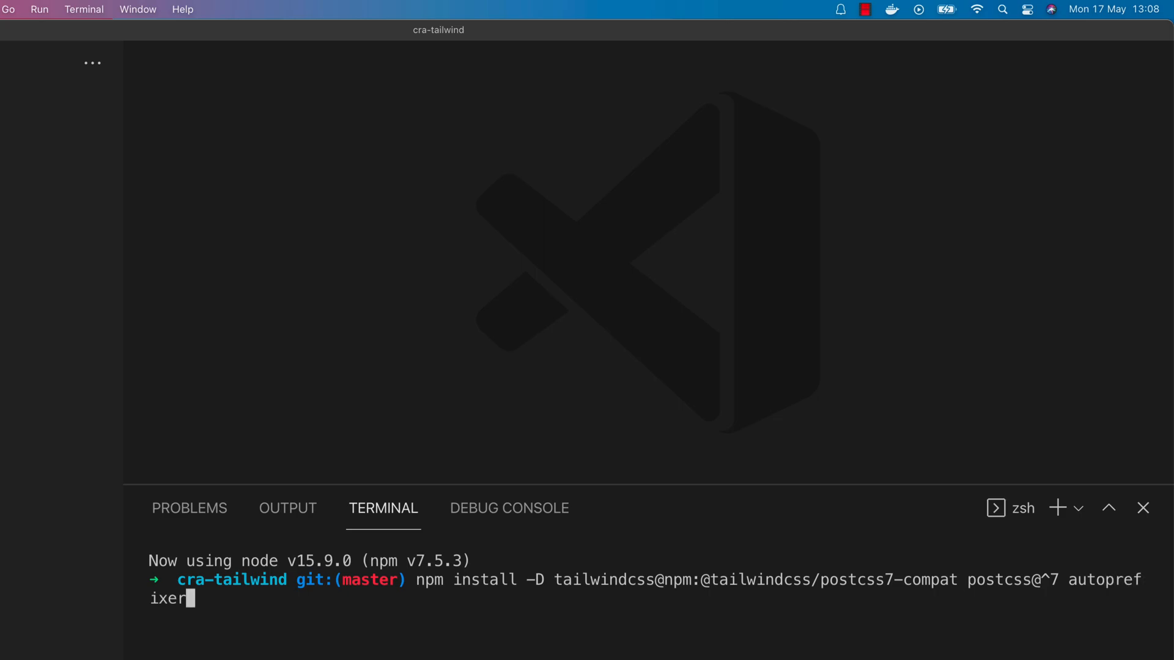
pyautogui.write('@^9')
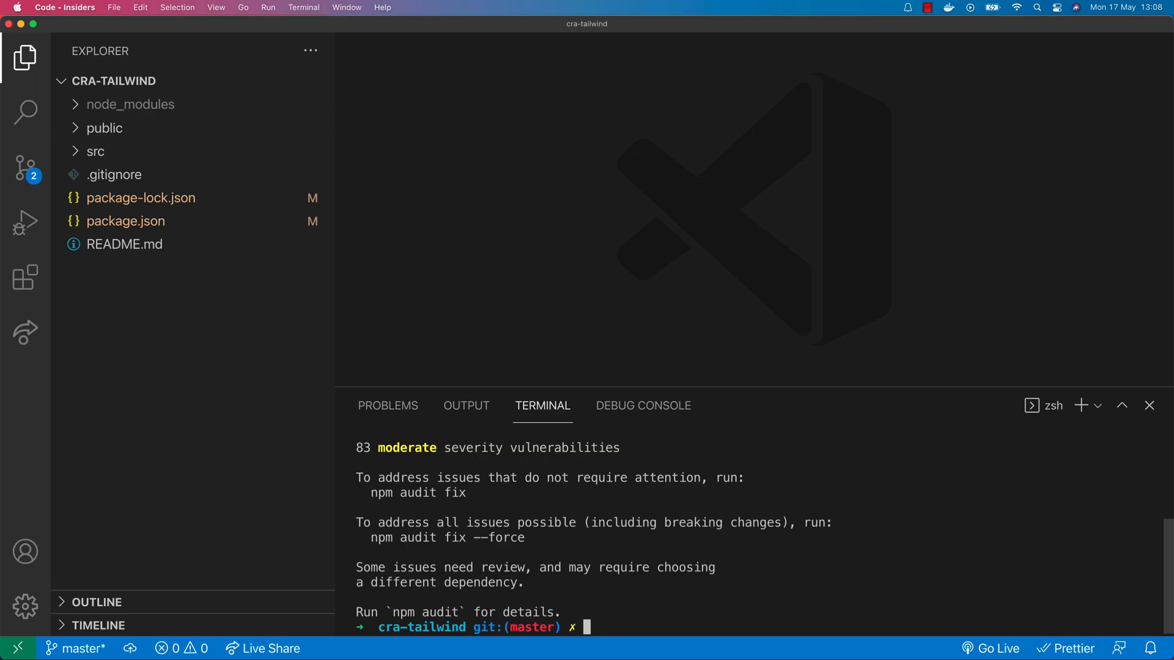
pyautogui.write('n')
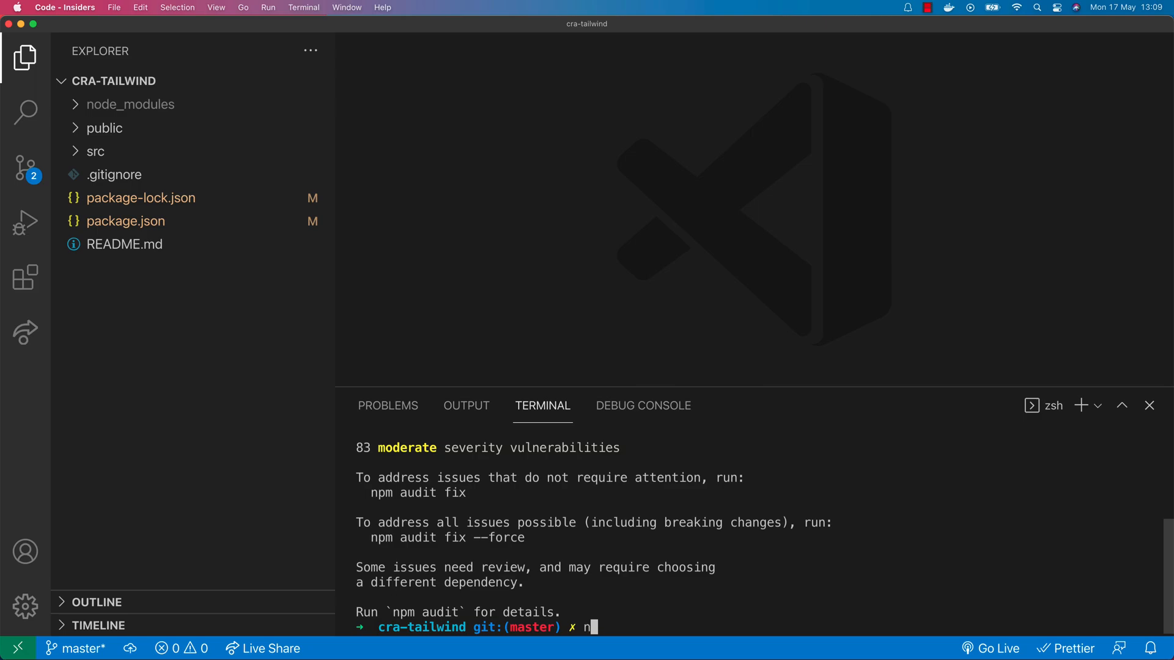
pyautogui.write('pm install @crac')
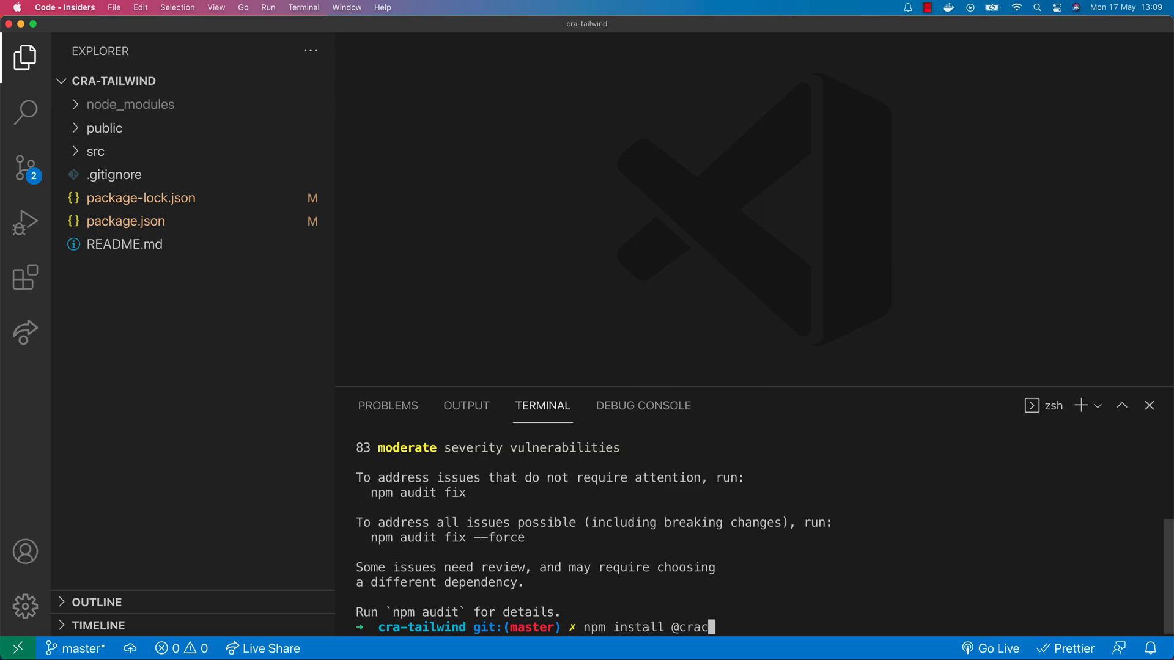
pyautogui.write('o/')
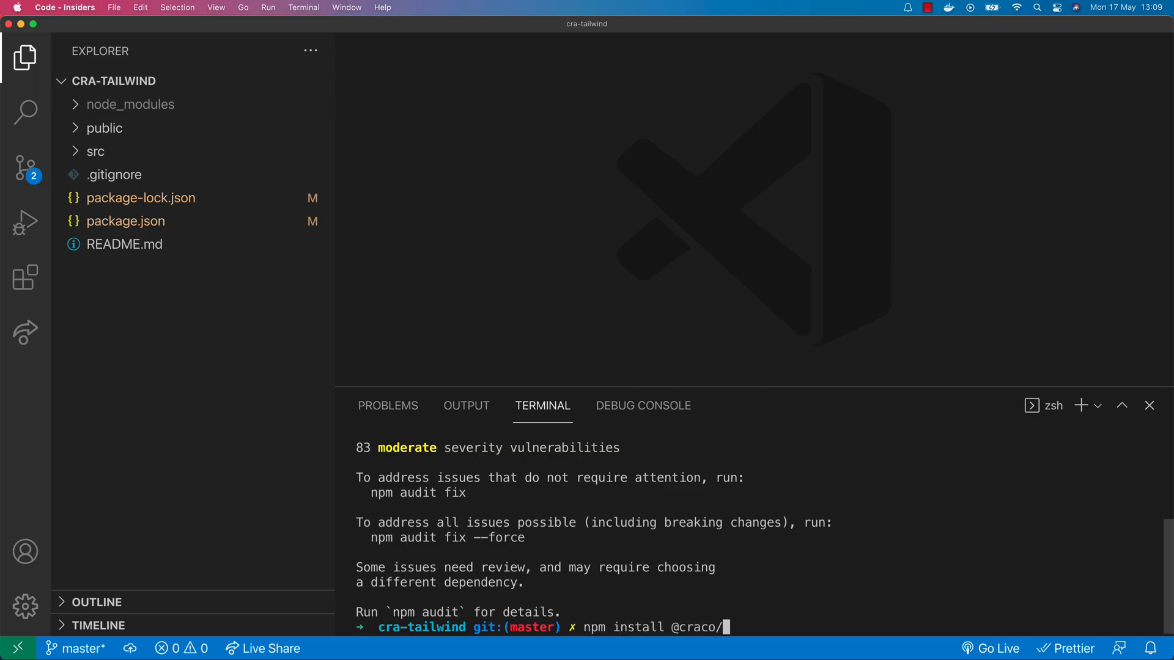
pyautogui.write('craco')
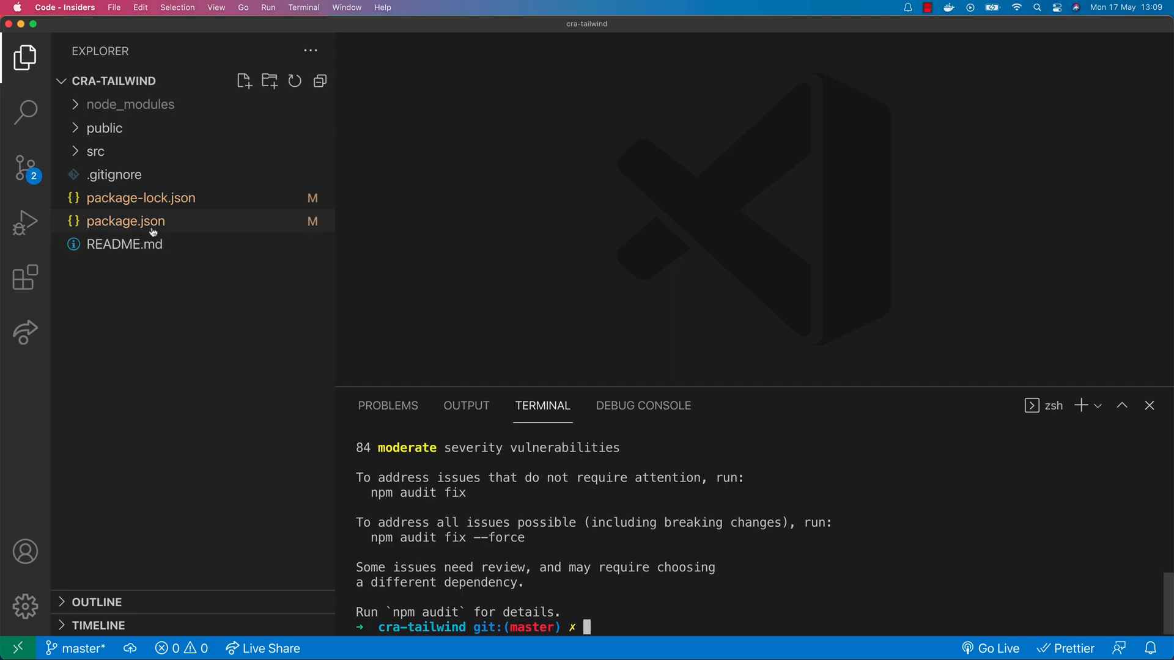
# - In package.json, replace react-scripts with craco in the start script
pyautogui.click(124, 222)
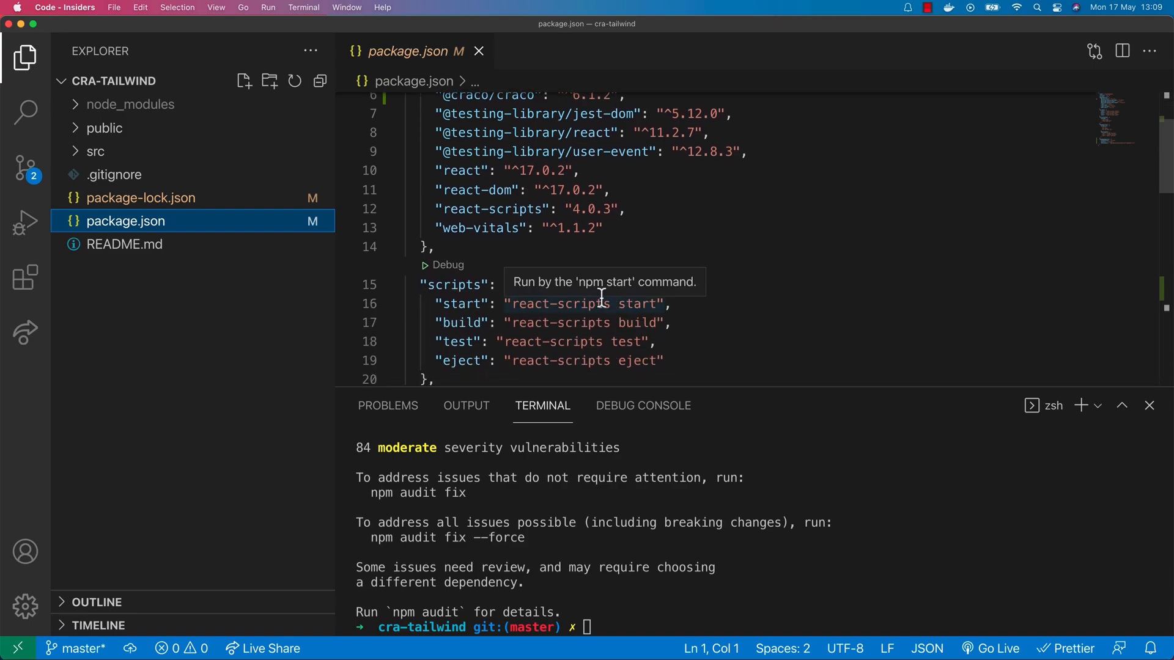
pyautogui.doubleClick(560, 304)
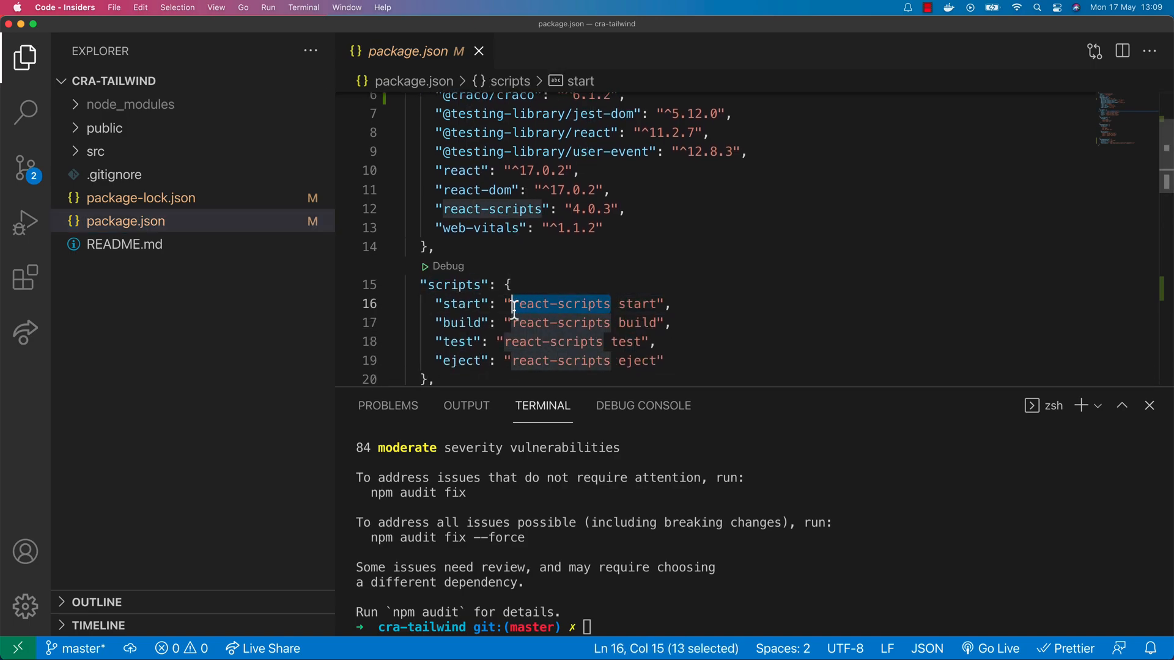
pyautogui.write('craco')
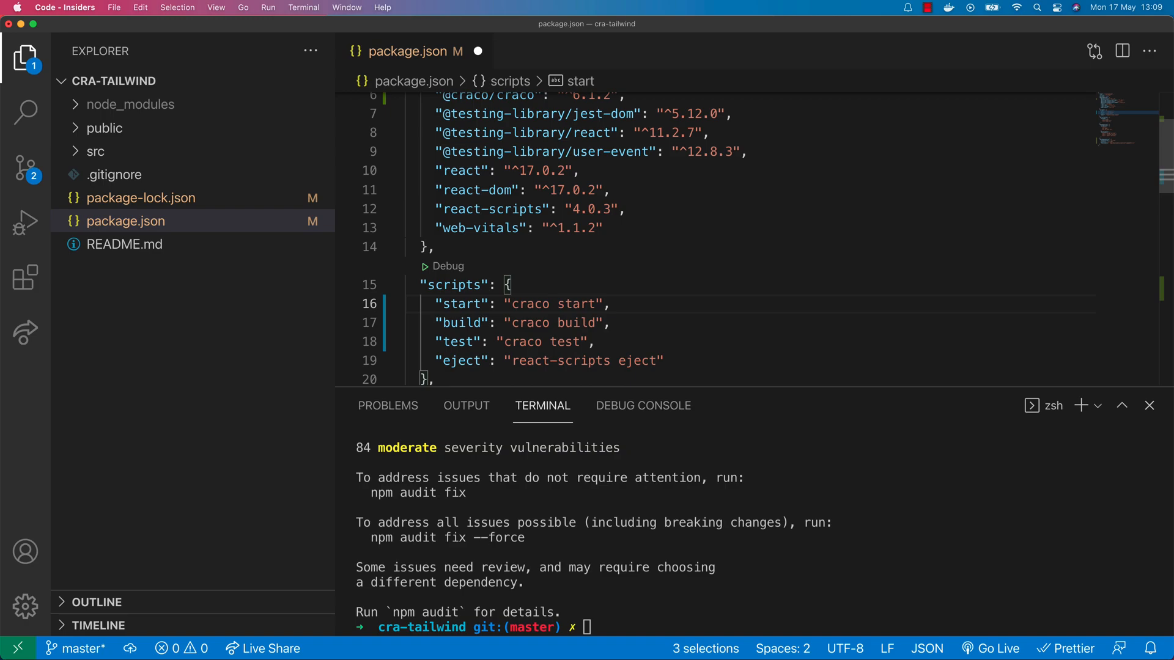
# - Create craco.config.js exporting style.postcss.plugins with require('tailwindcss') and require('autoprefixer')
pyautogui.click(244, 81)
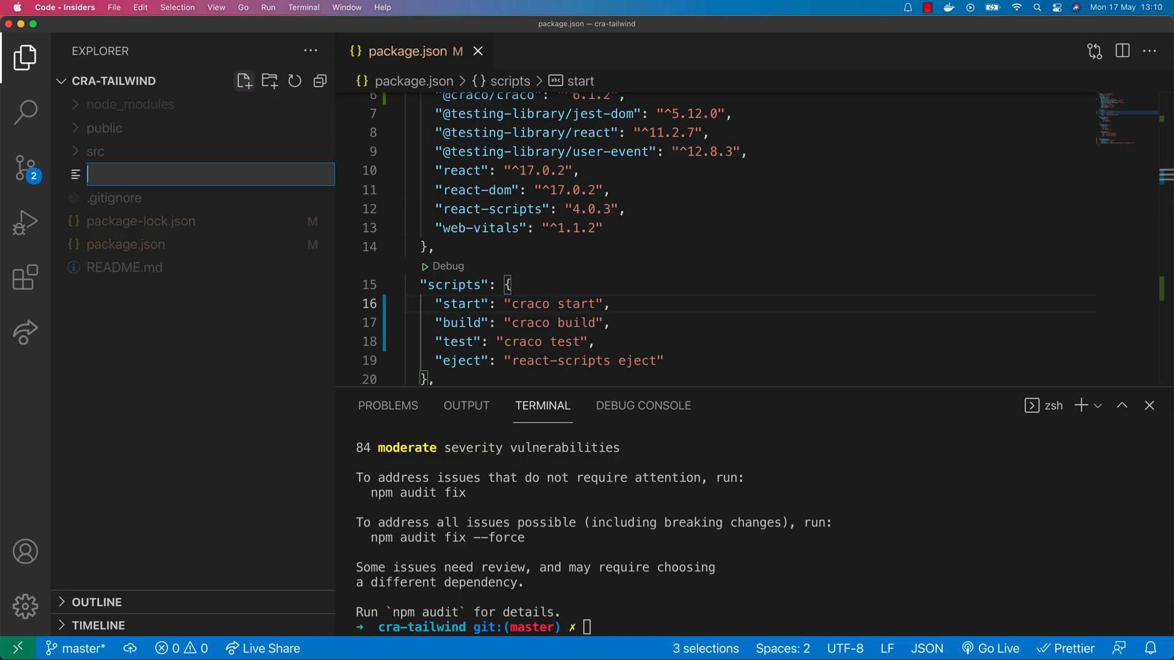
pyautogui.write('craco.')
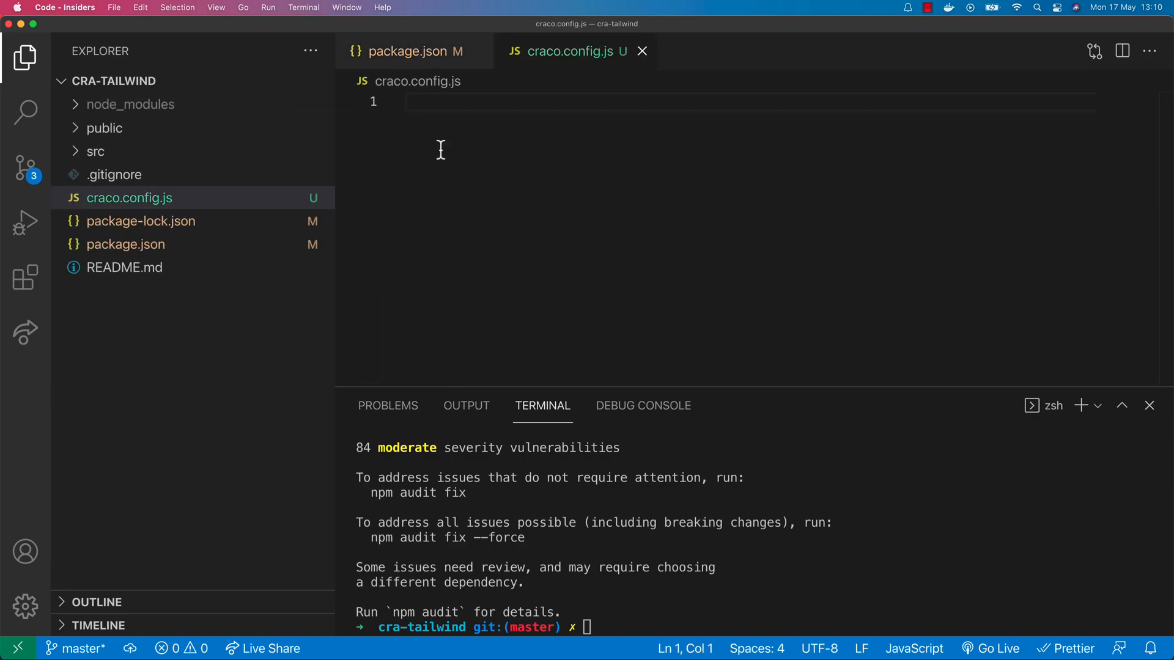
pyautogui.write('module.e')
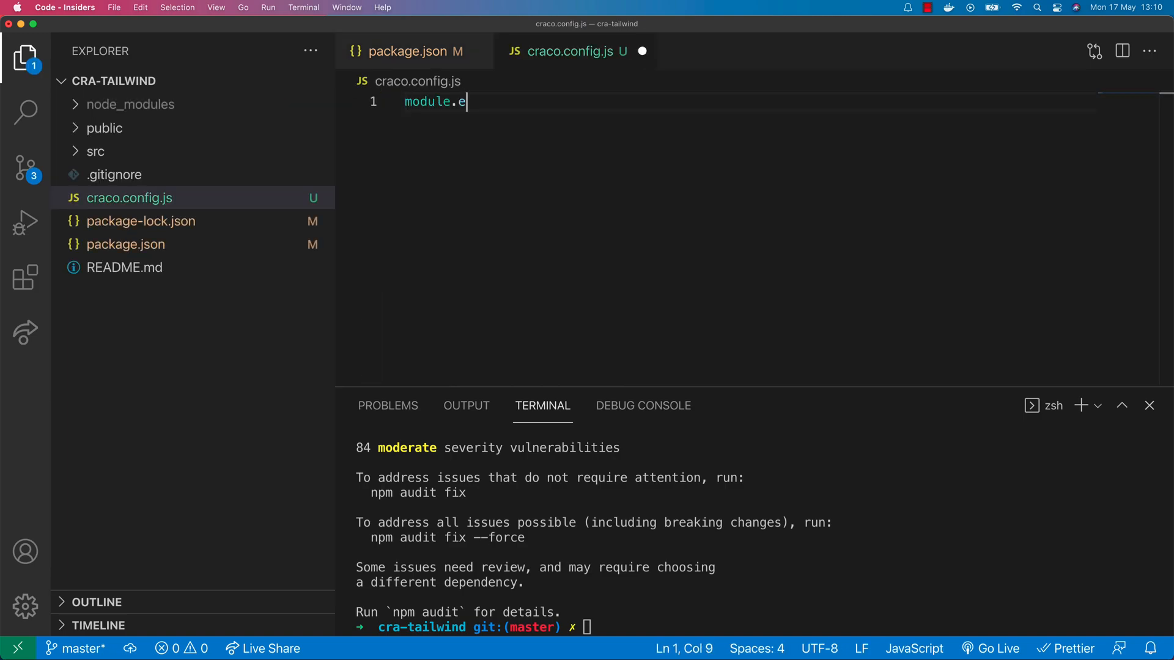
pyautogui.write('xports = {}')
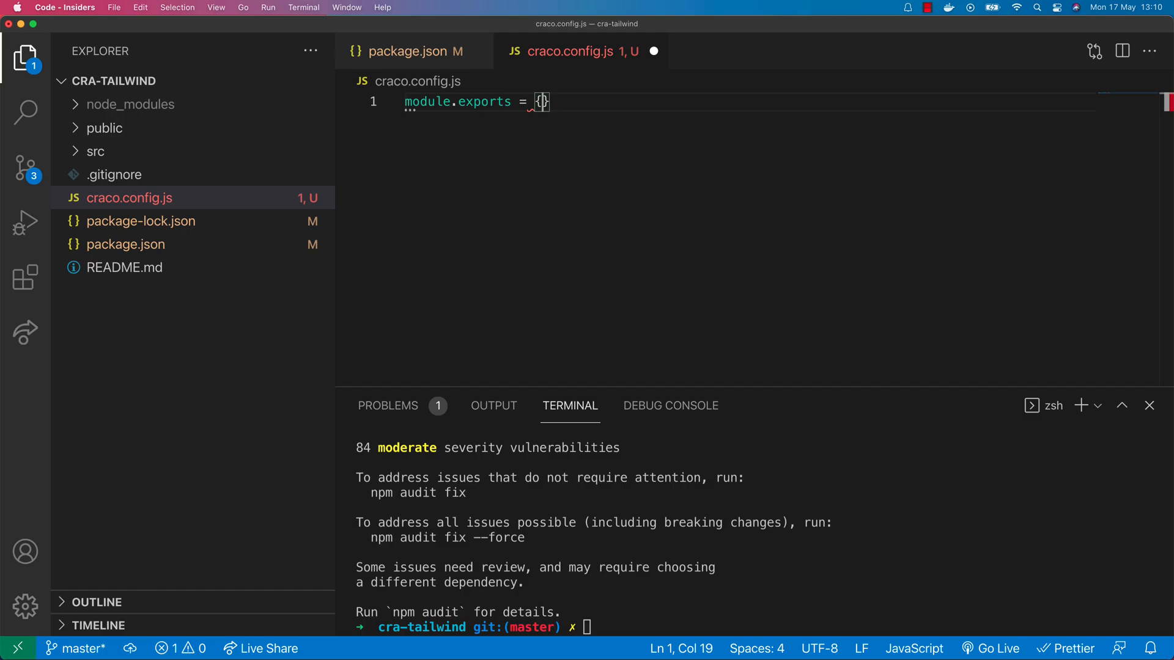
pyautogui.write('style')
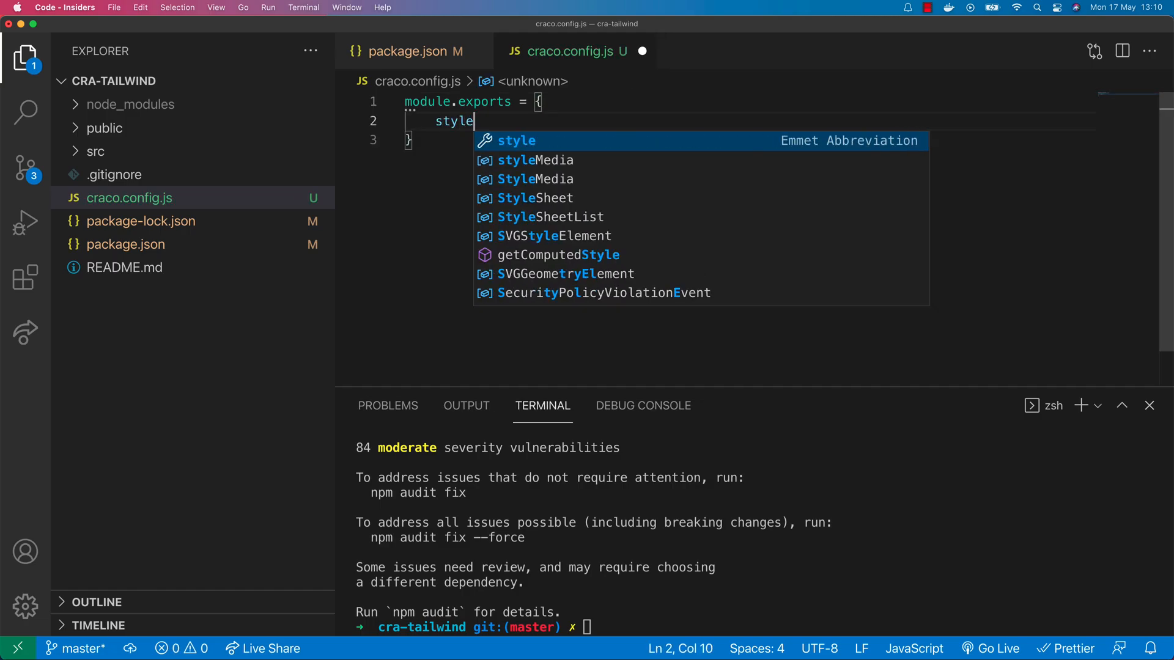
pyautogui.write(': {')
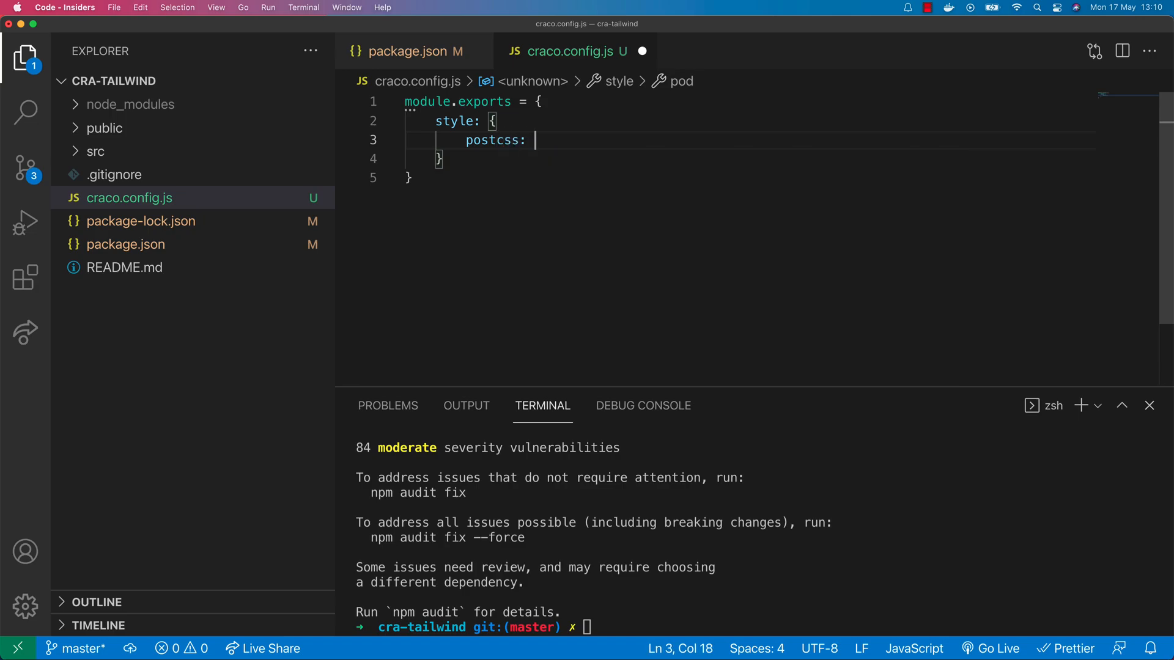
pyautogui.write('{')
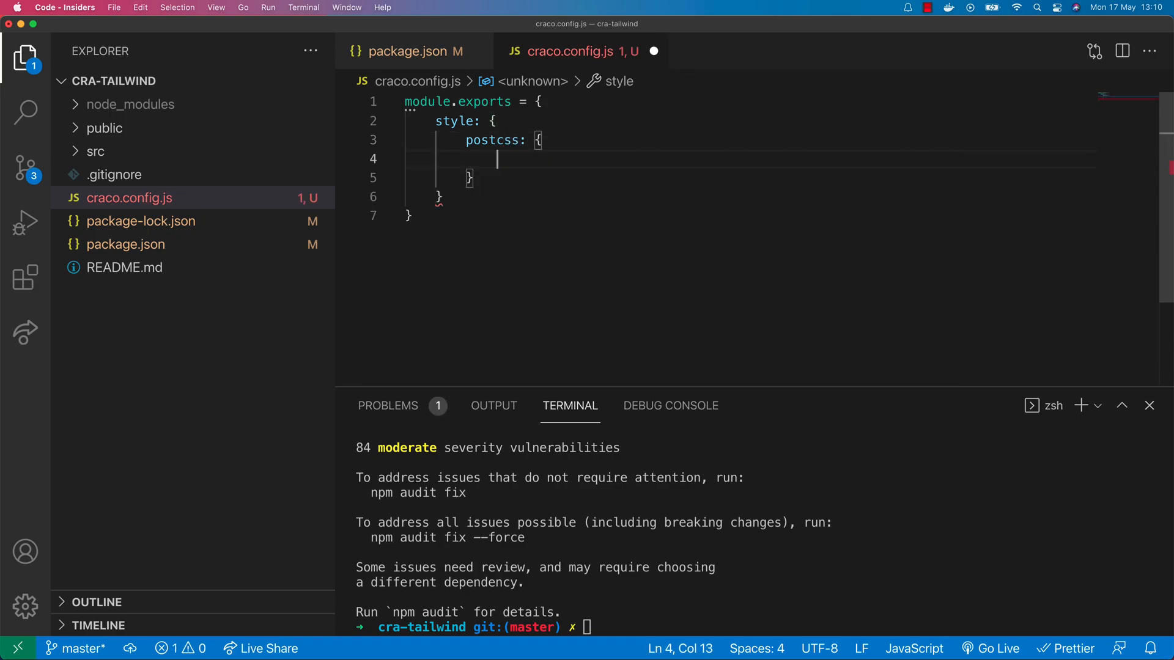
pyautogui.write('plugins: [')
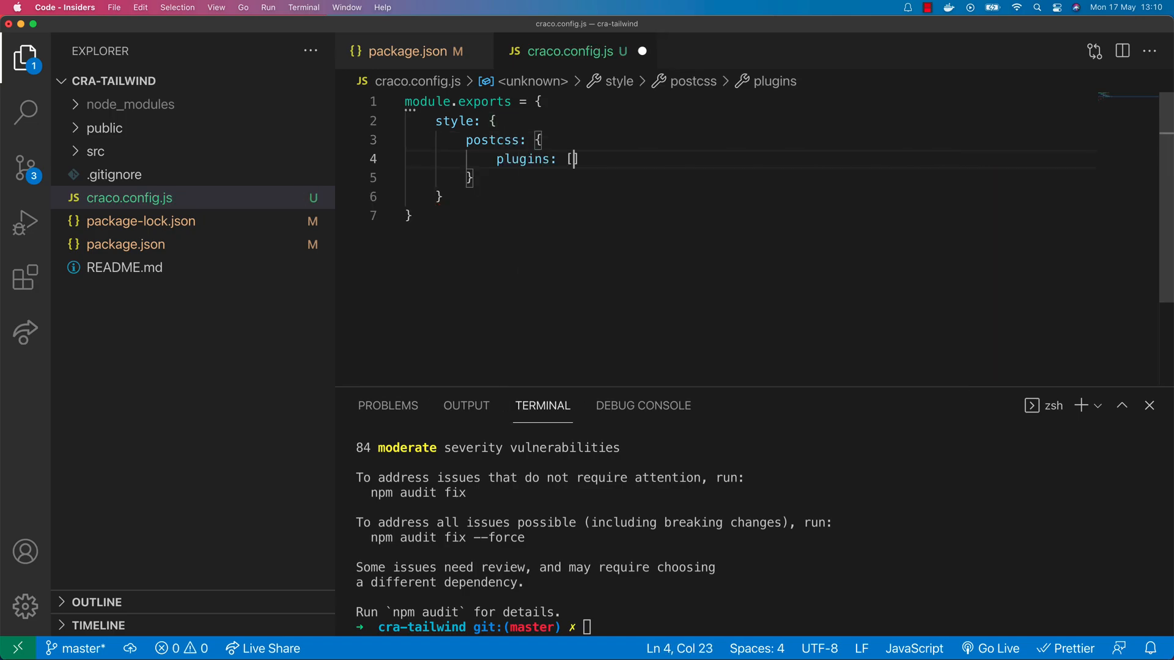
pyautogui.write('require(')
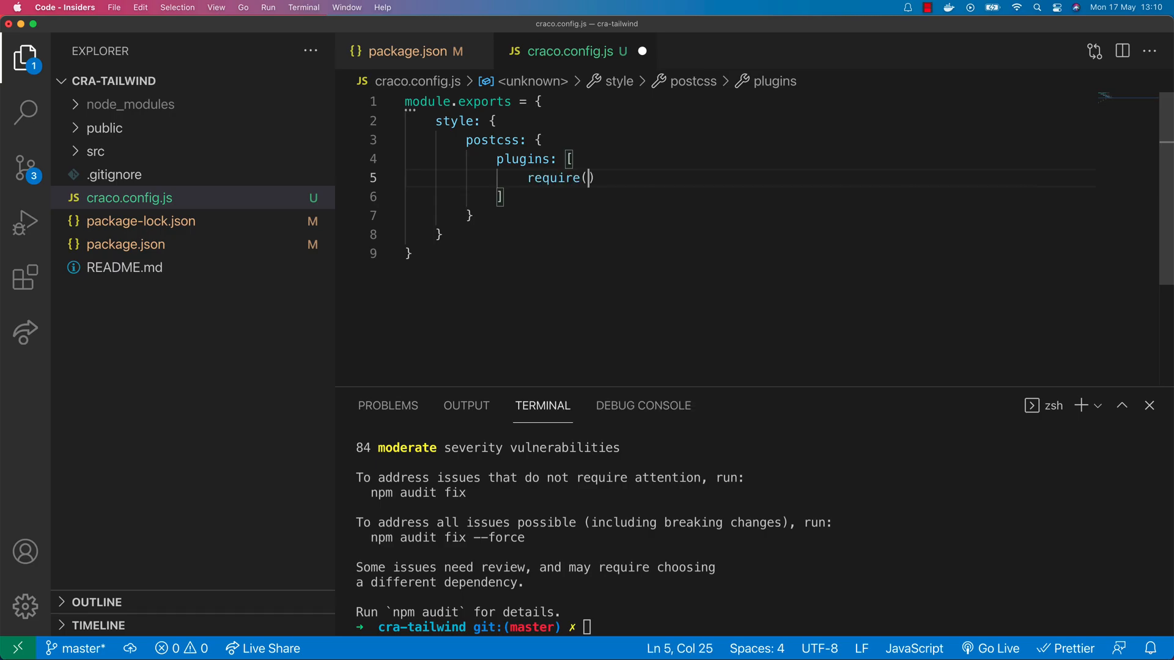
pyautogui.write("'tailwindcss'")
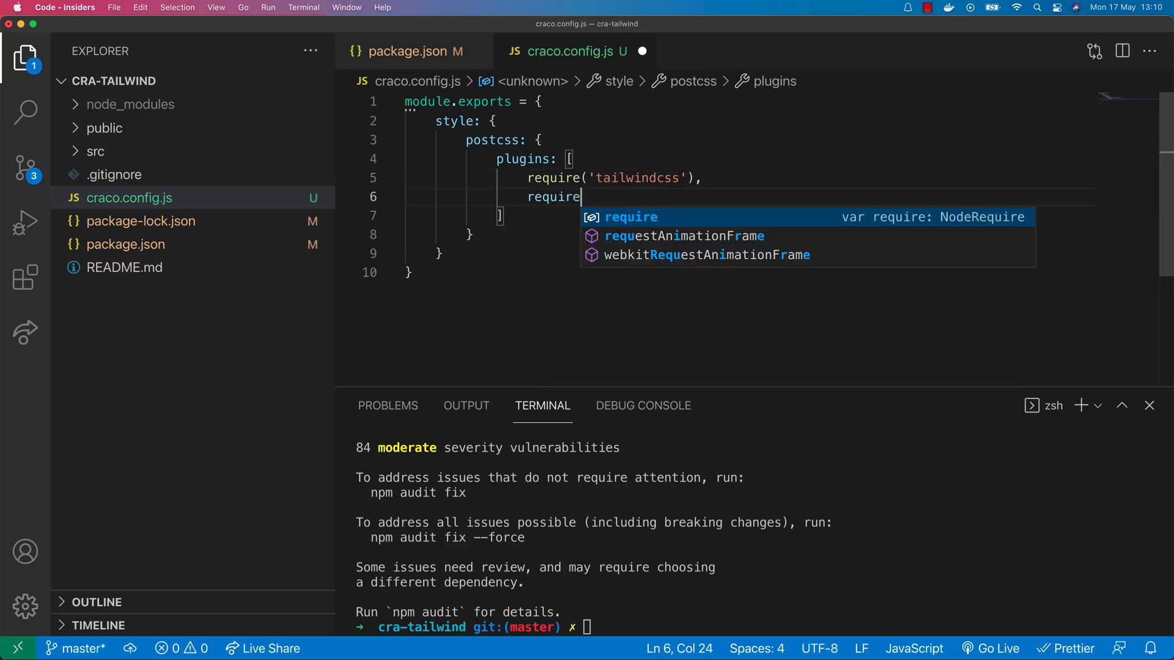
pyautogui.write("('autoprefixer')")
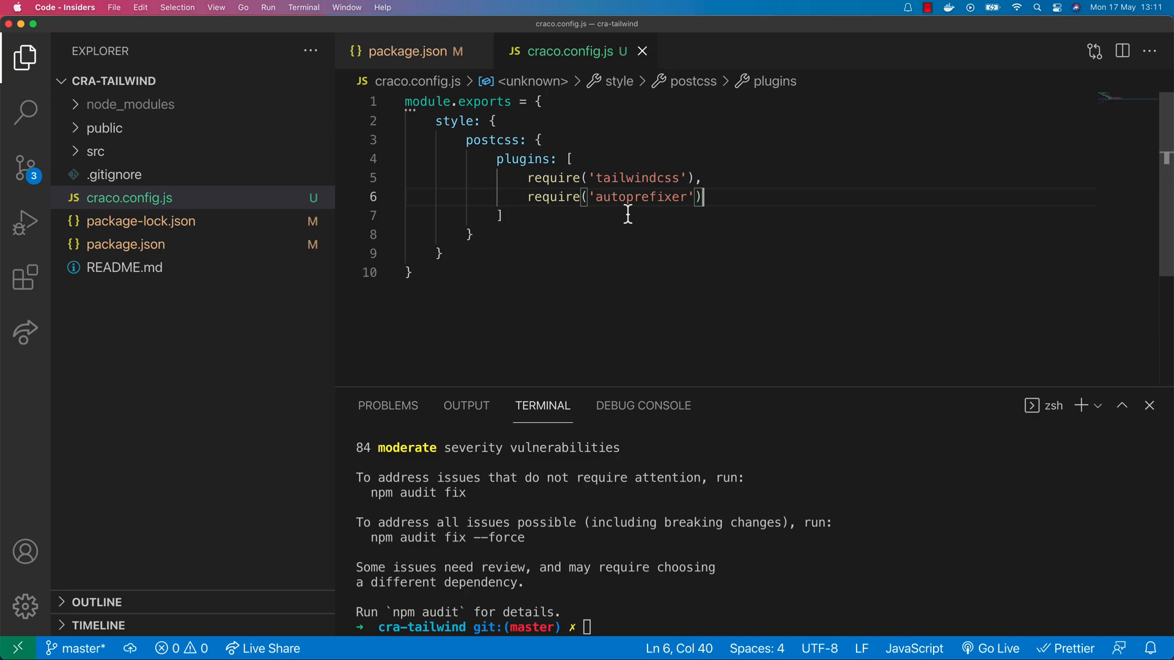
pyautogui.moveTo(752, 343)
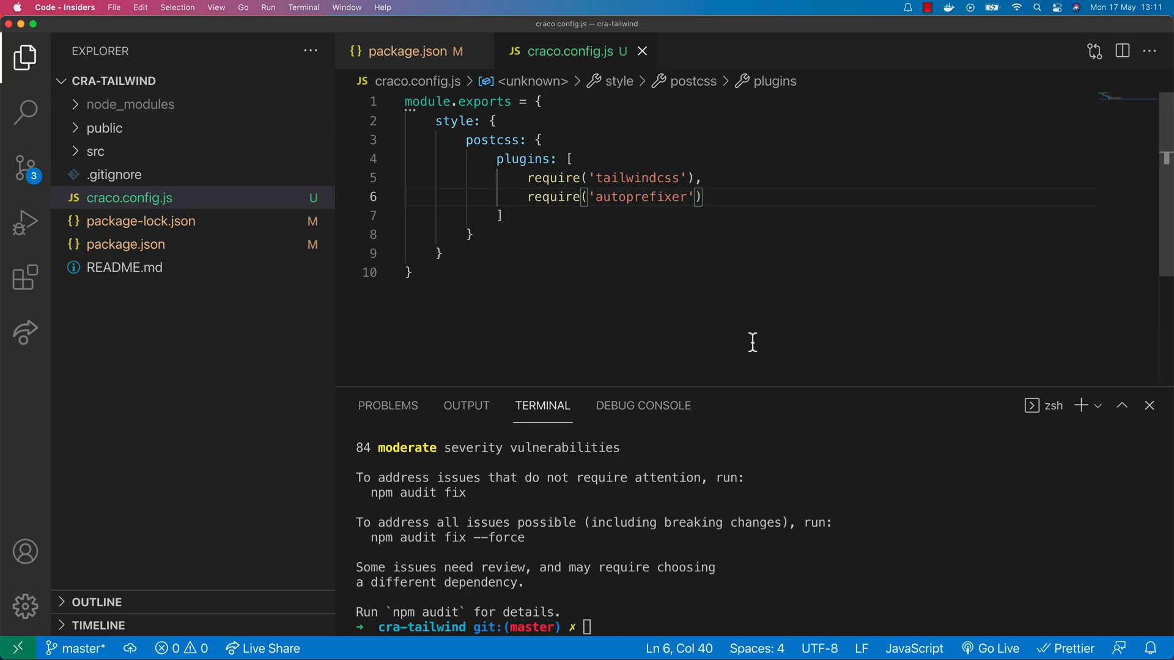
pyautogui.write('npx tailwindcss')
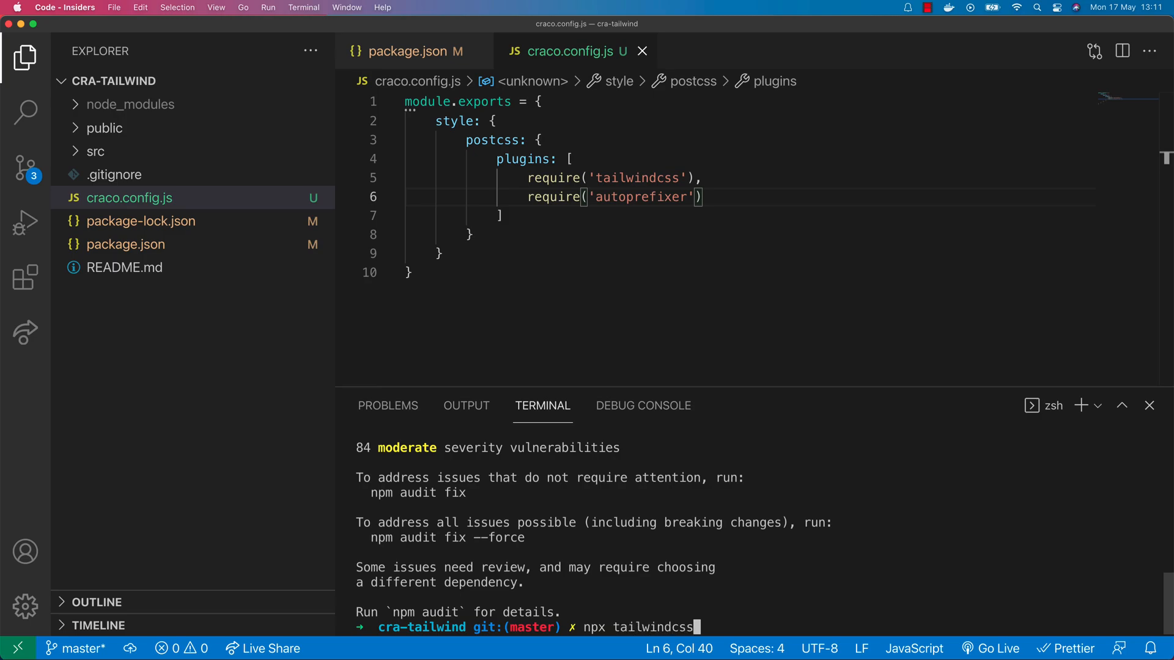
# - Run npx tailwindcss init to generate a default tailwind.config.js
pyautogui.write('init')
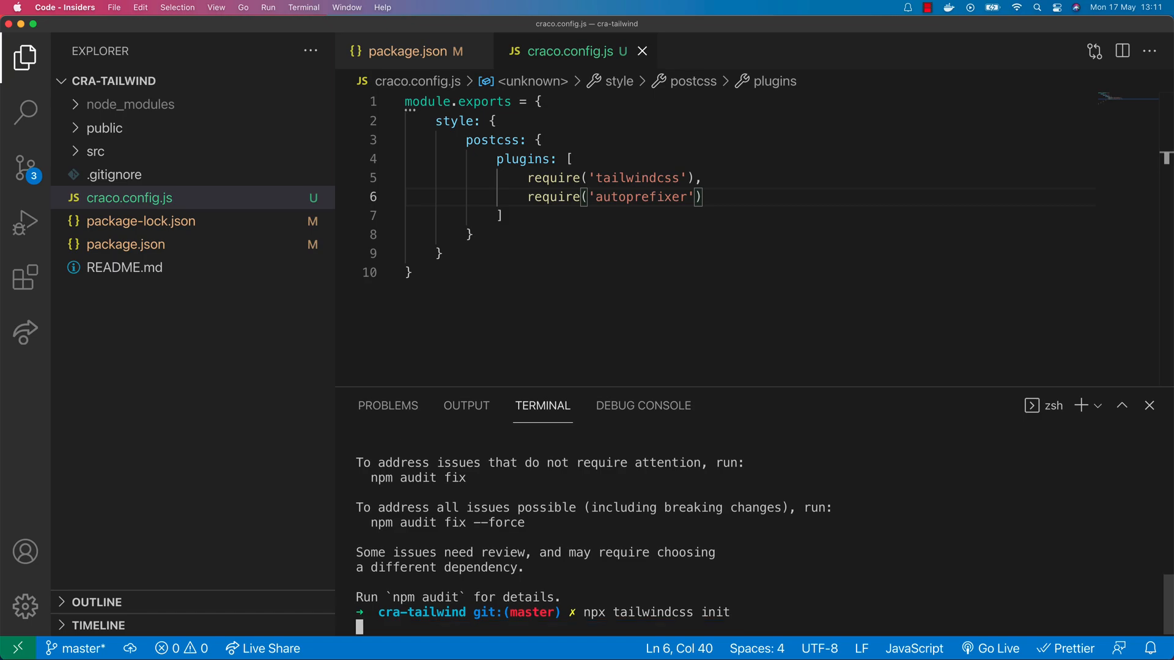
pyautogui.press('Return')
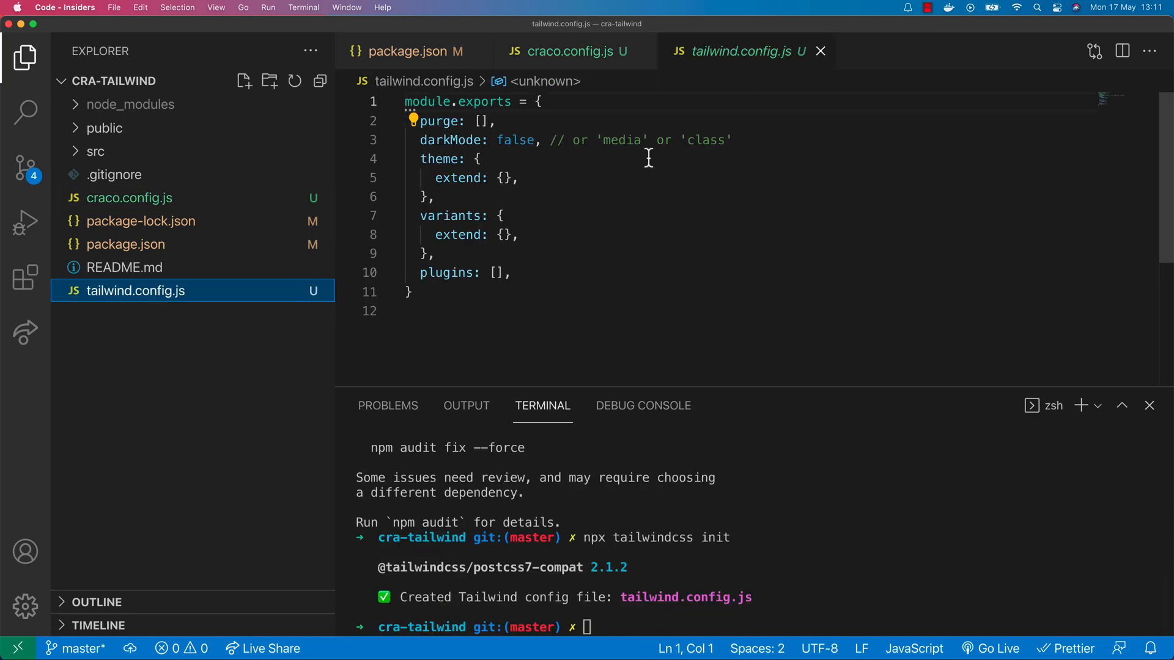
pyautogui.moveTo(542, 309)
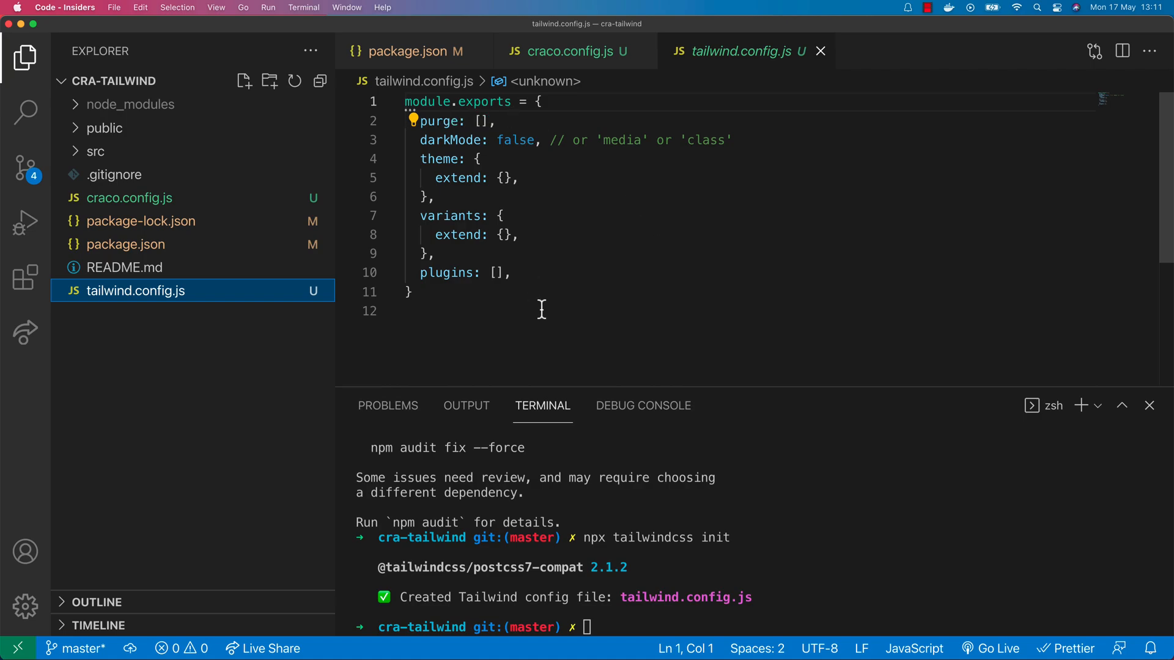
pyautogui.moveTo(169, 168)
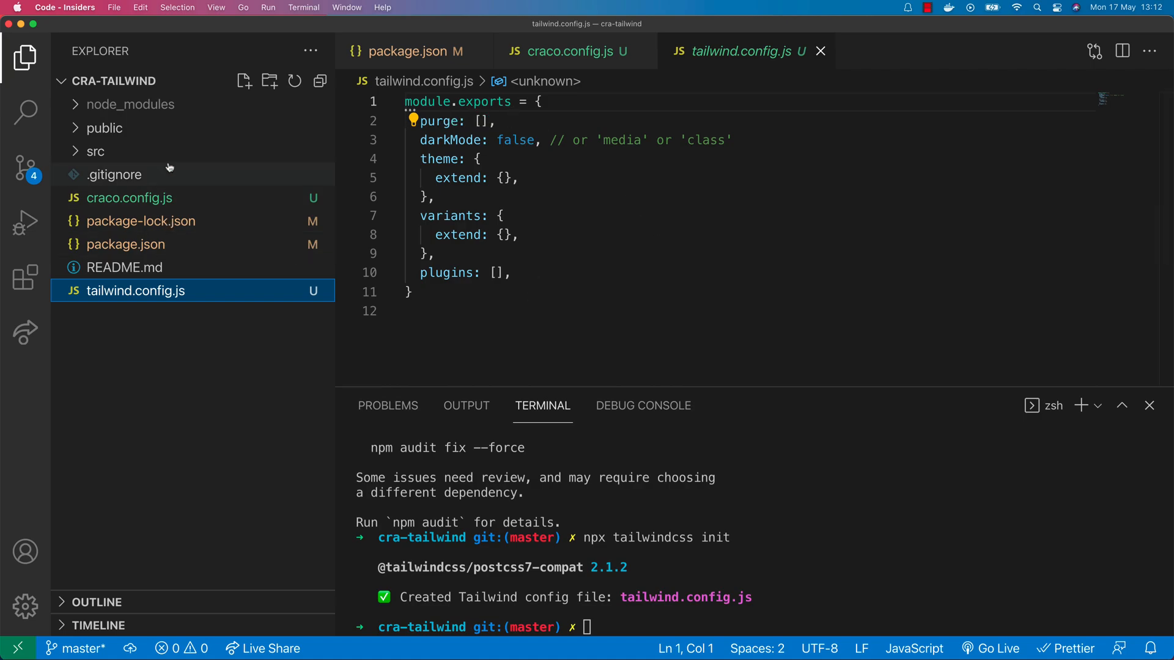
pyautogui.click(95, 150)
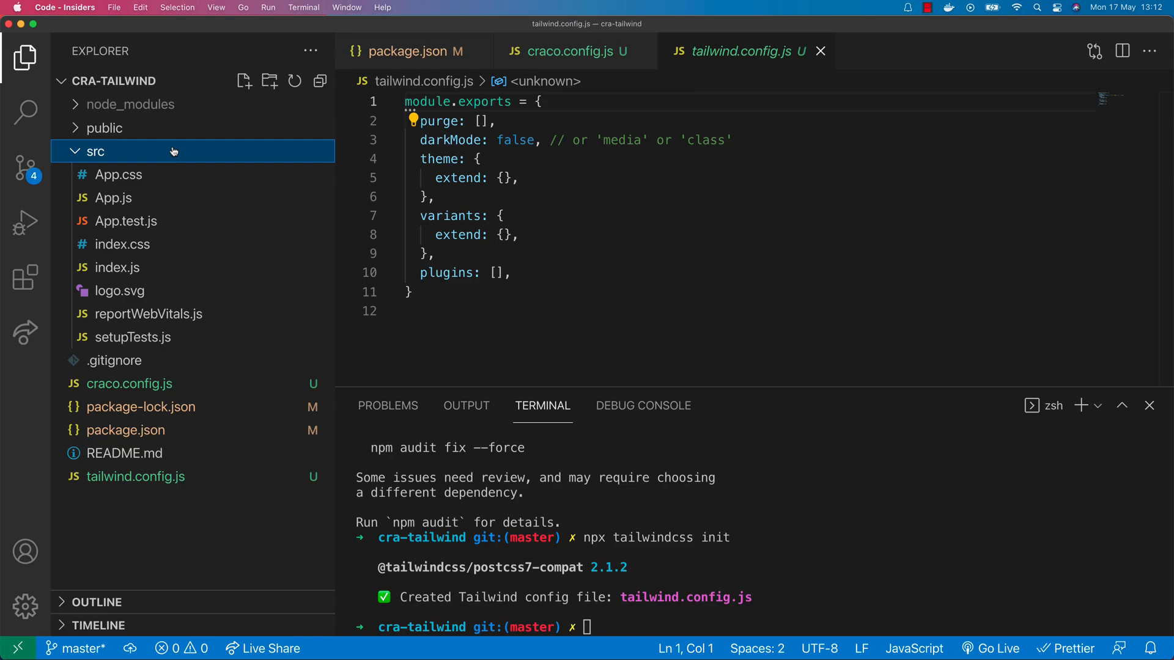
pyautogui.click(118, 175)
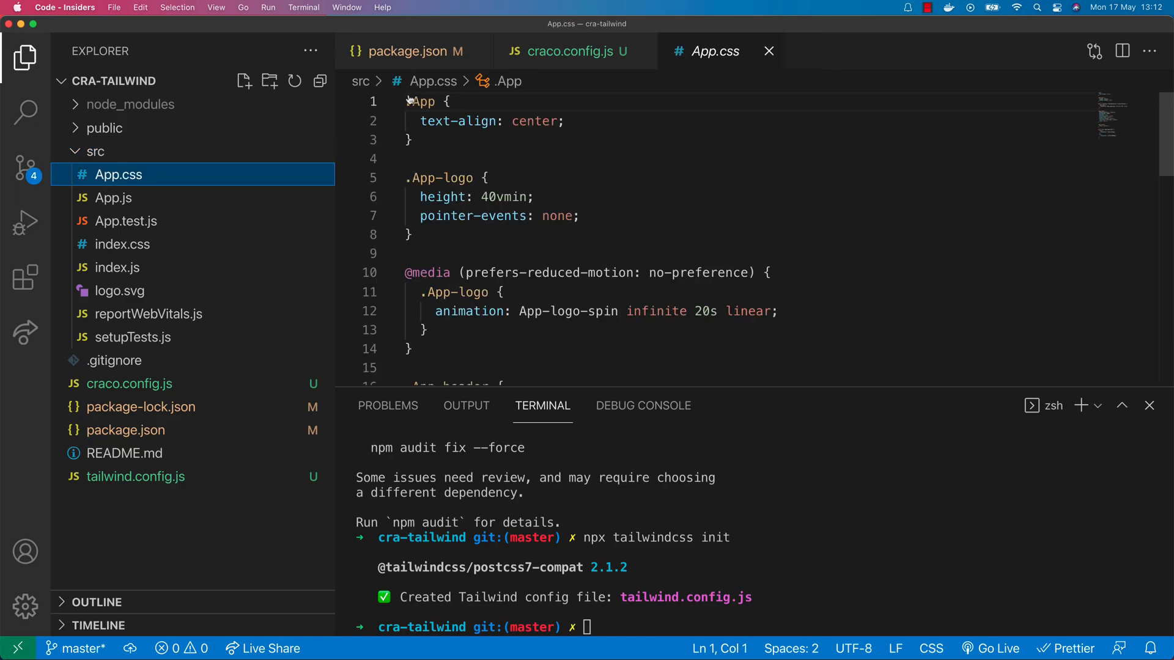
pyautogui.press('Enter')
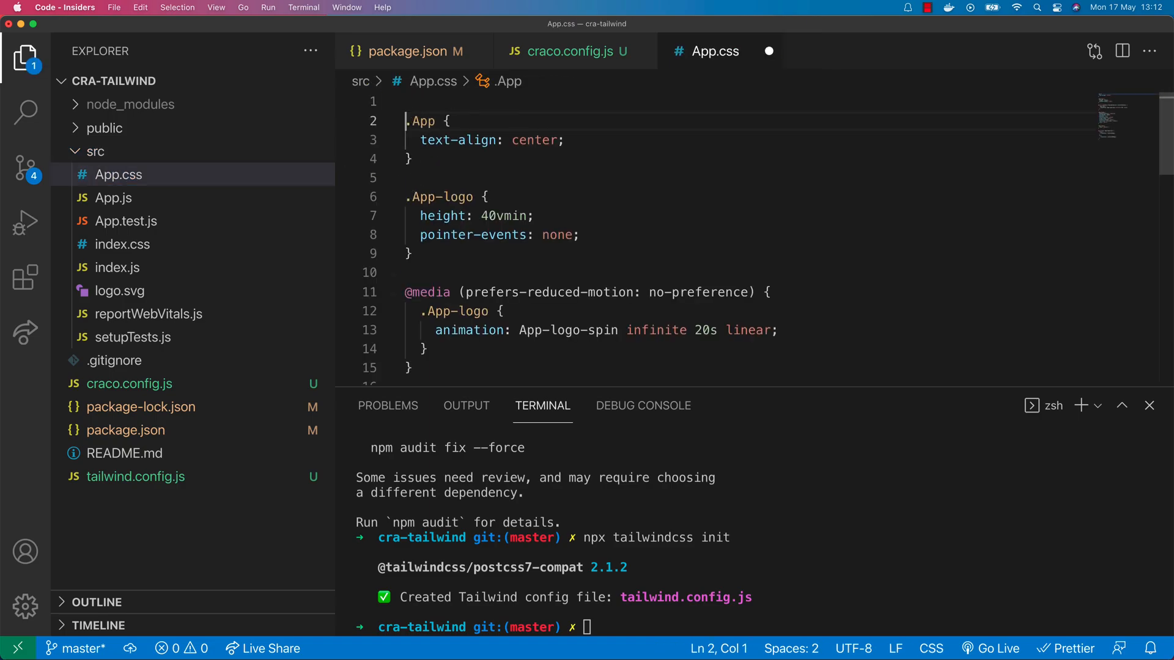
pyautogui.write('@tail')
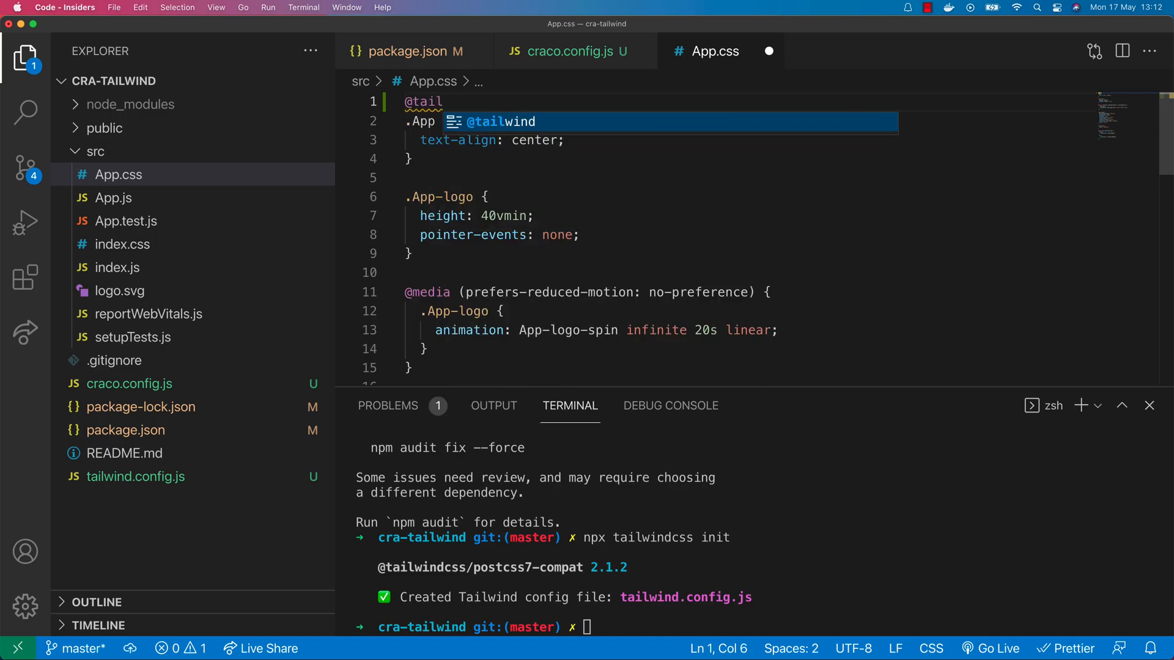
pyautogui.write('wind base;')
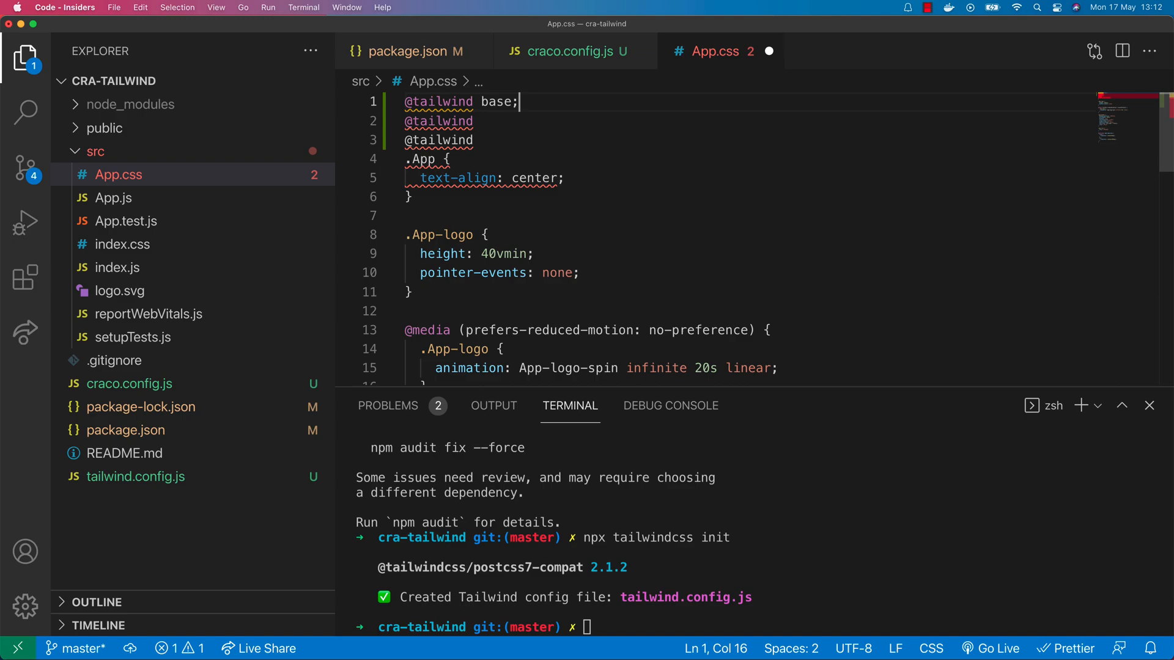
pyautogui.write('components;')
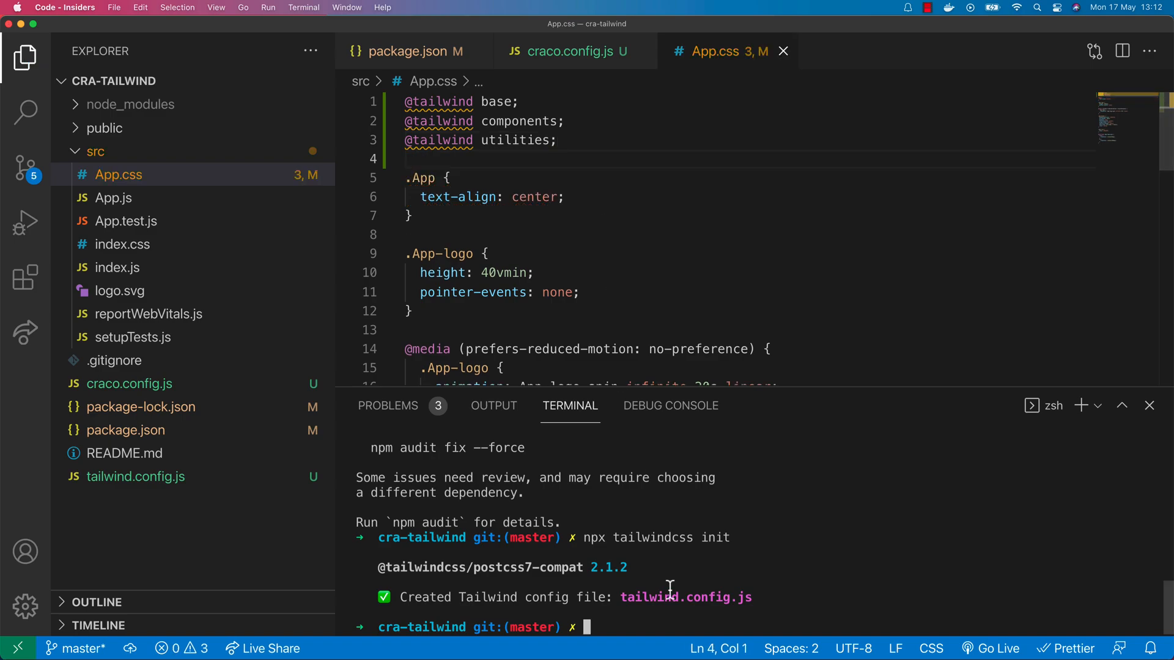
pyautogui.write('npm run s')
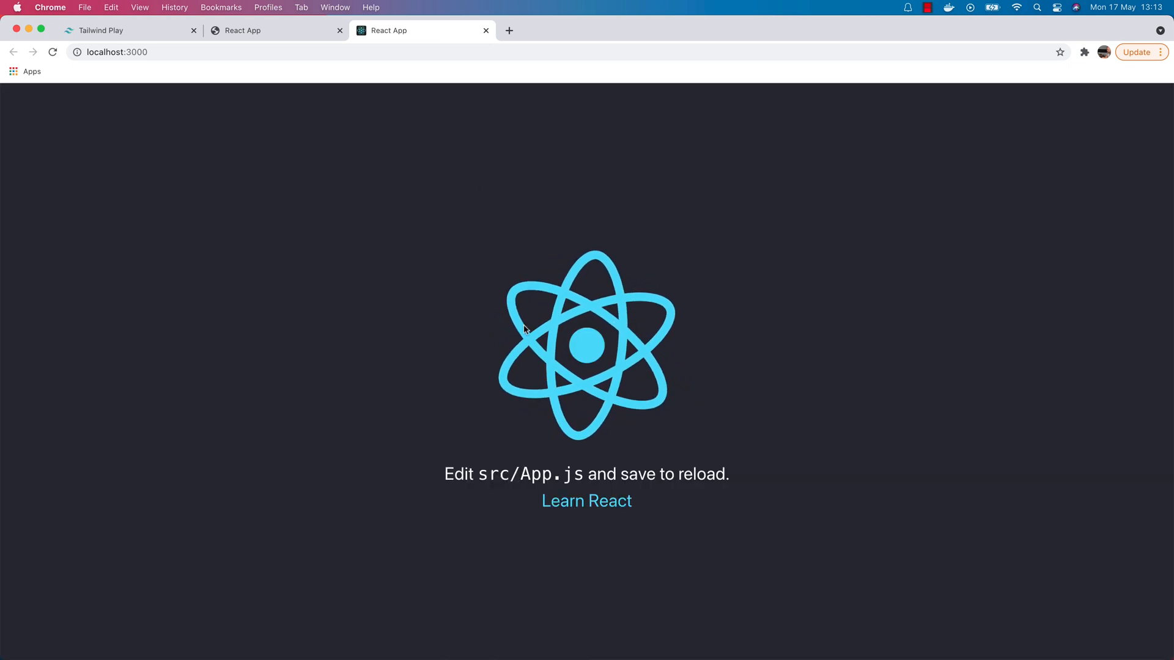
pyautogui.moveTo(752, 397)
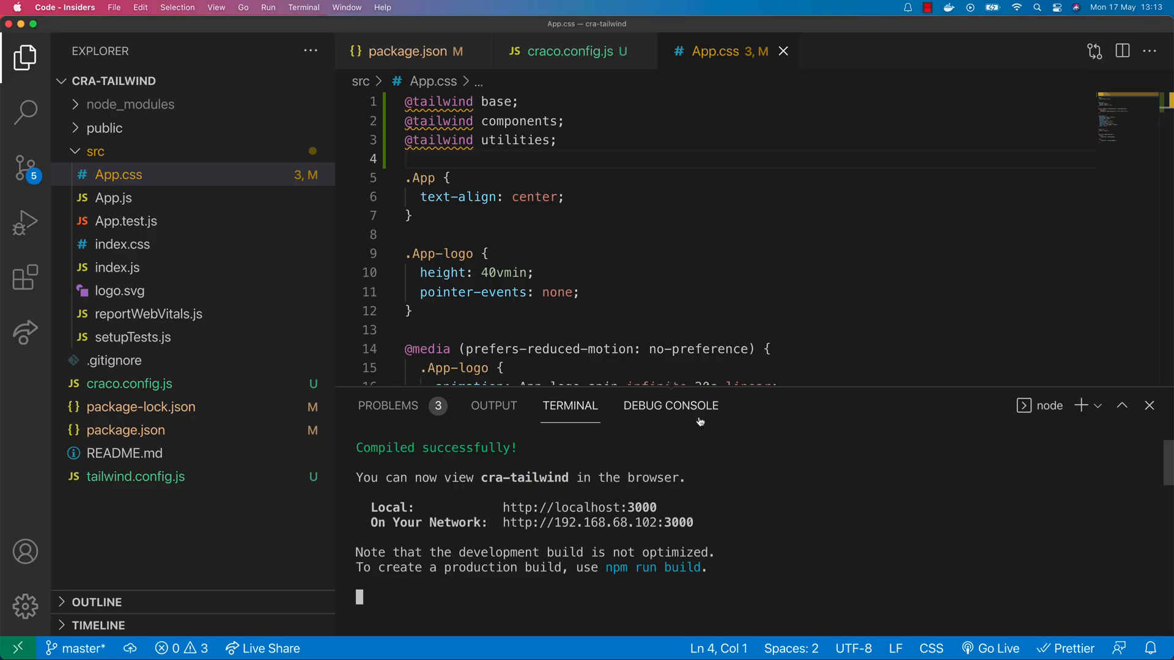
# - In App.js, give the <p> element className="text-blue-600 text-2xl"
pyautogui.click(113, 196)
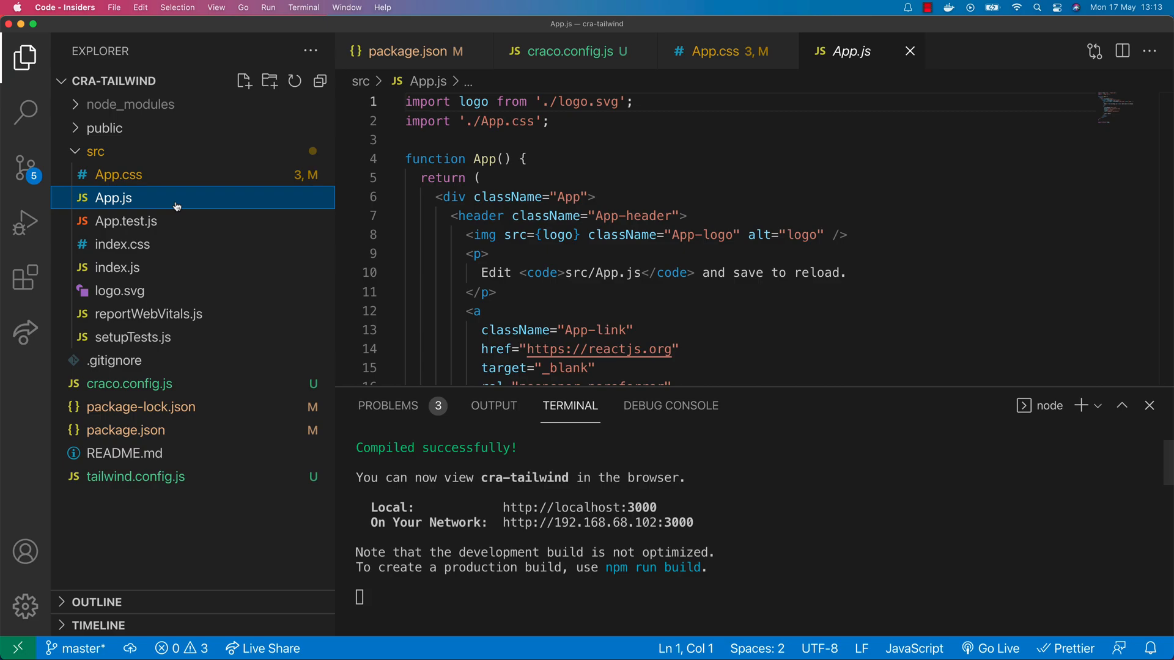
pyautogui.moveTo(478, 255)
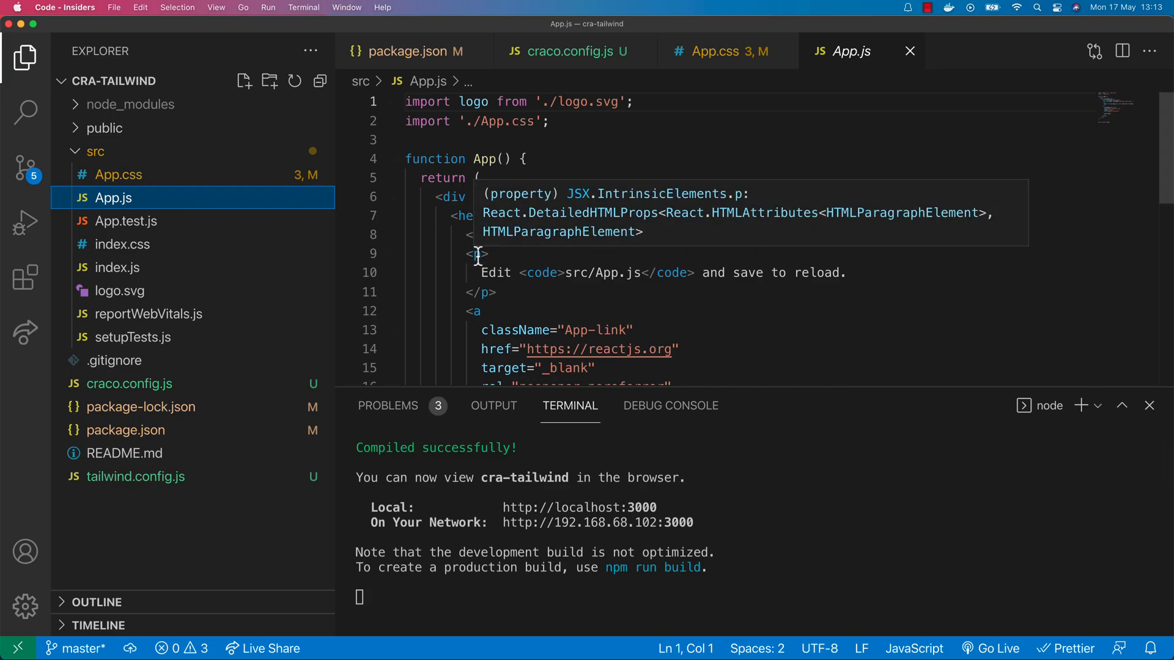
pyautogui.write('classn')
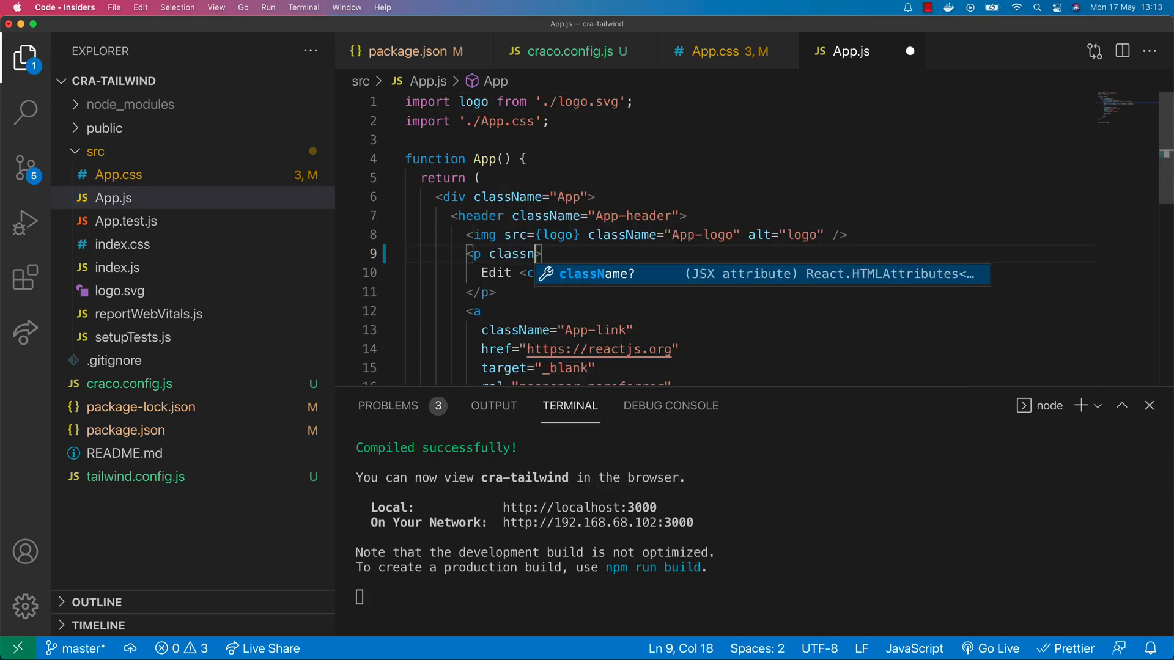
pyautogui.write('className="text-')
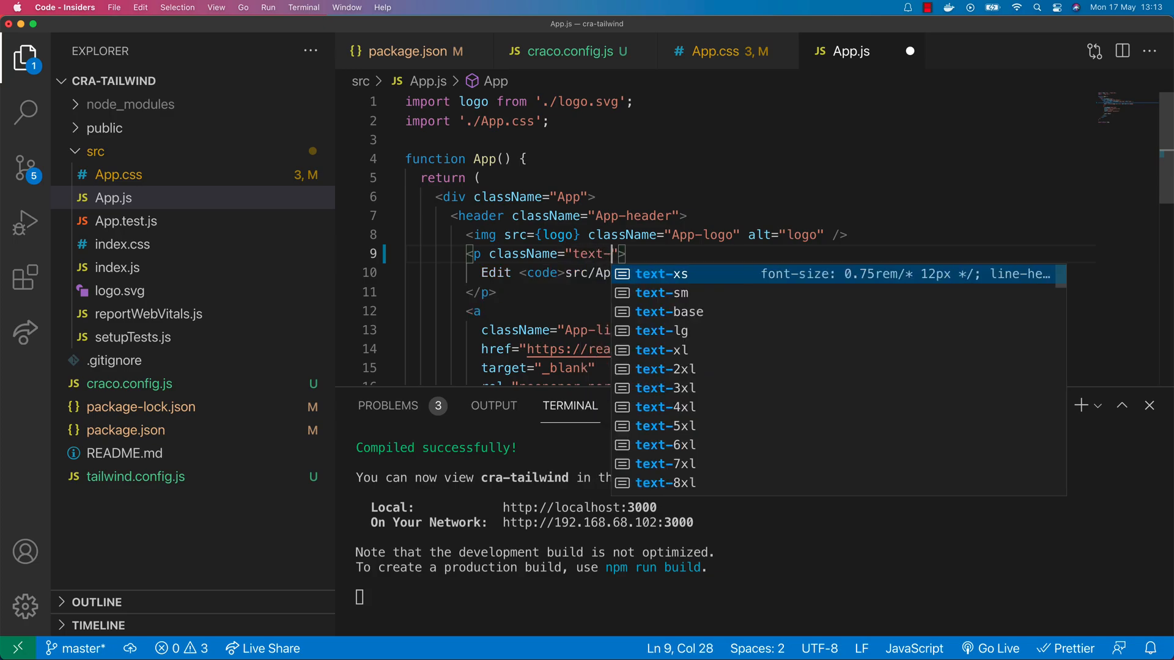
pyautogui.write('blue-600')
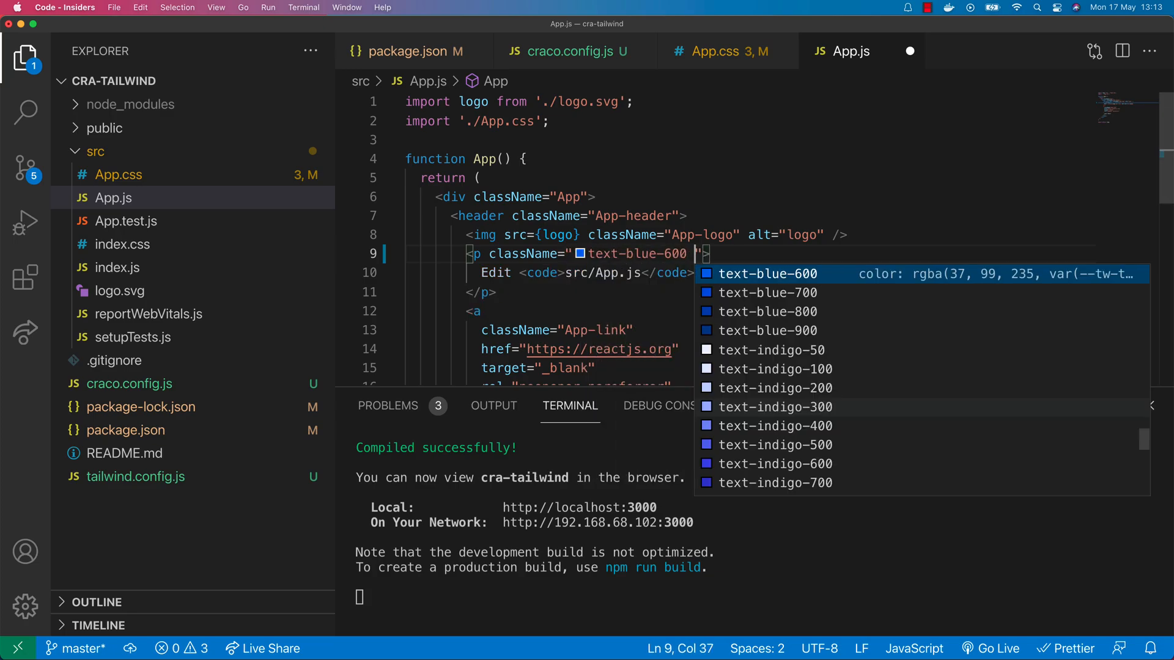
pyautogui.write('text-')
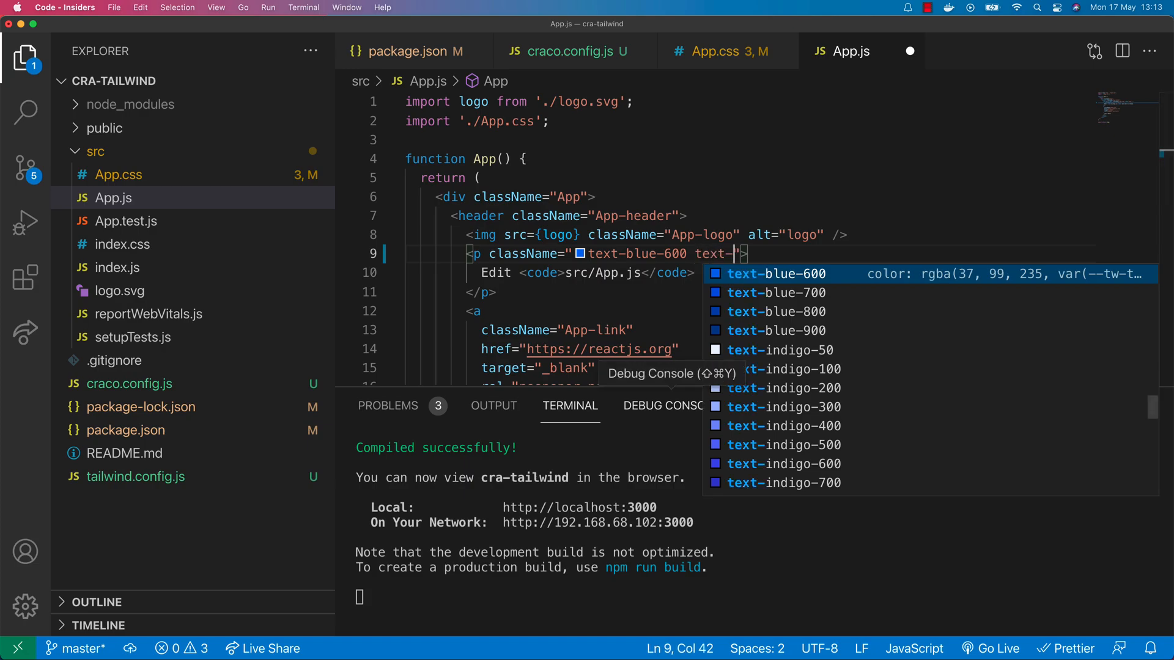
pyautogui.write('2x')
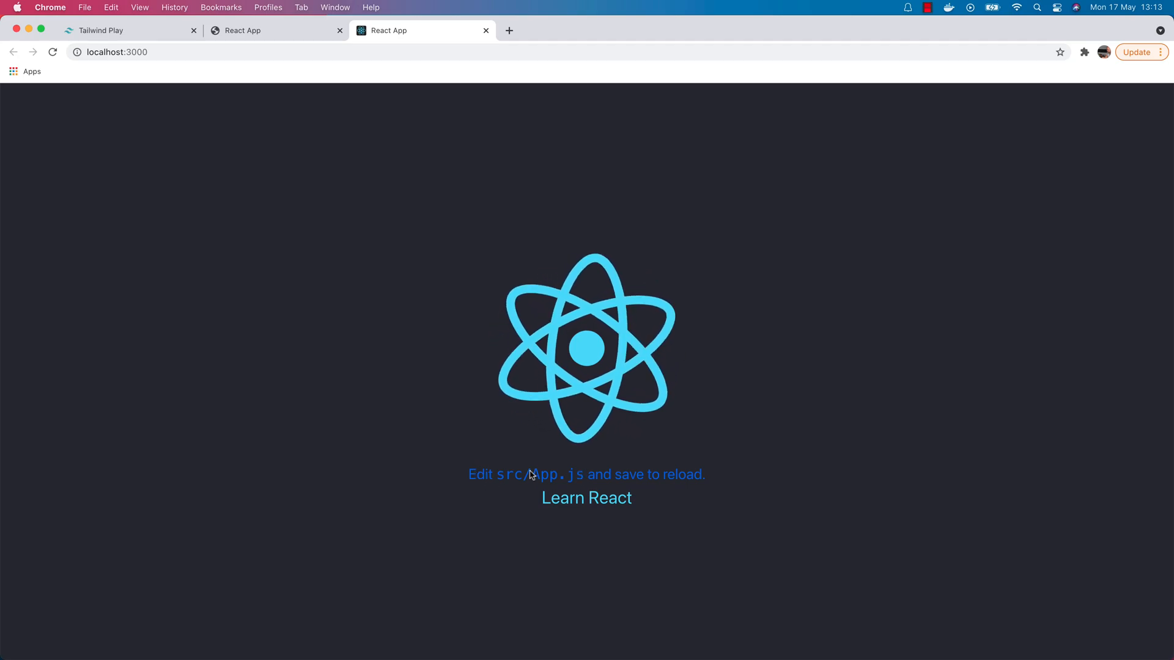
pyautogui.moveTo(725, 479)
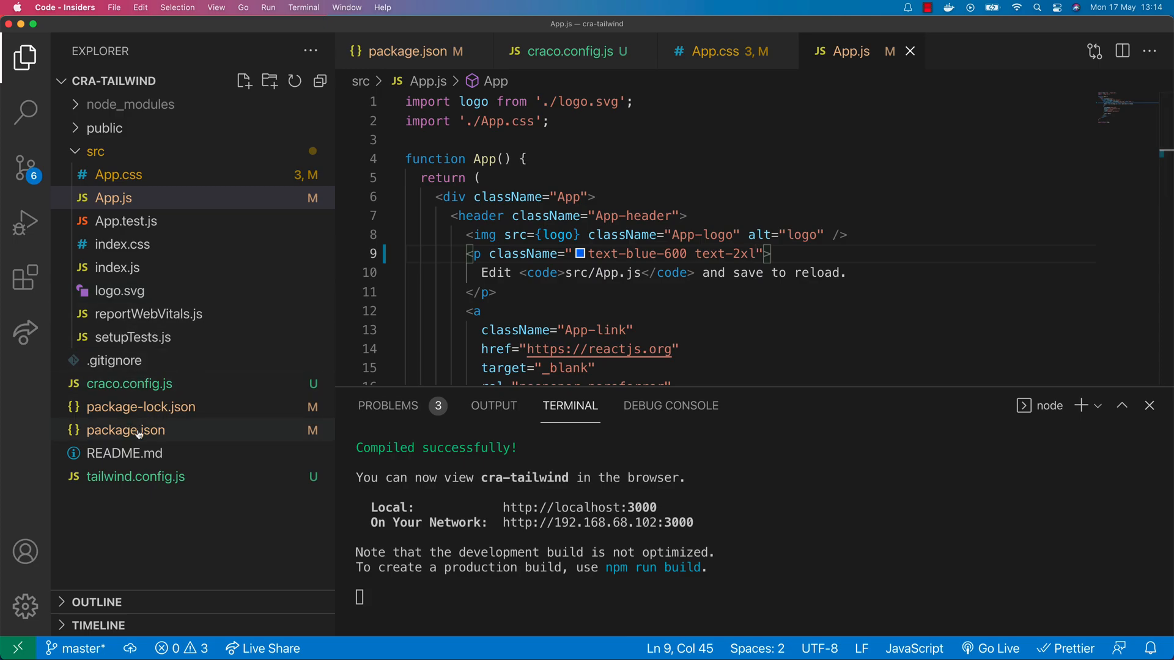
# - In tailwind.config.js, set purge to { enabled: true, content: ['./src/**/*.js'] }
pyautogui.click(136, 477)
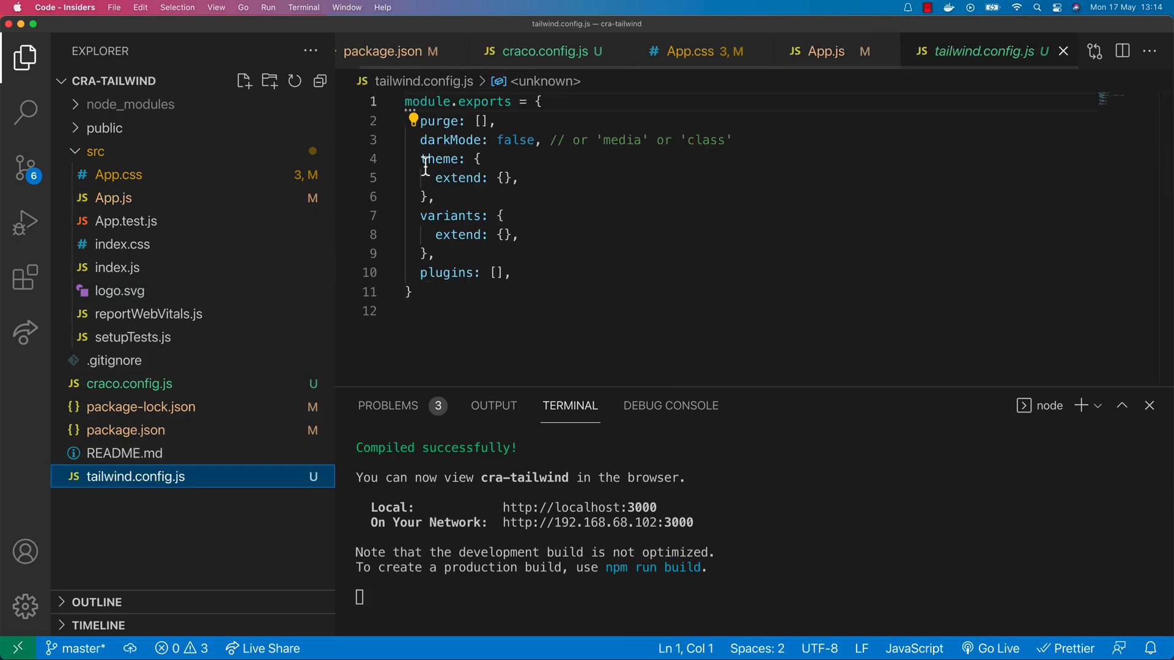
pyautogui.click(483, 121)
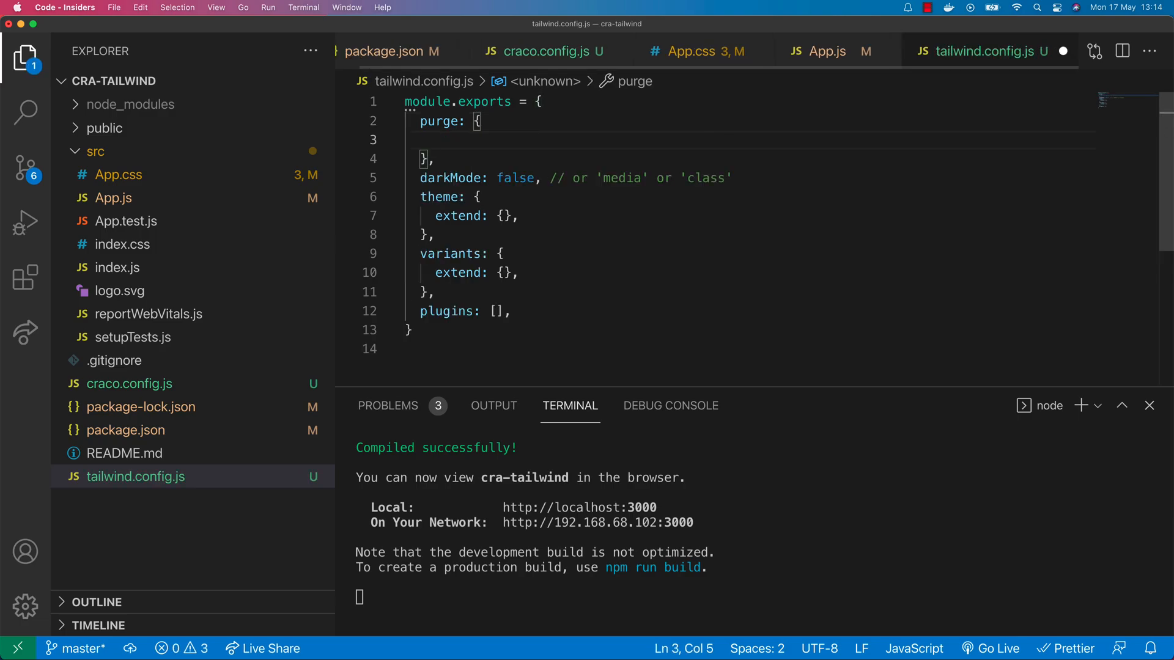
pyautogui.write('enabled: true,')
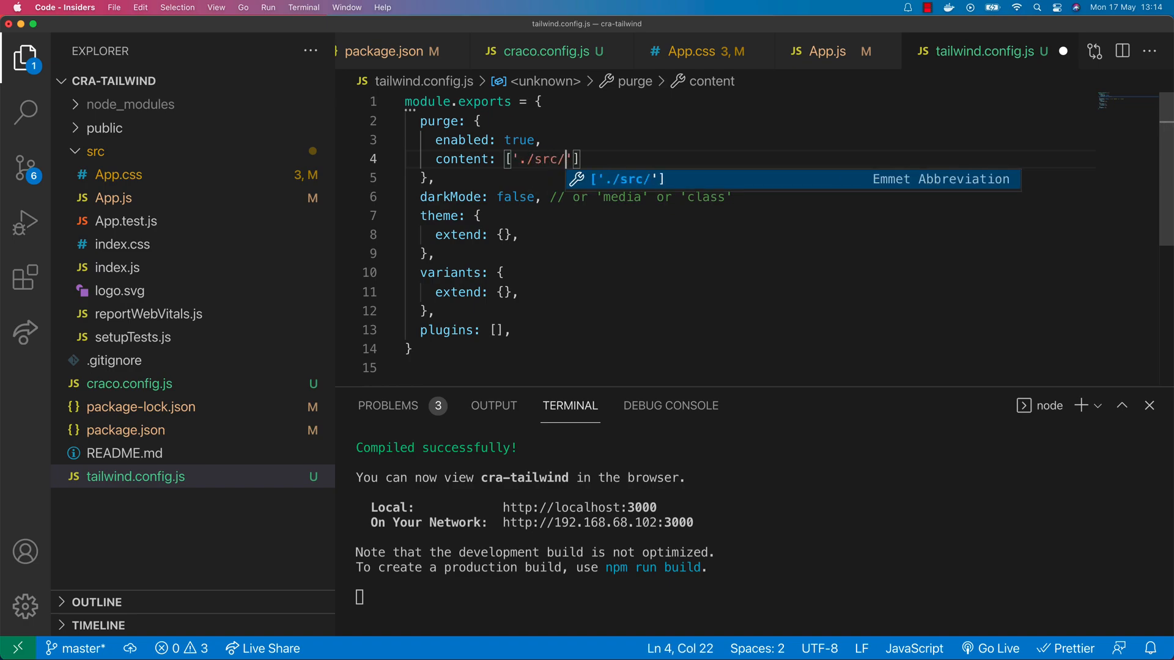
pyautogui.write('**')
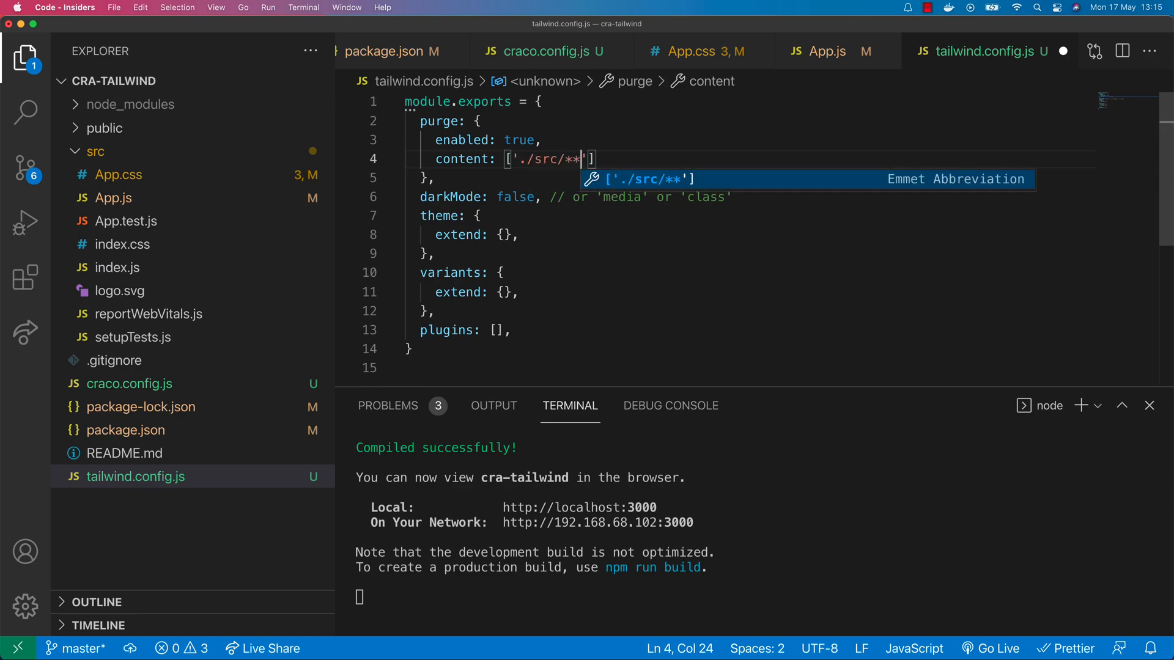
pyautogui.write('/*.js')
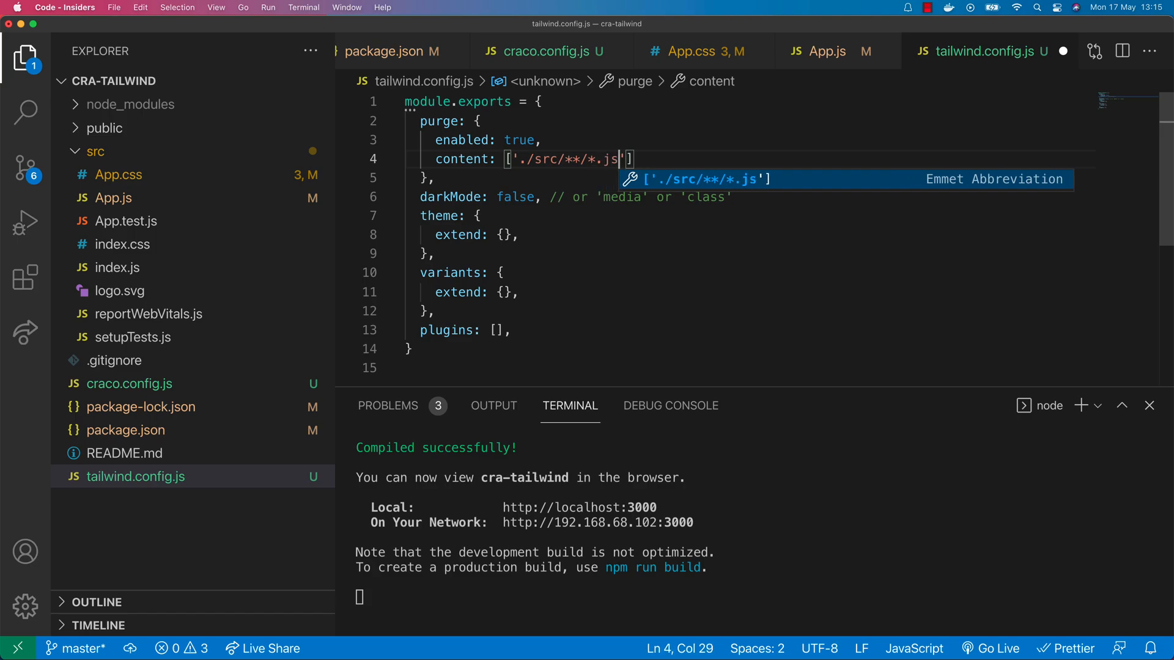